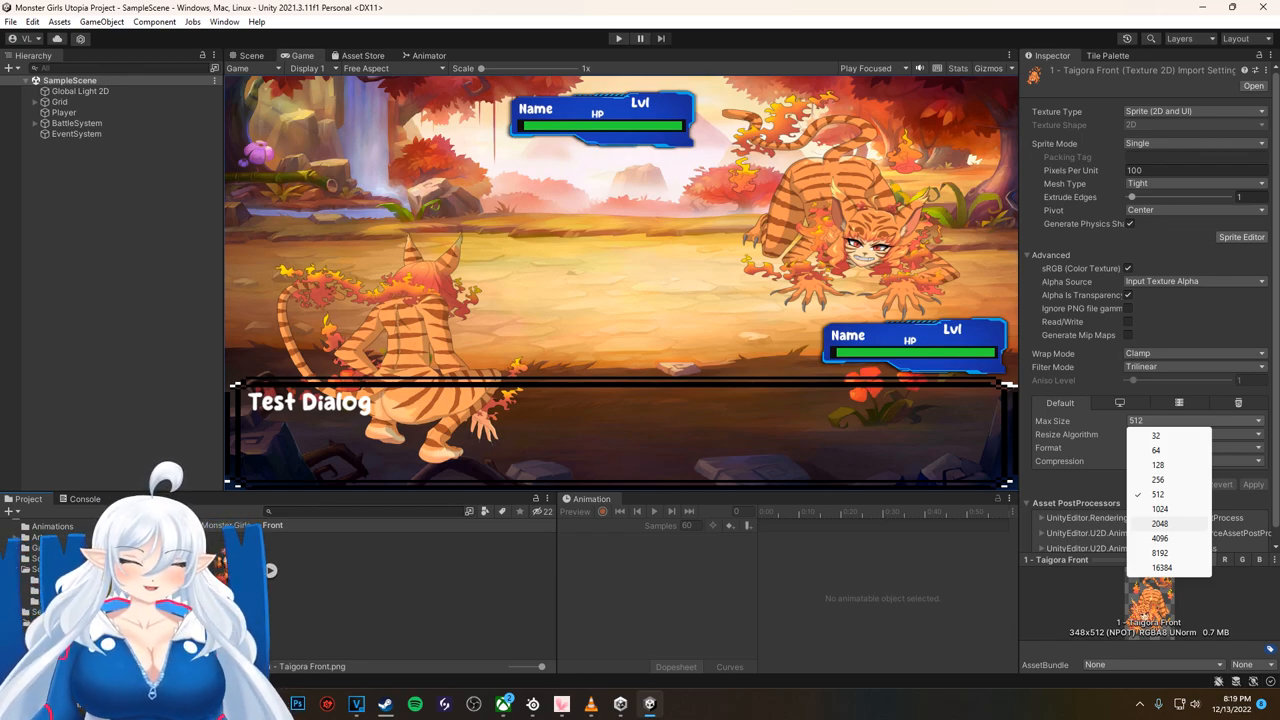
Step: Try Taigora Front's Max Size at 2048 and then 16384, applying each import size
left_click(1160, 524)
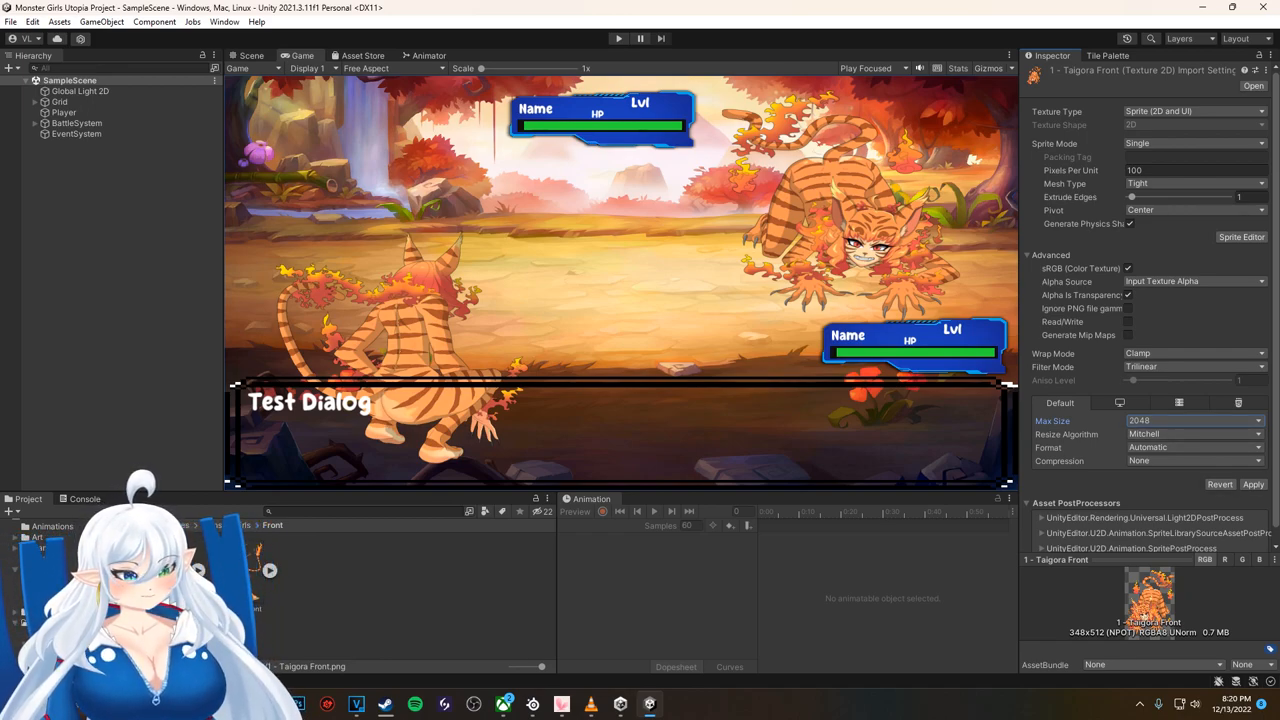
left_click(1252, 484)
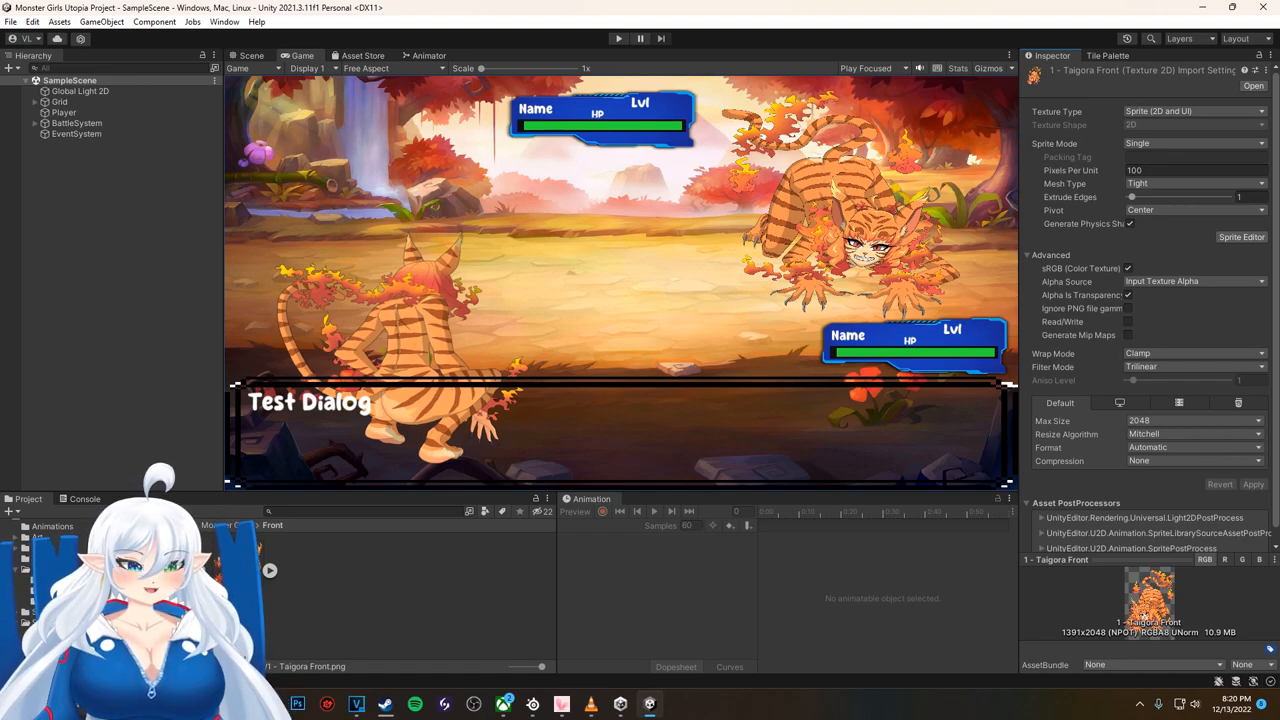
left_click(1194, 420)
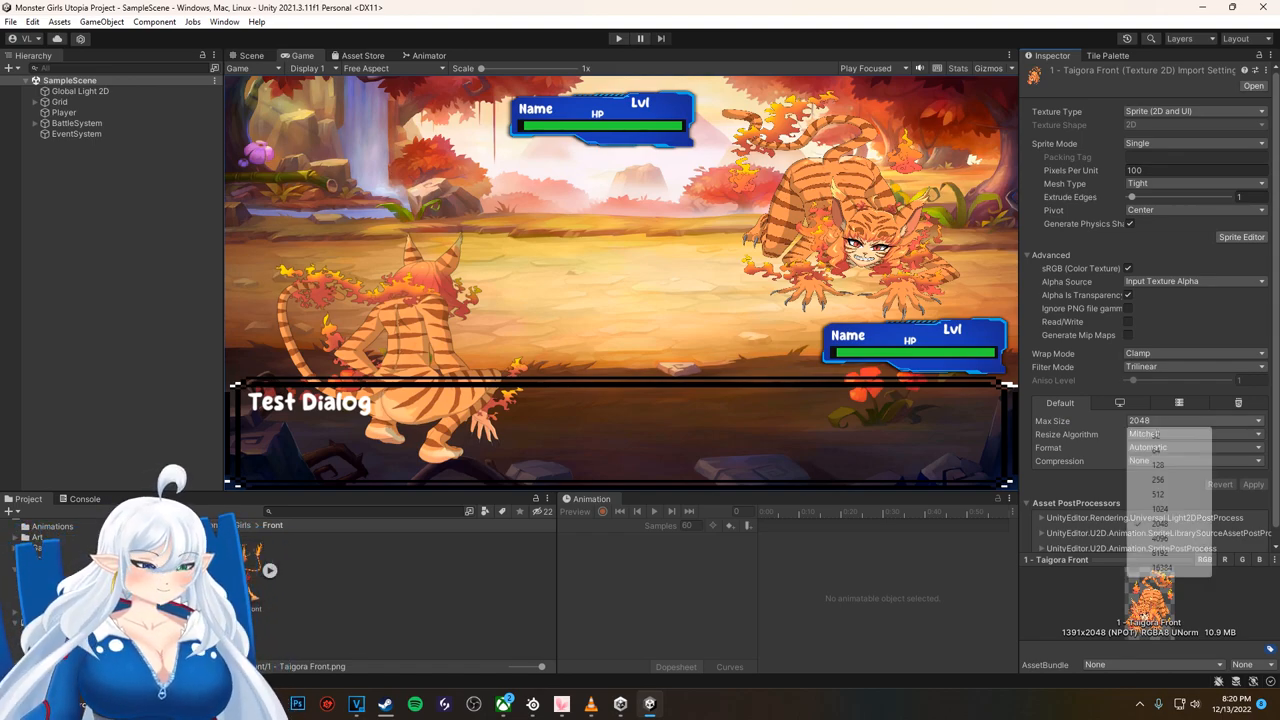
left_click(1160, 564)
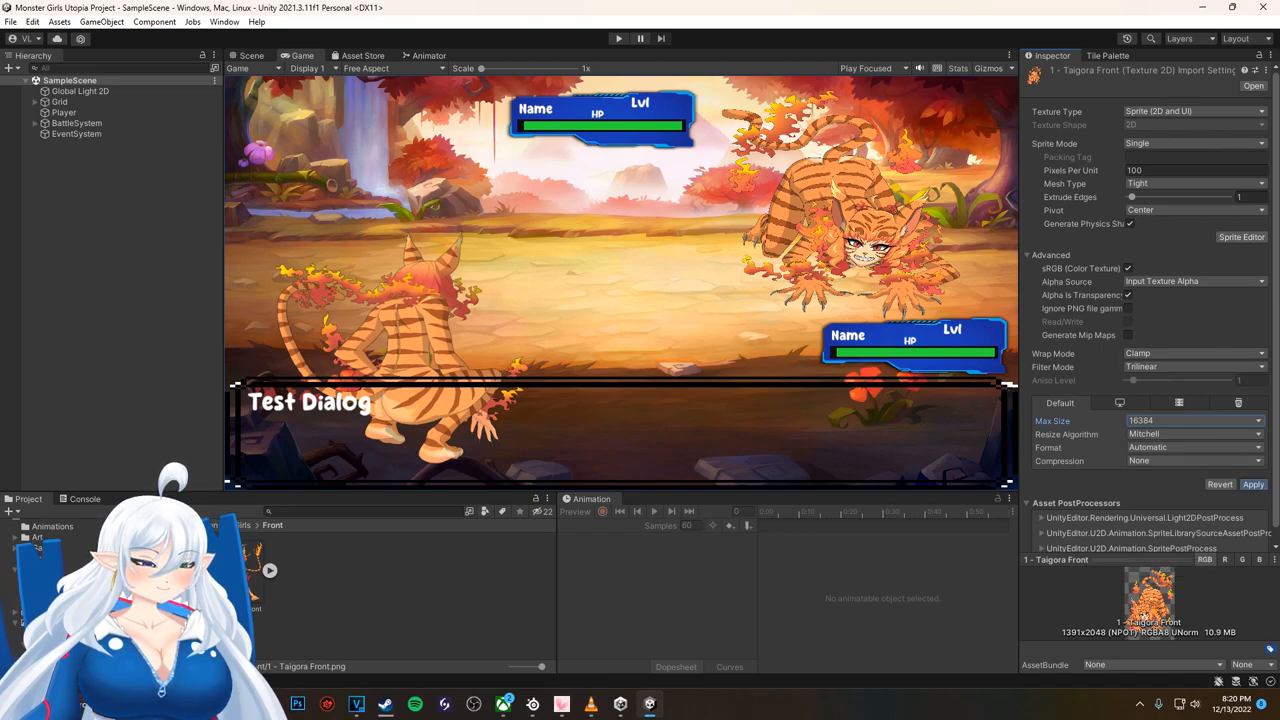
left_click(1252, 484)
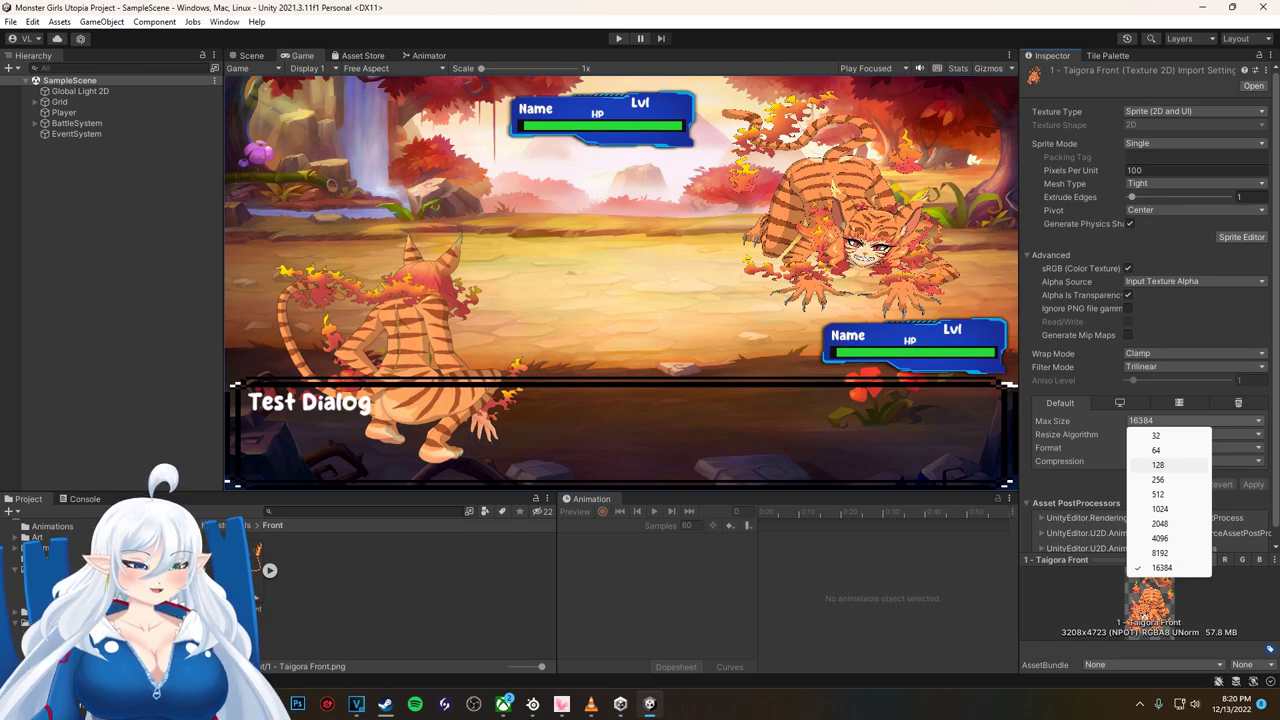
Step: Drop Max Size through 1024, 512 and 256, then settle on 512 and apply it
left_click(1160, 510)
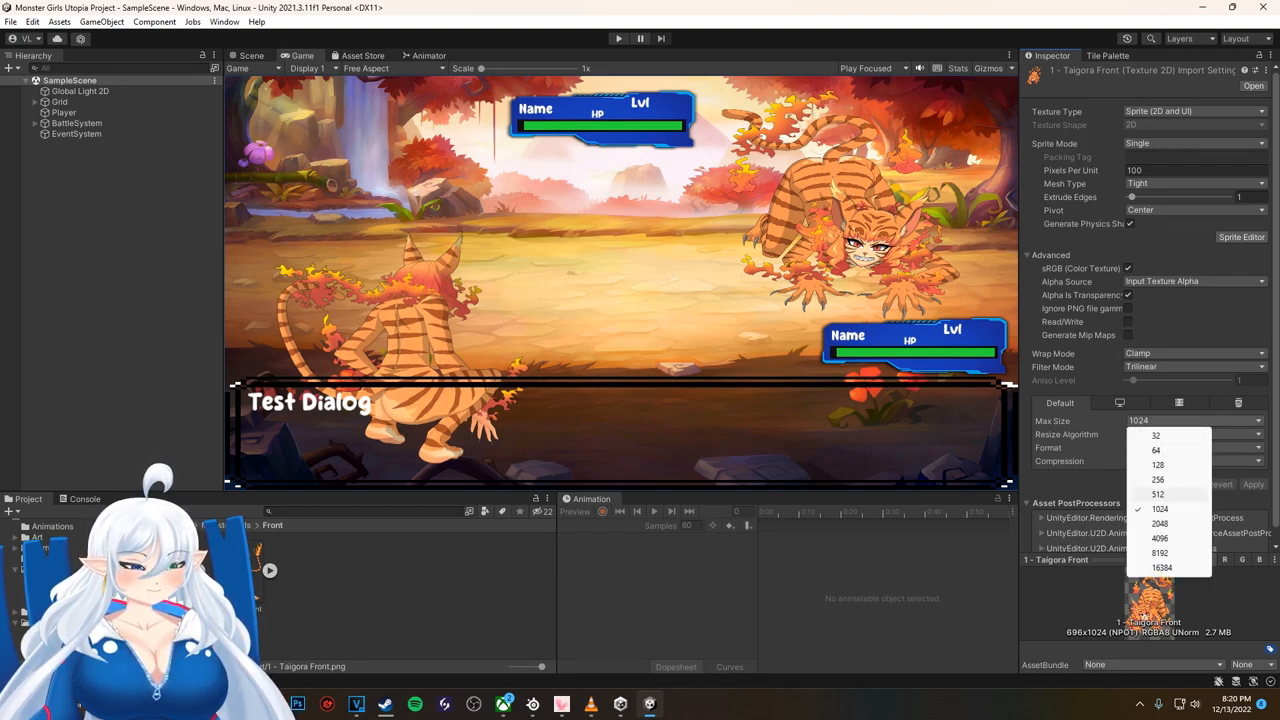
left_click(1156, 494)
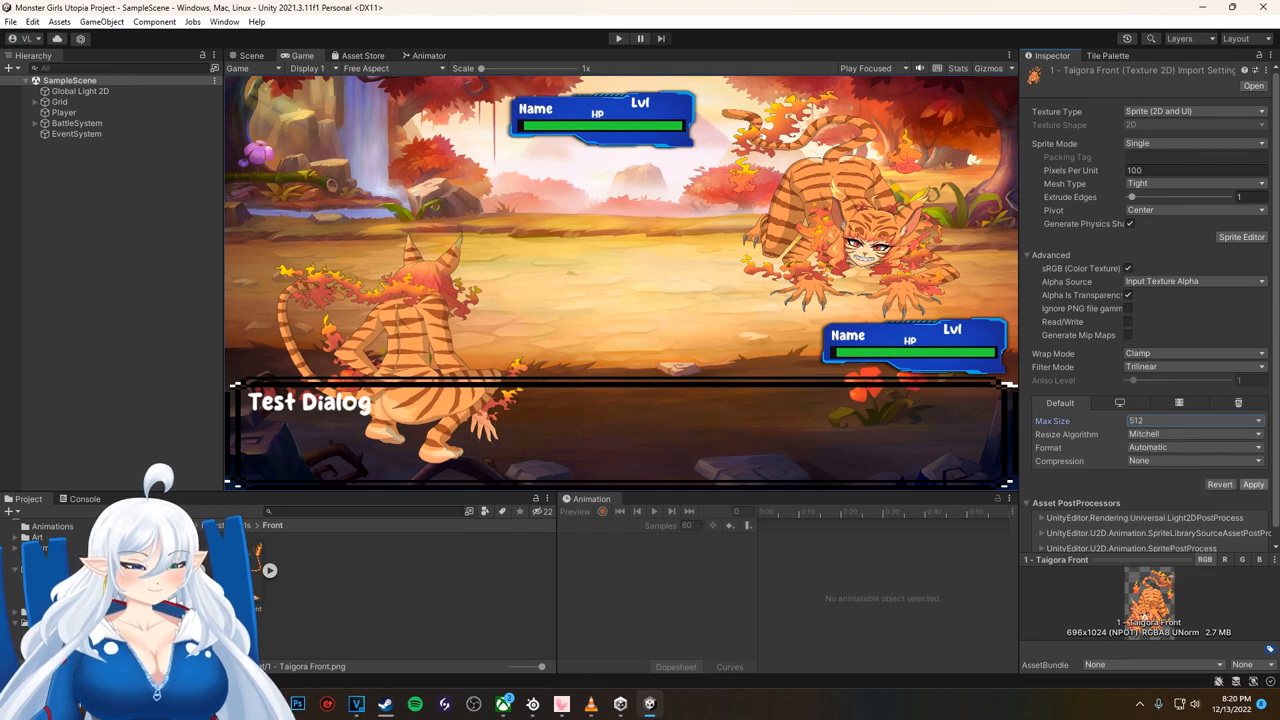
left_click(1252, 484)
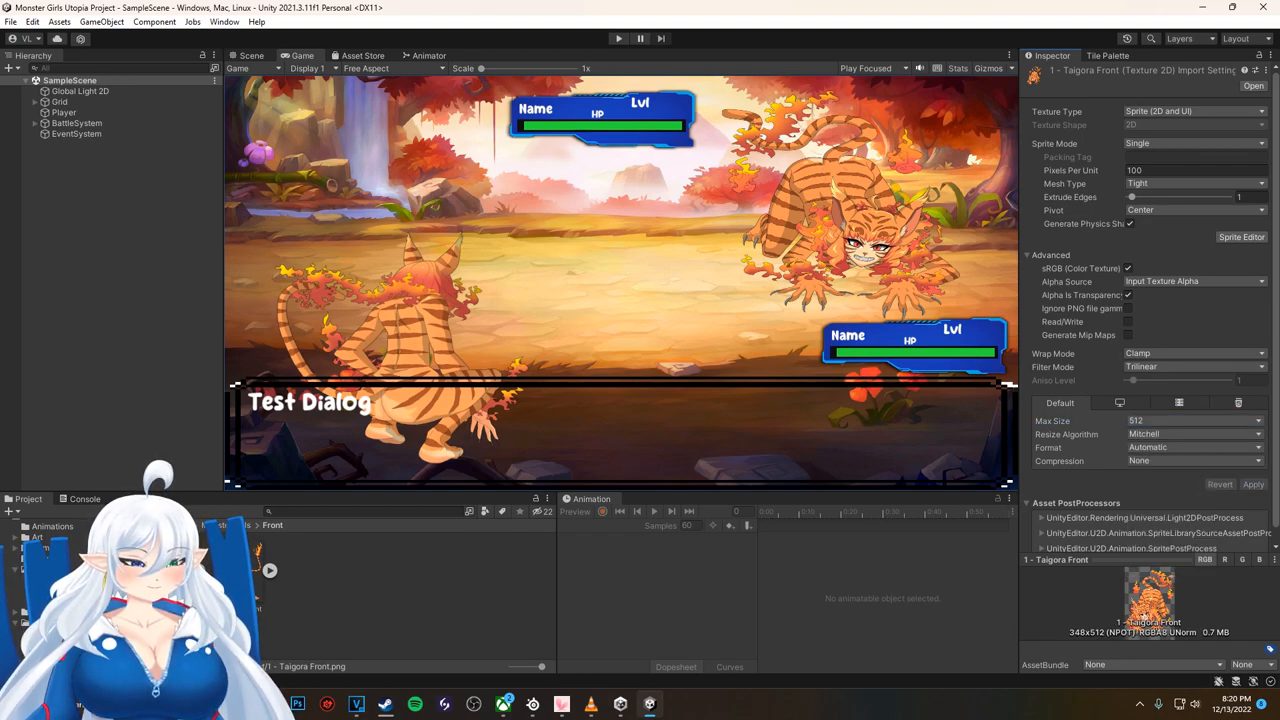
left_click(1194, 420)
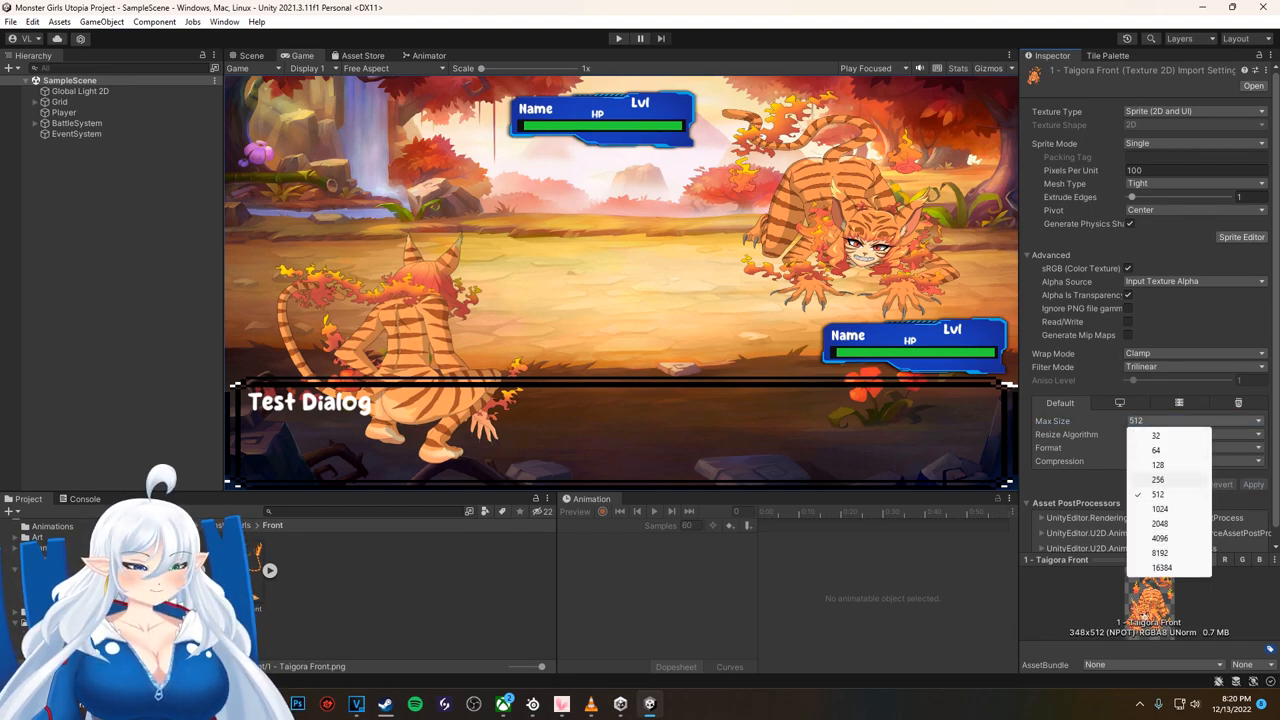
left_click(1158, 480)
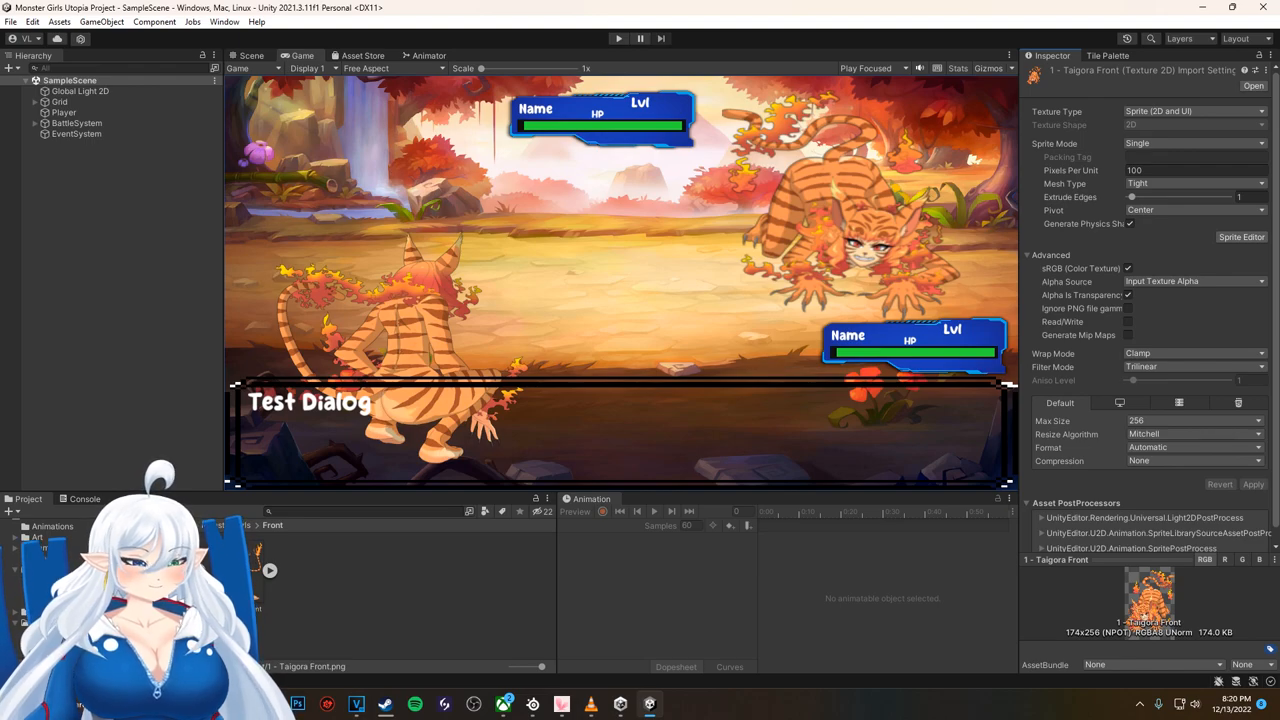
left_click(1192, 420)
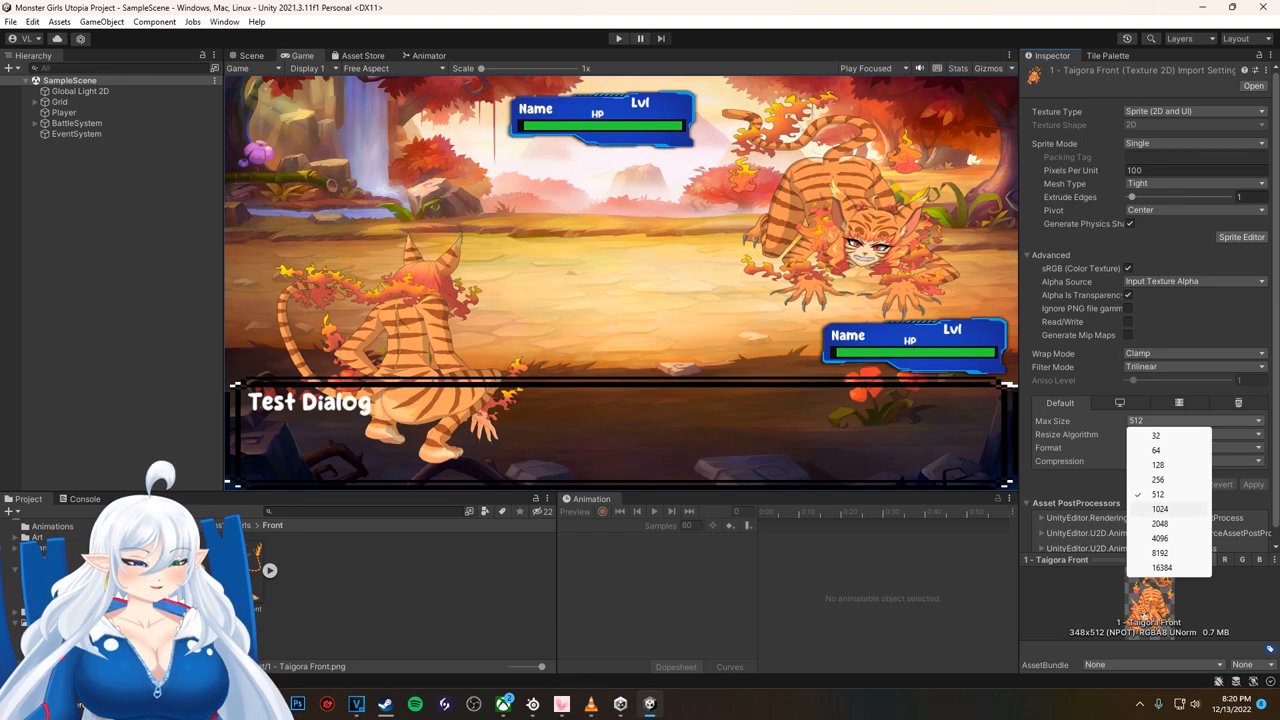
left_click(1160, 510)
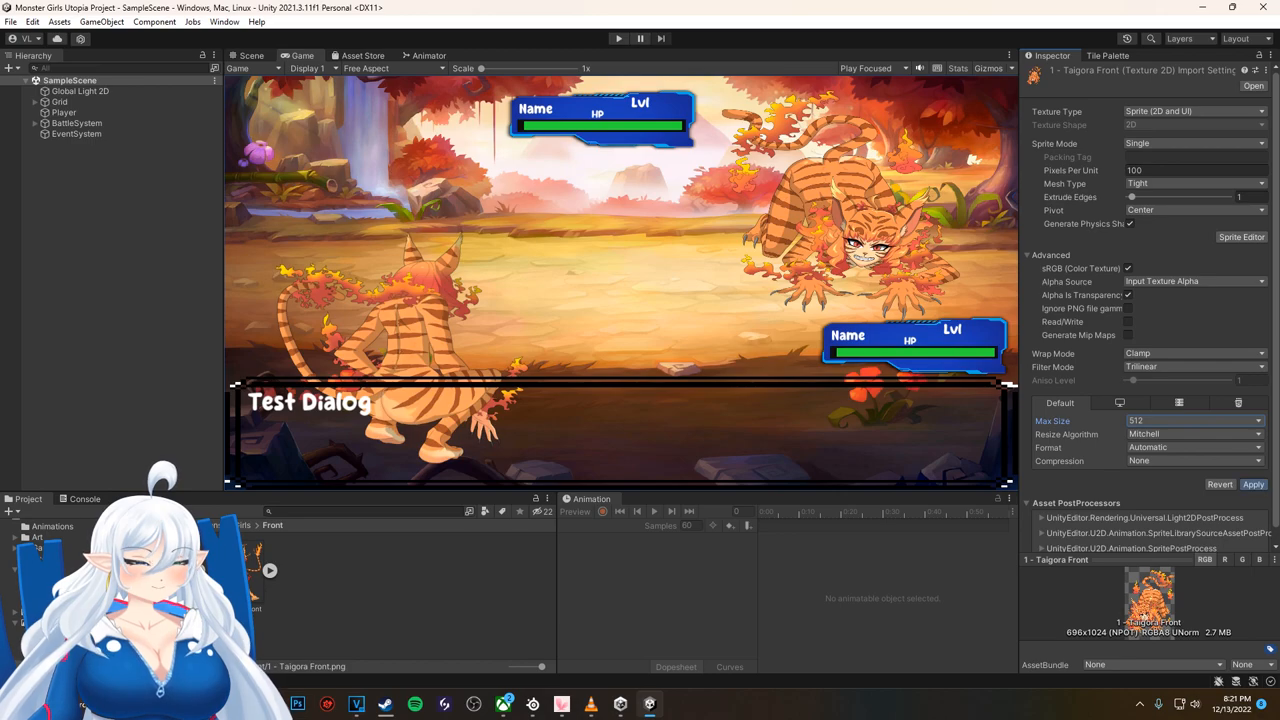
left_click(1252, 484)
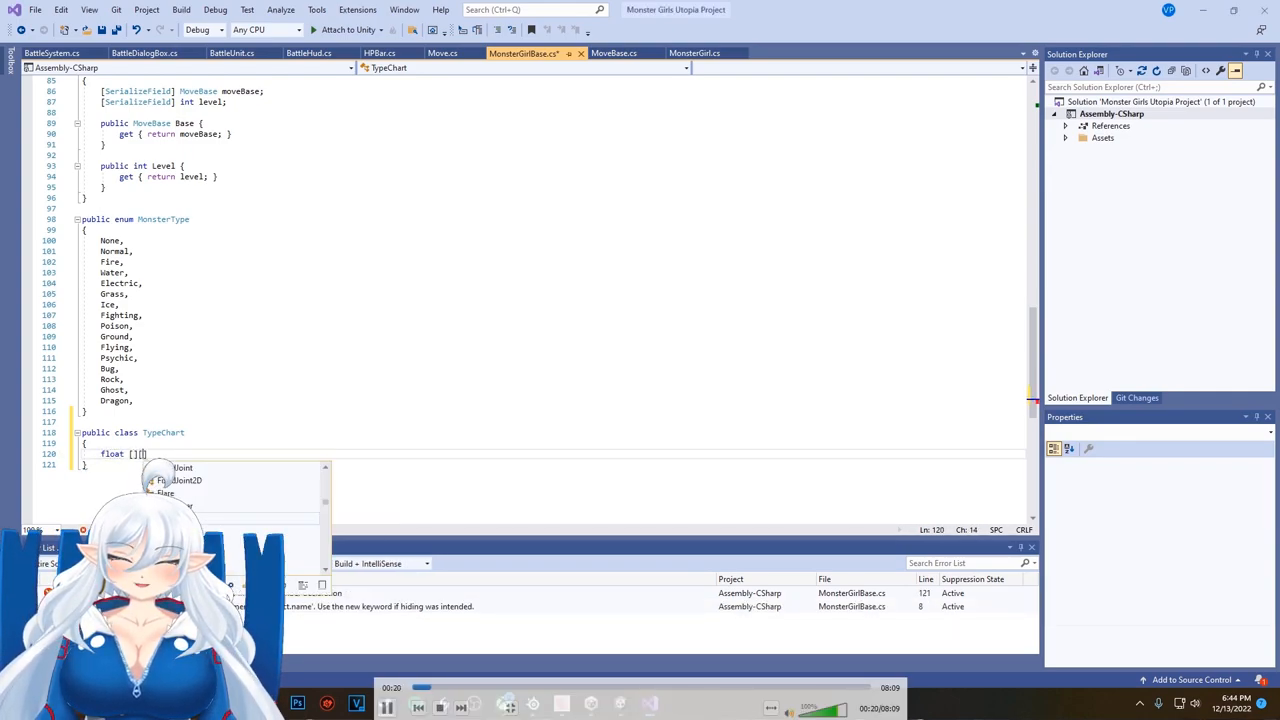
Step: Declare the chart field as a new jagged float array inside TypeChart
type("chart =")
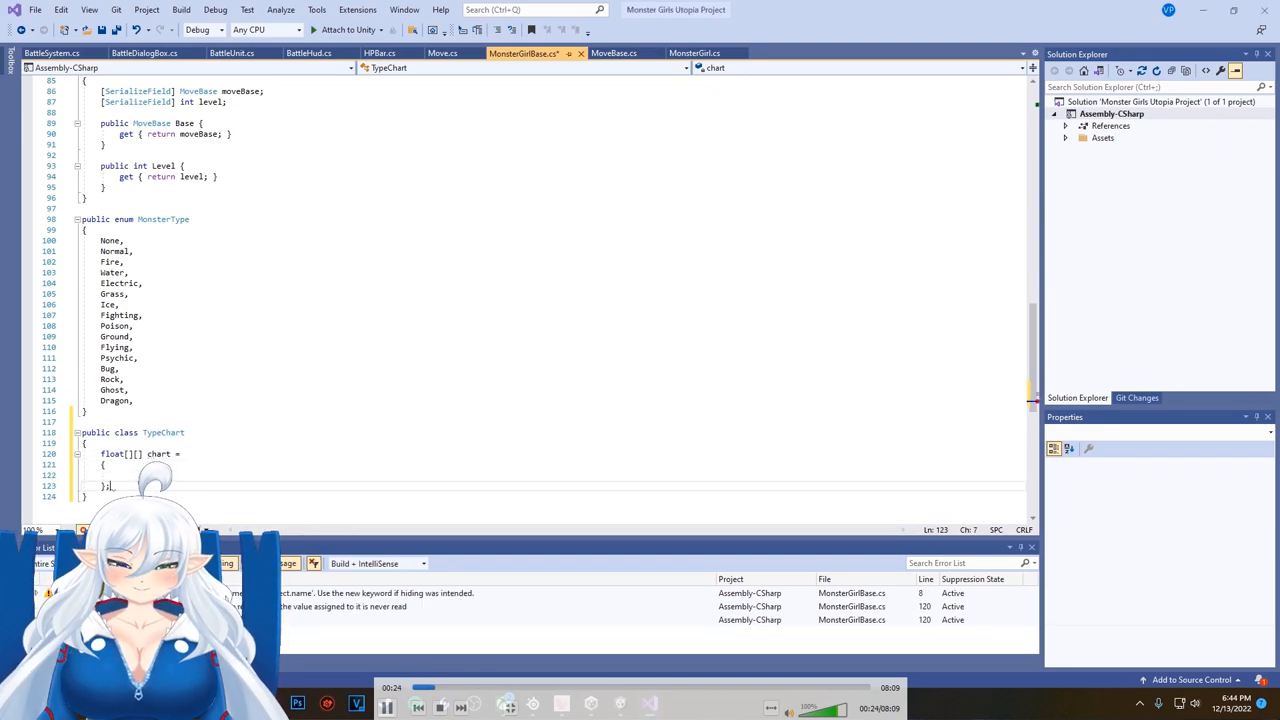
type("new float[] { 1f, 1f, 1f,")
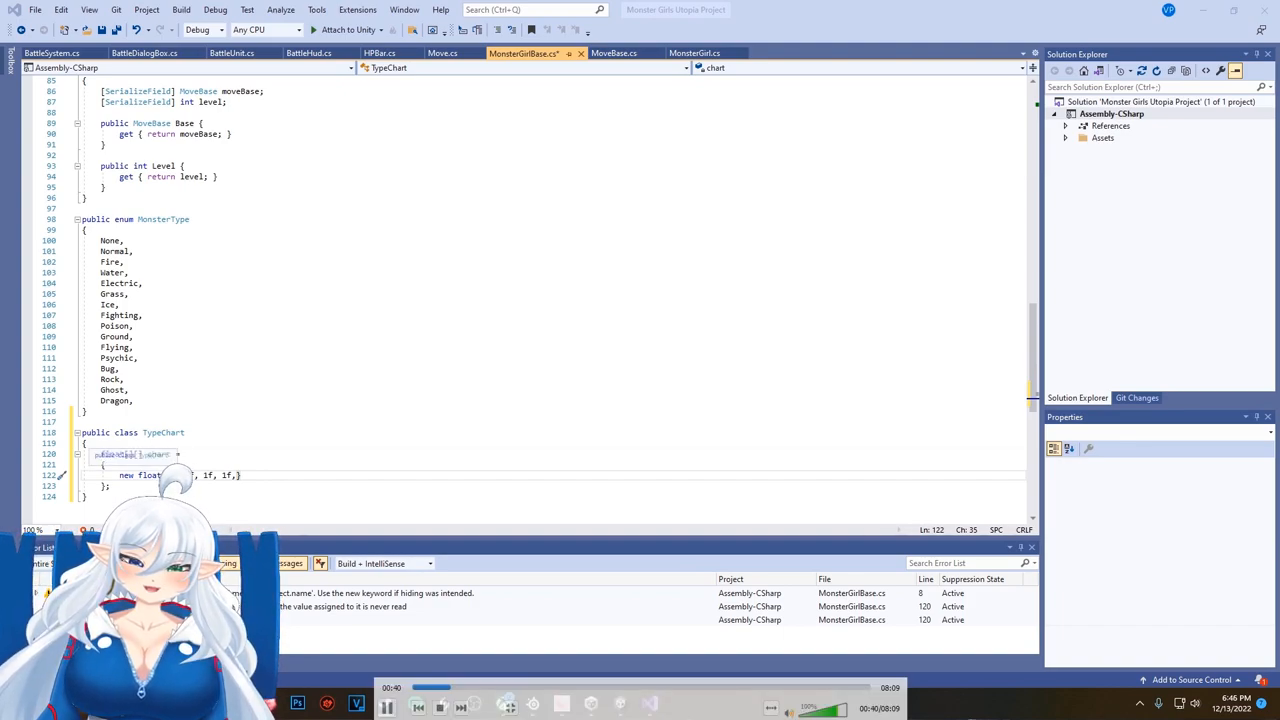
Step: Review the pasted Normal-to-Fairy multiplier rows and the enum with Dark added
scroll("down", 3)
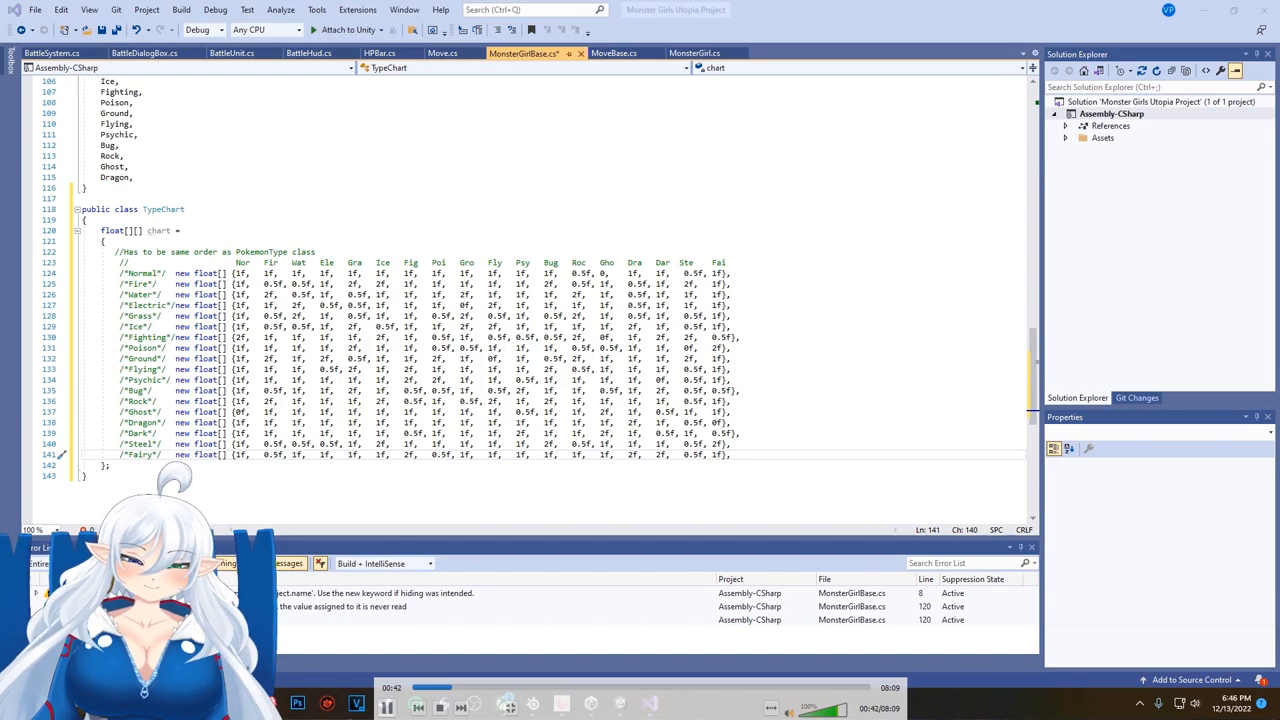
scroll("up", 3)
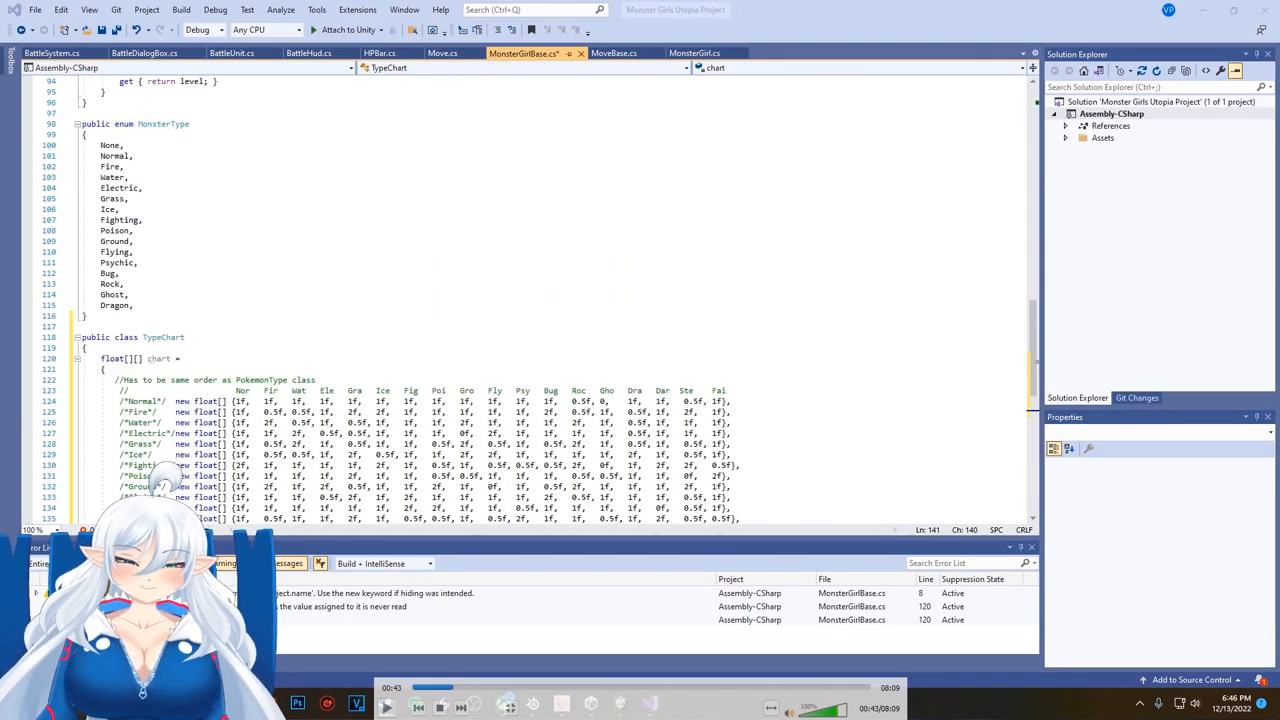
scroll("up", 3)
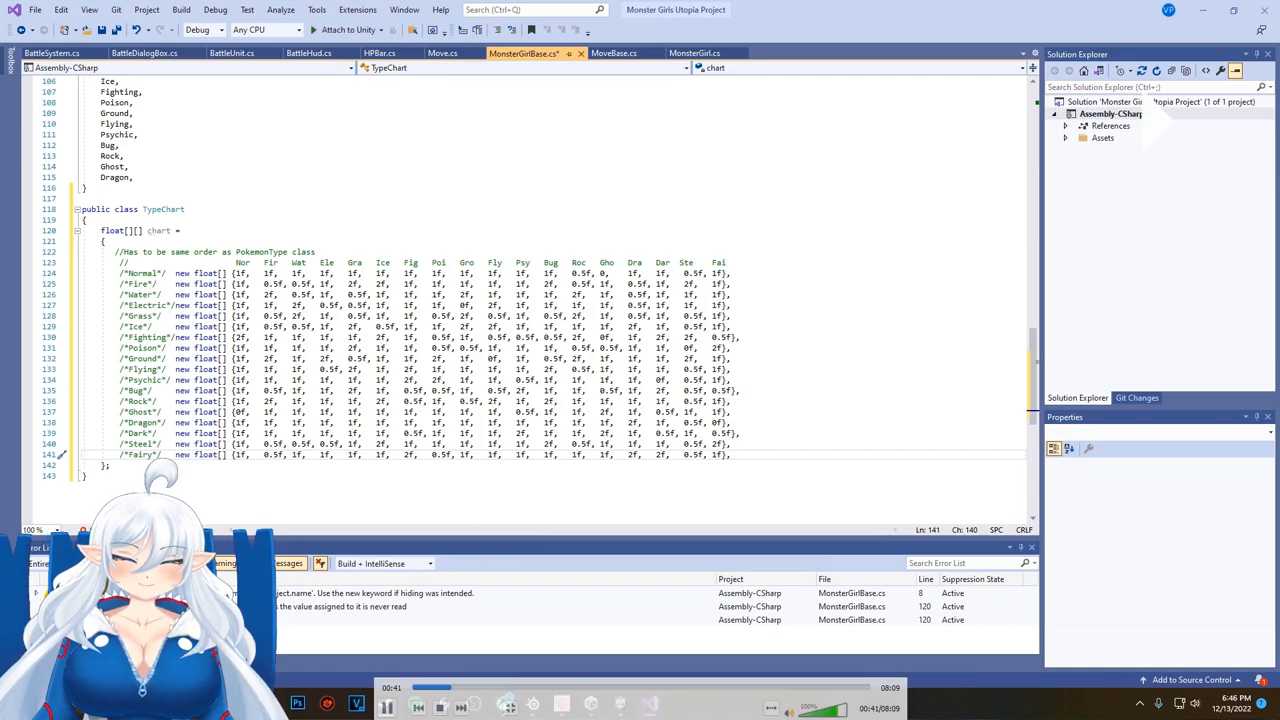
scroll("up", 3)
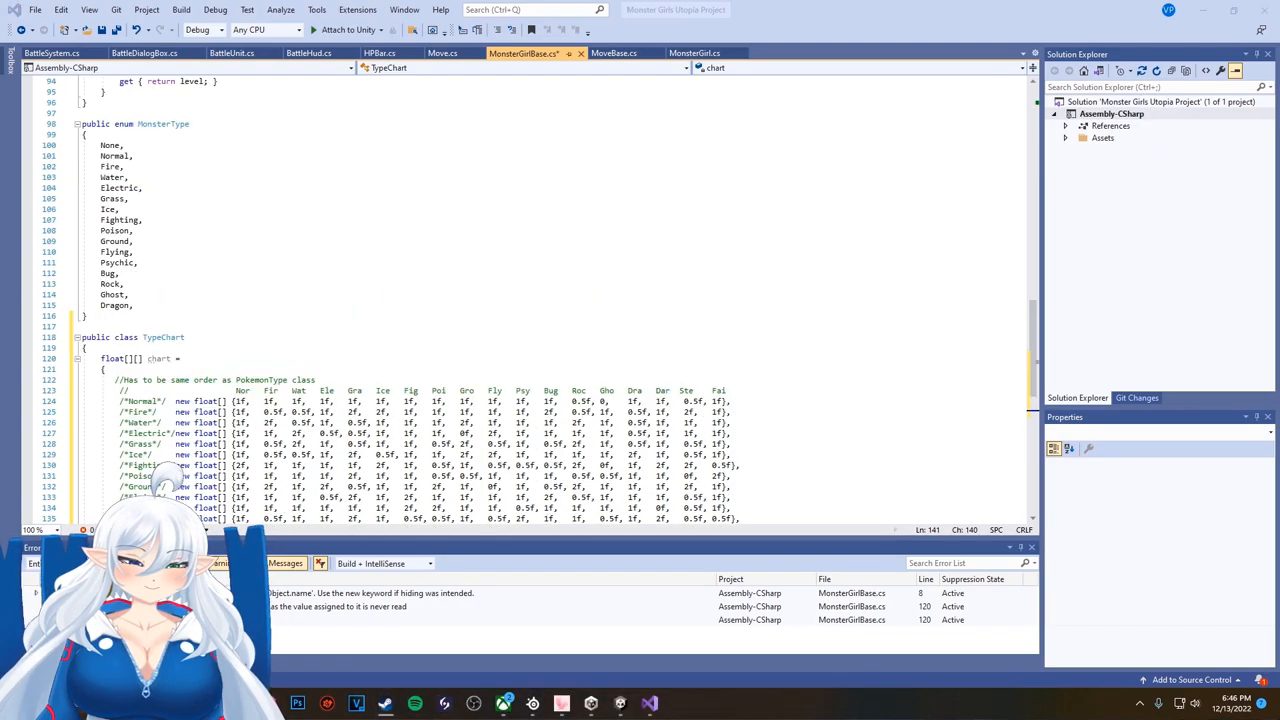
scroll("down", 3)
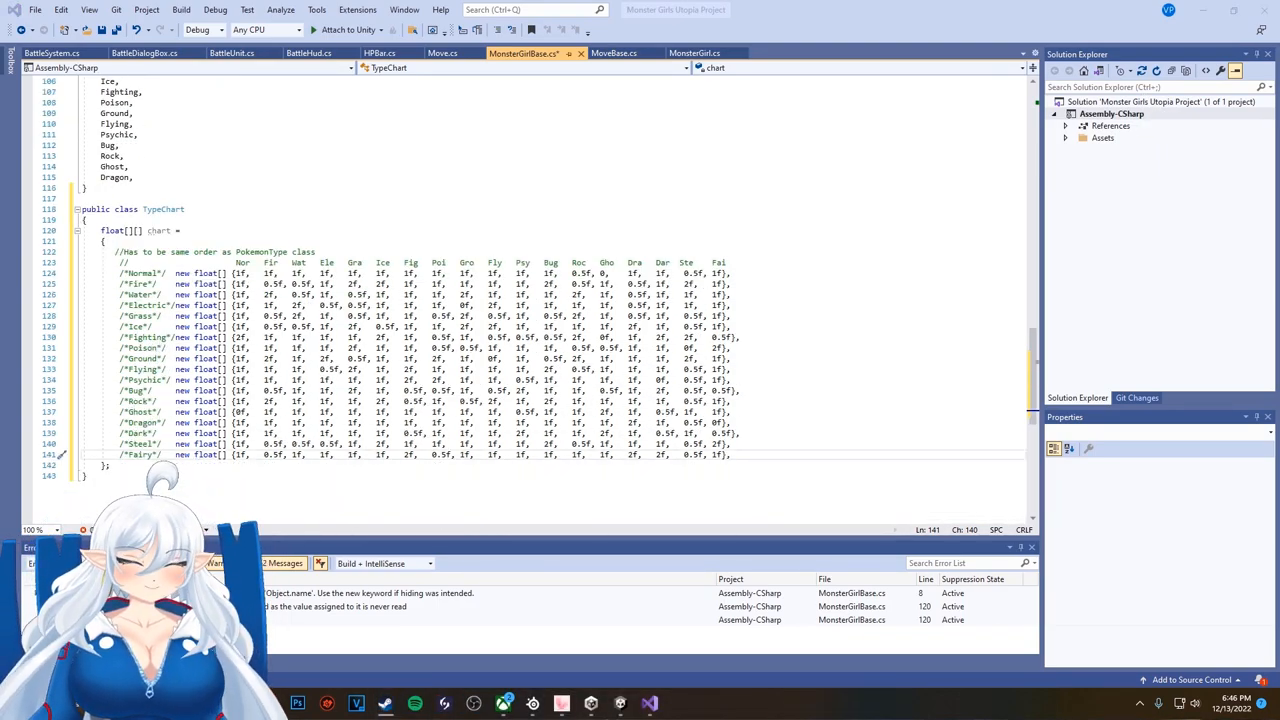
scroll("up", 3)
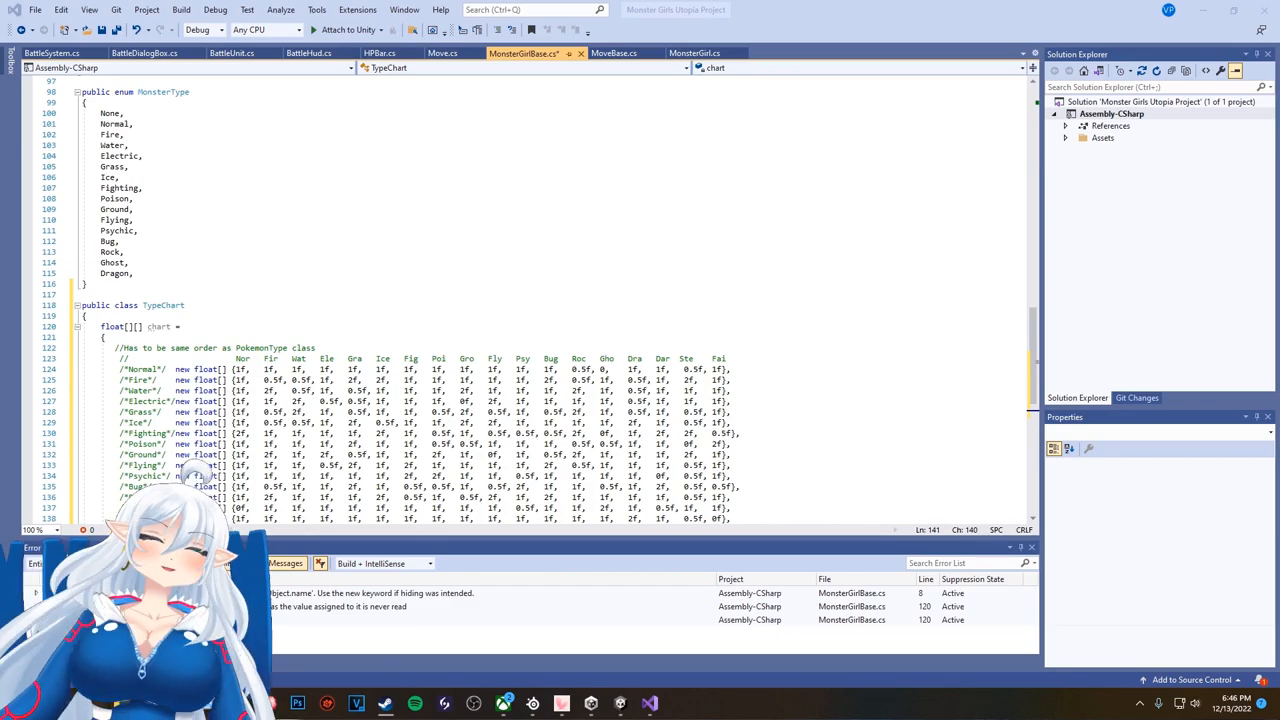
scroll("down", 3)
type("Dark,")
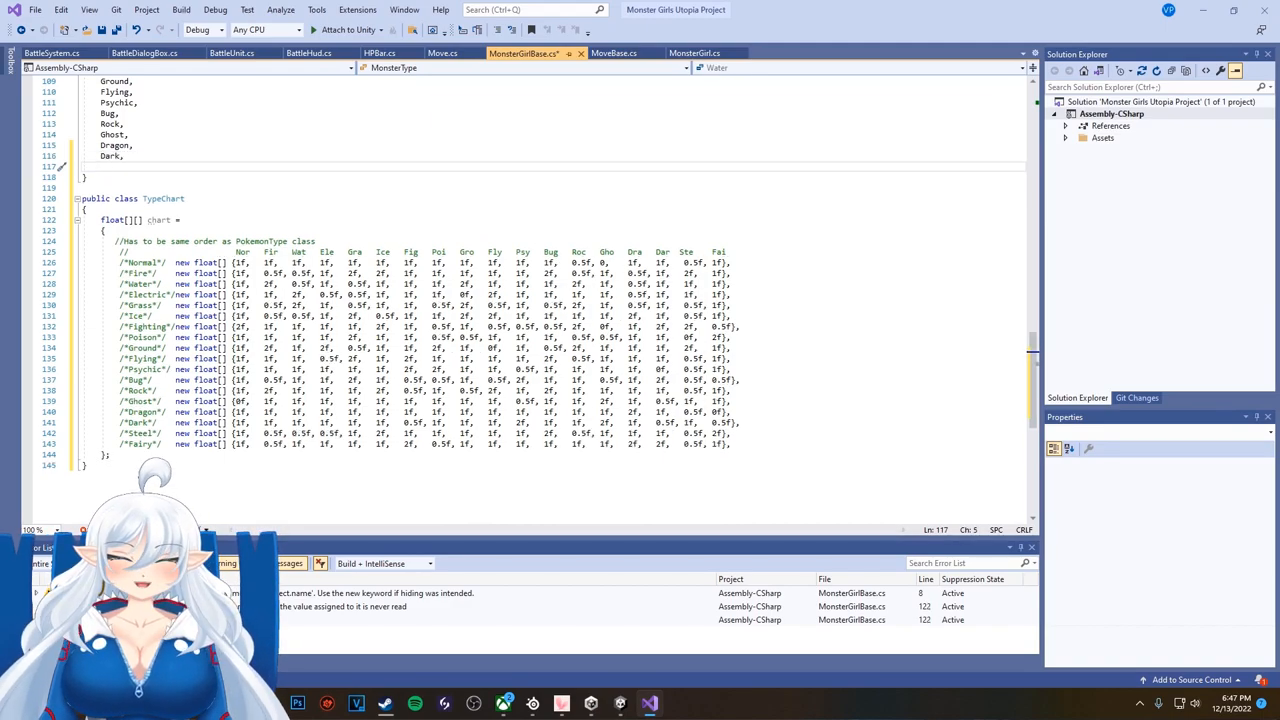
Step: Add Steel to the enum and start static GetEffectiveness returning 1 when either type is None
type("Steel,")
type("Fairy,")
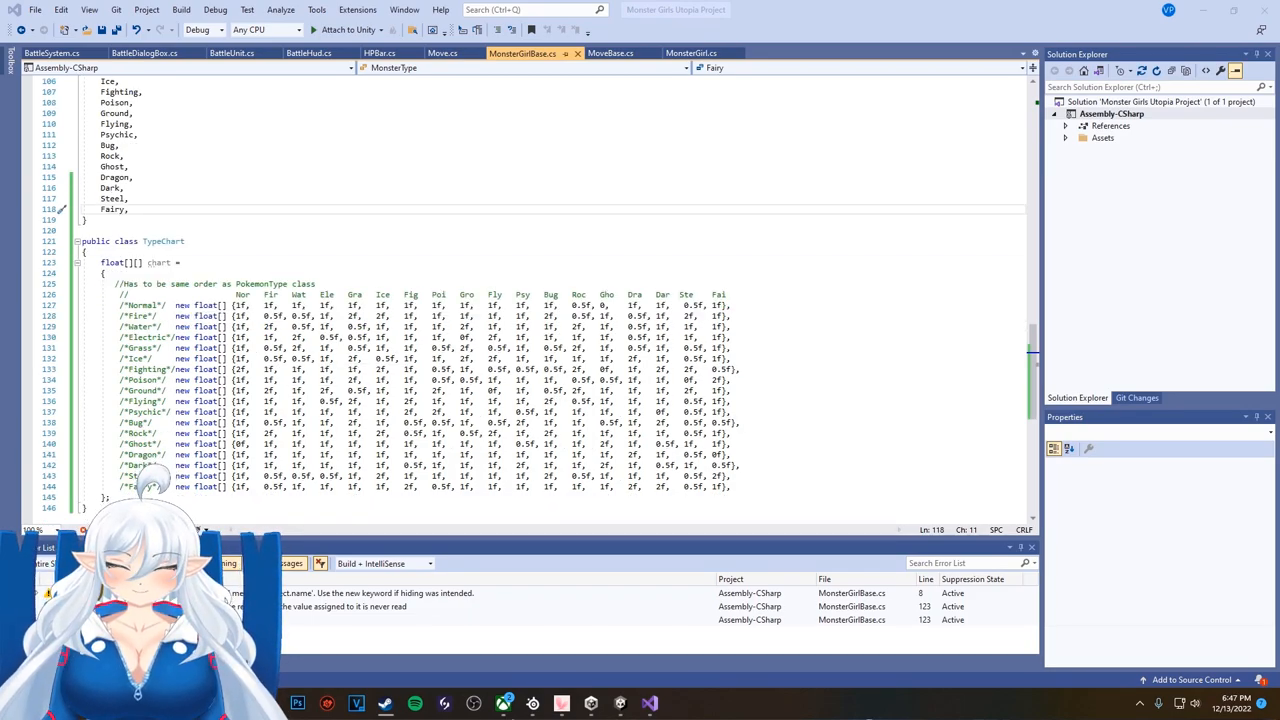
type("static")
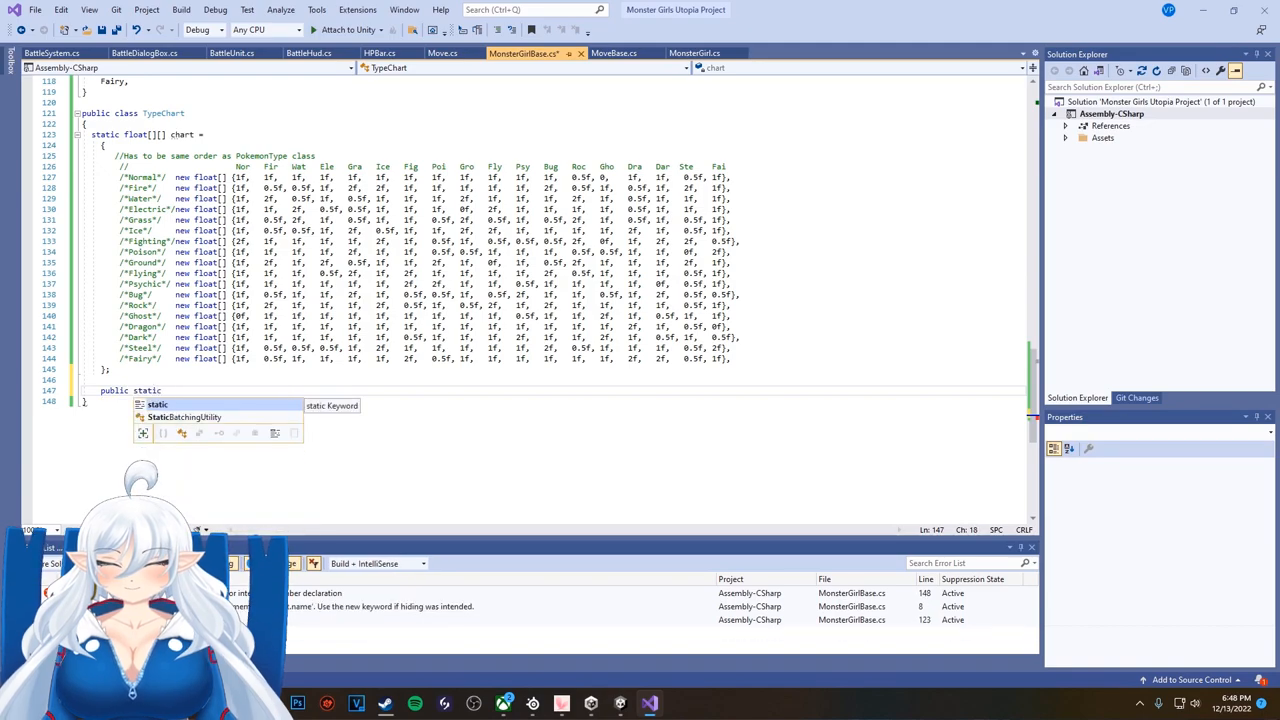
type("GetEffectiveness(")
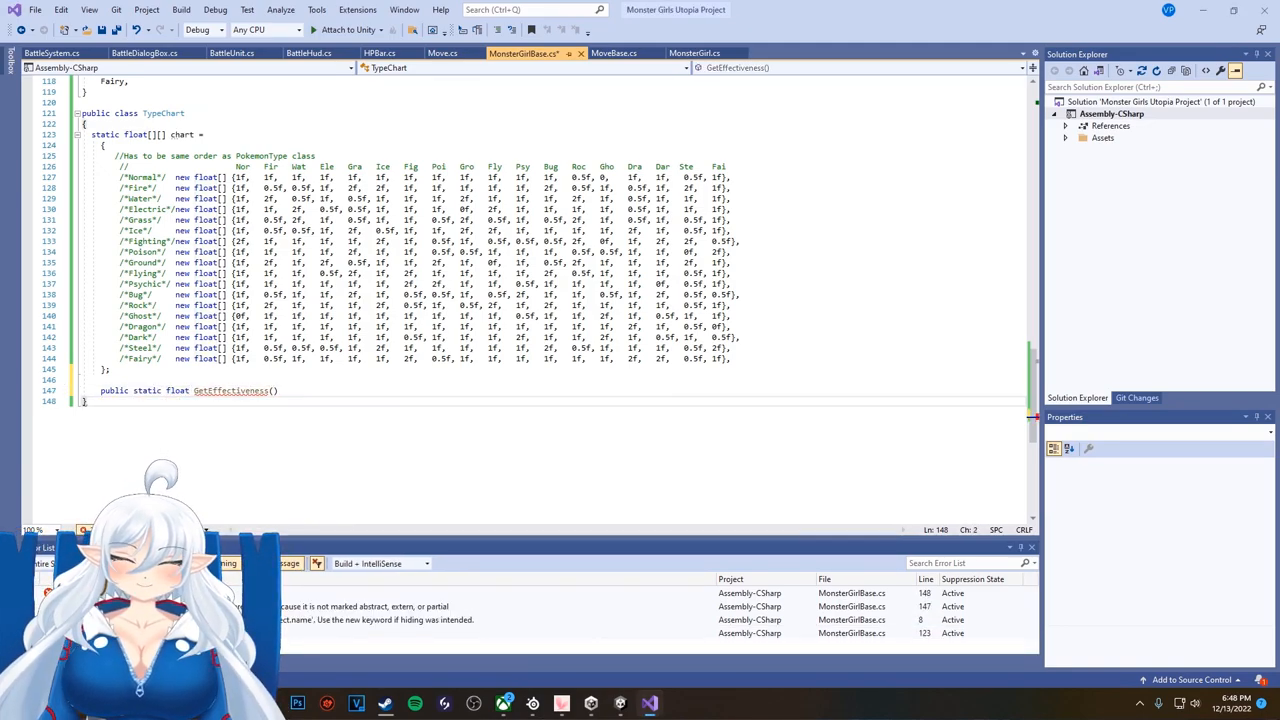
type("Mo")
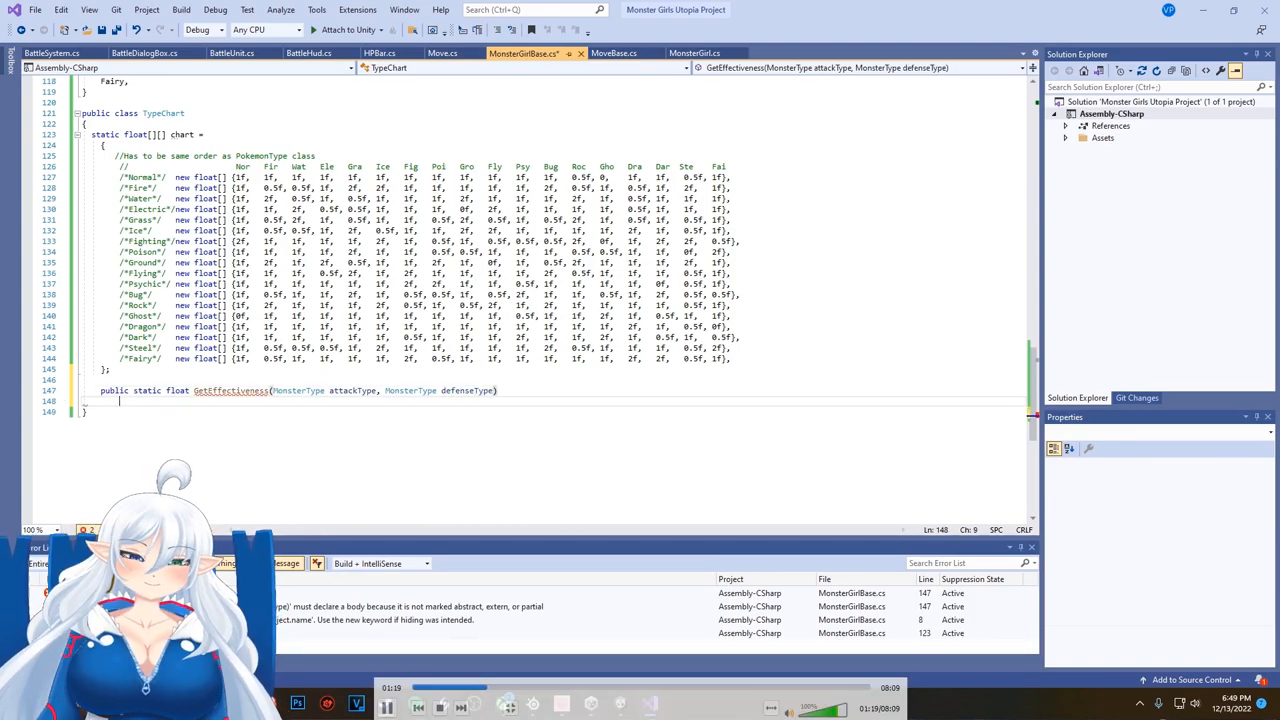
type("if attackType =")
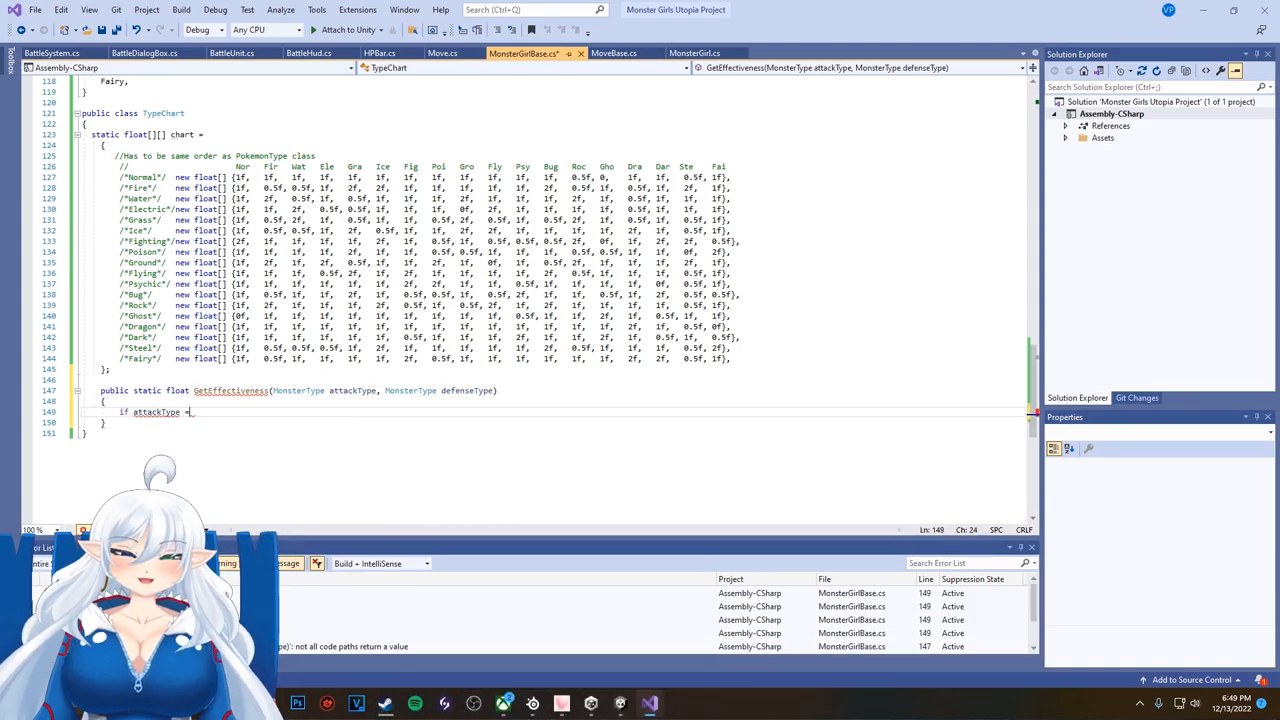
type("== MonsterType")
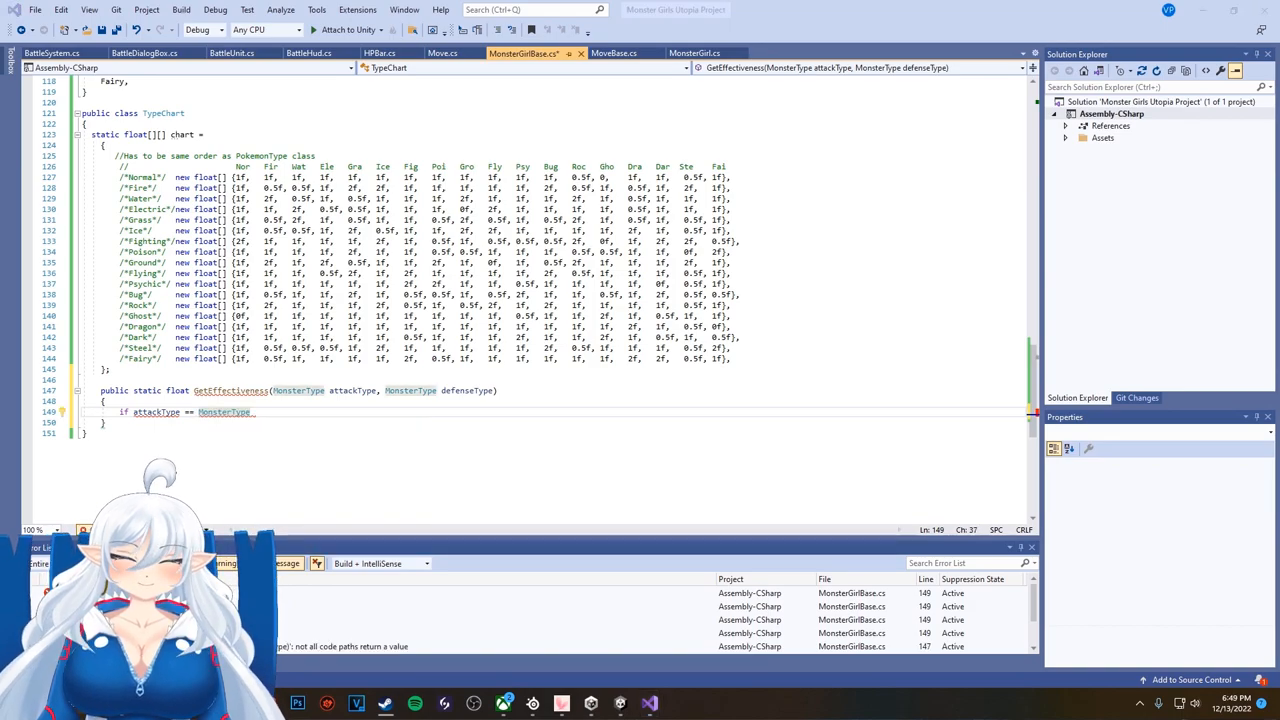
type(".None || defenseType == MonsterType.None")
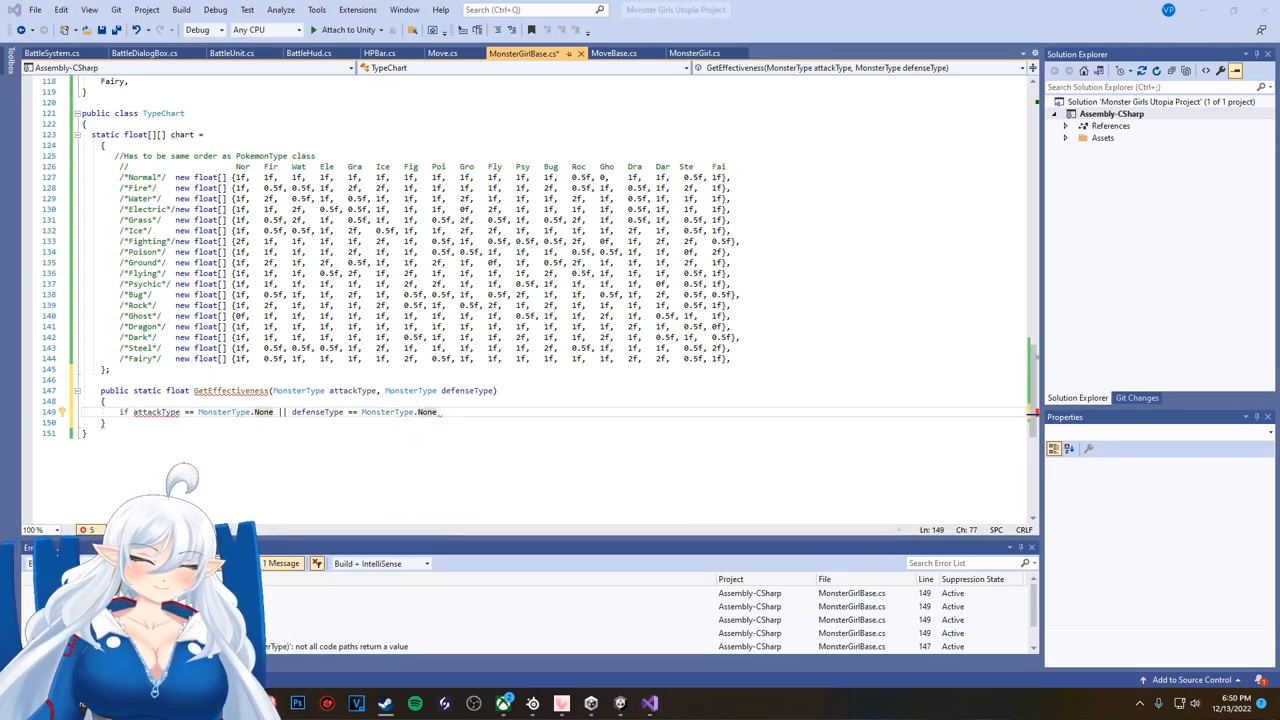
type("return 1;")
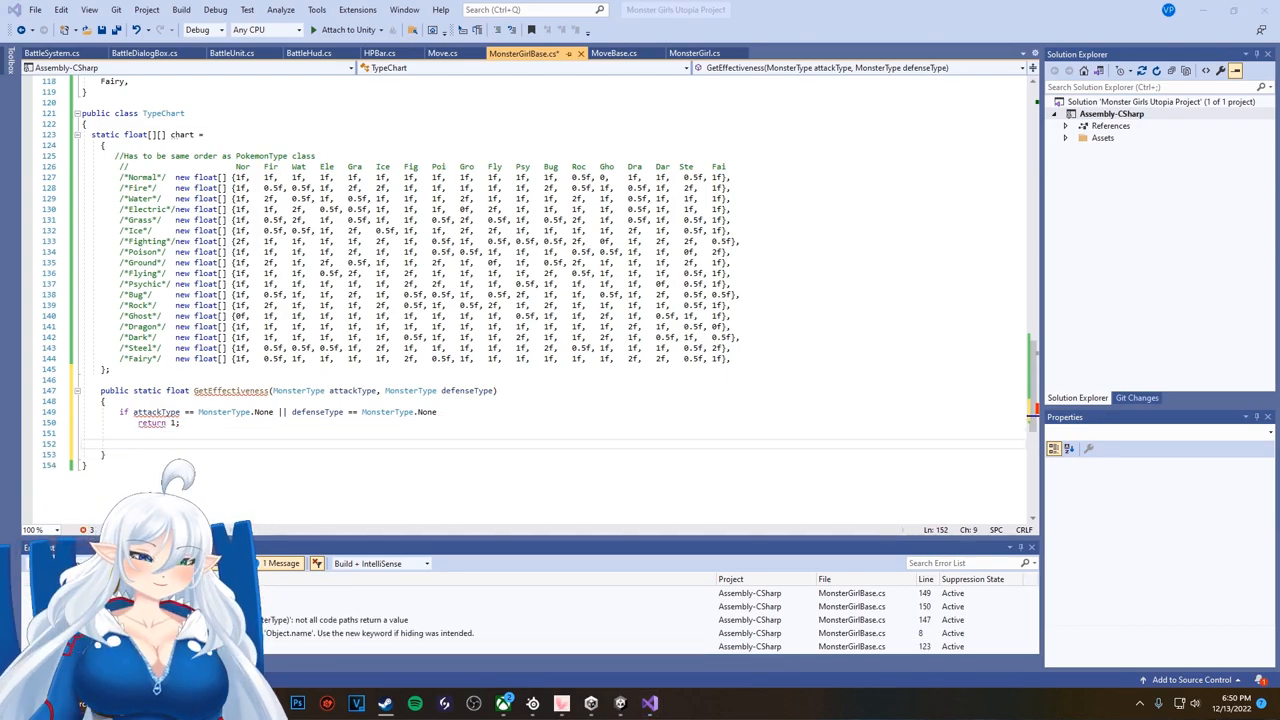
Step: Compute row as (int)attackType - 1 and col as (int)defenseType - 1
scroll("up", 3)
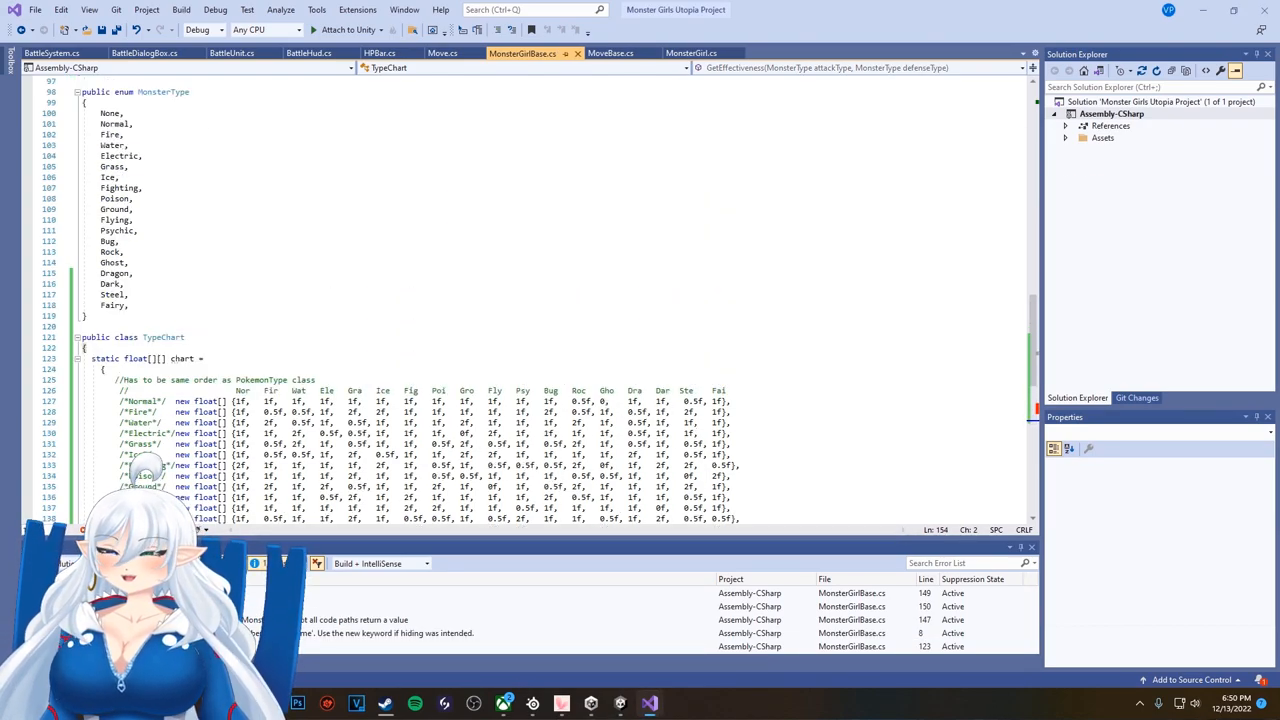
scroll("down", 3)
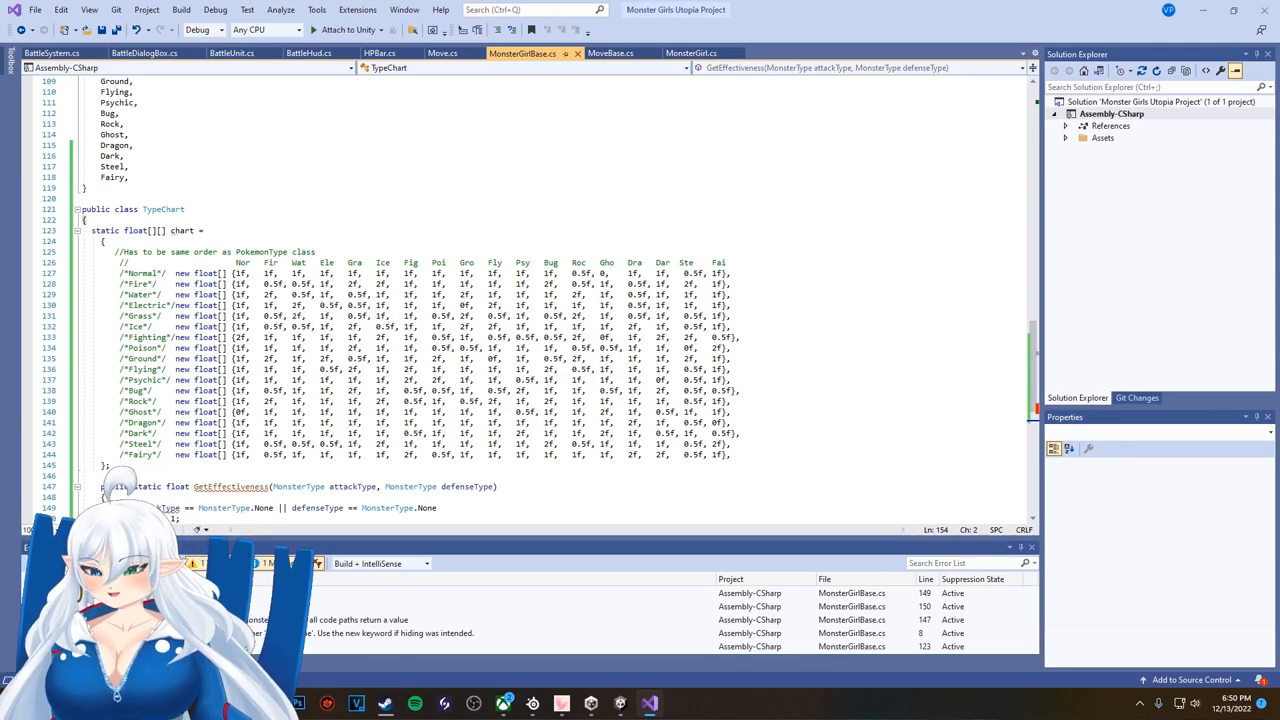
scroll("up", 3)
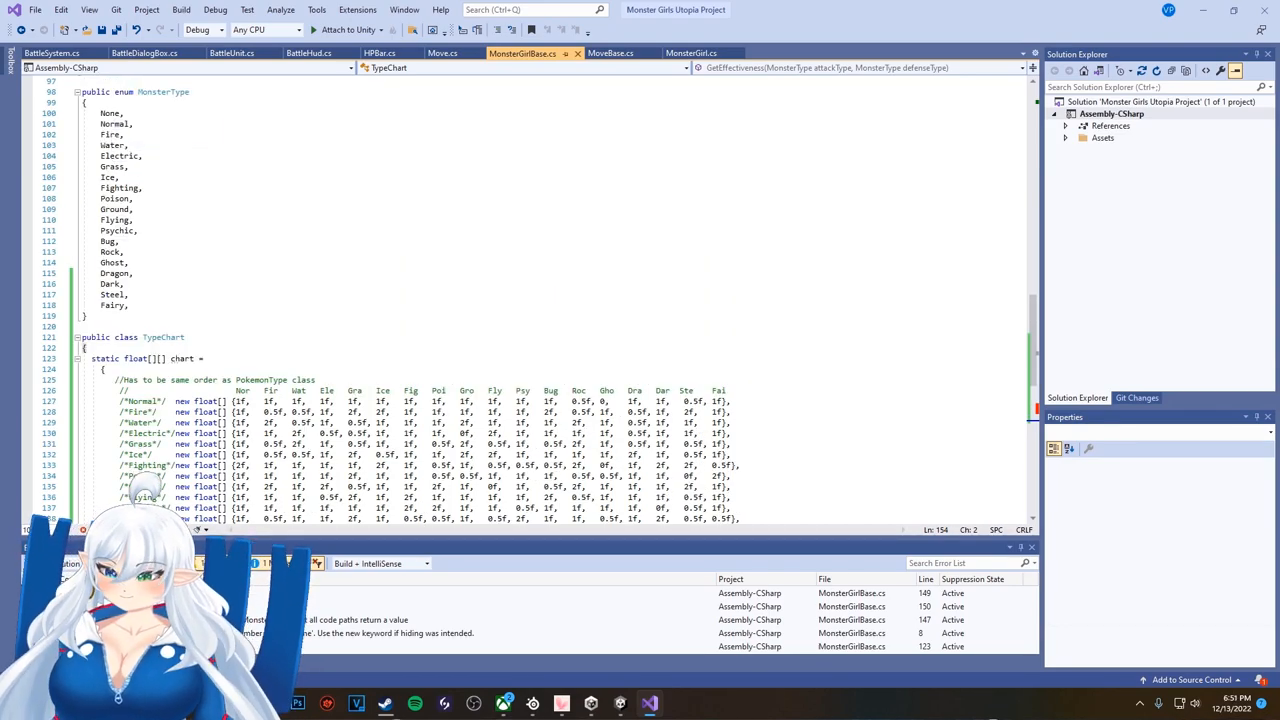
type("int row = (int attackType")
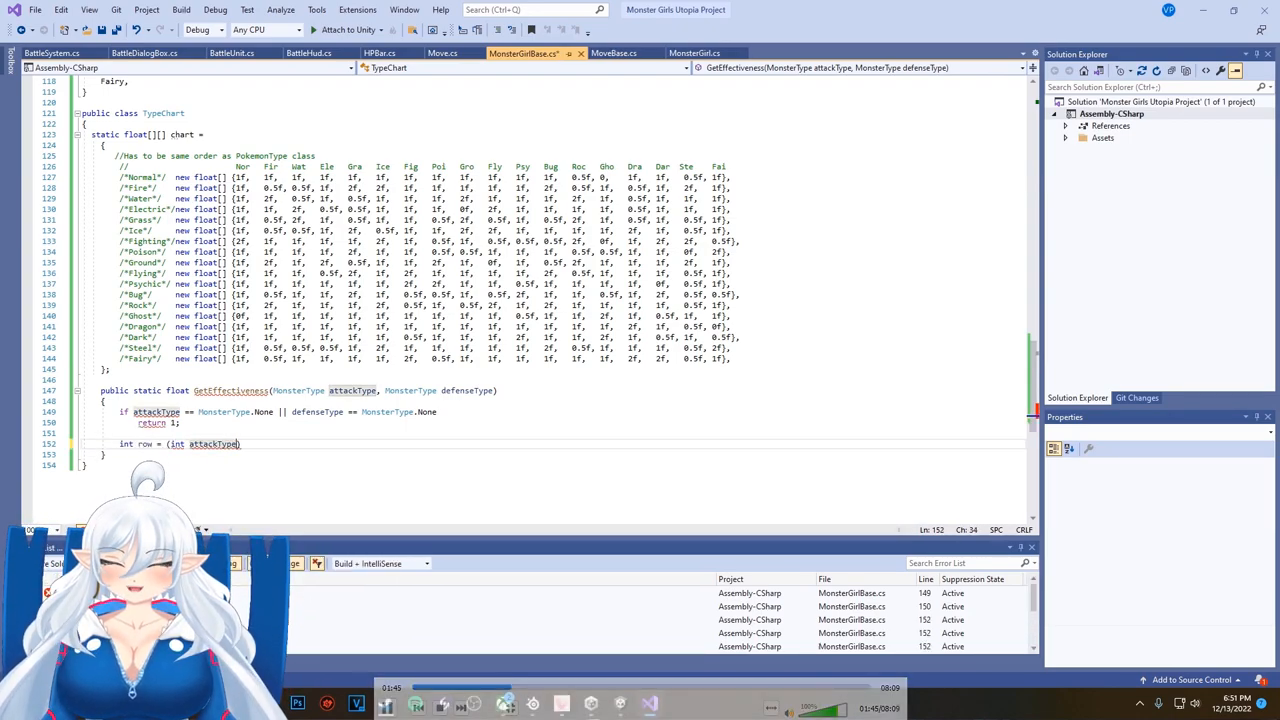
type("- 1;")
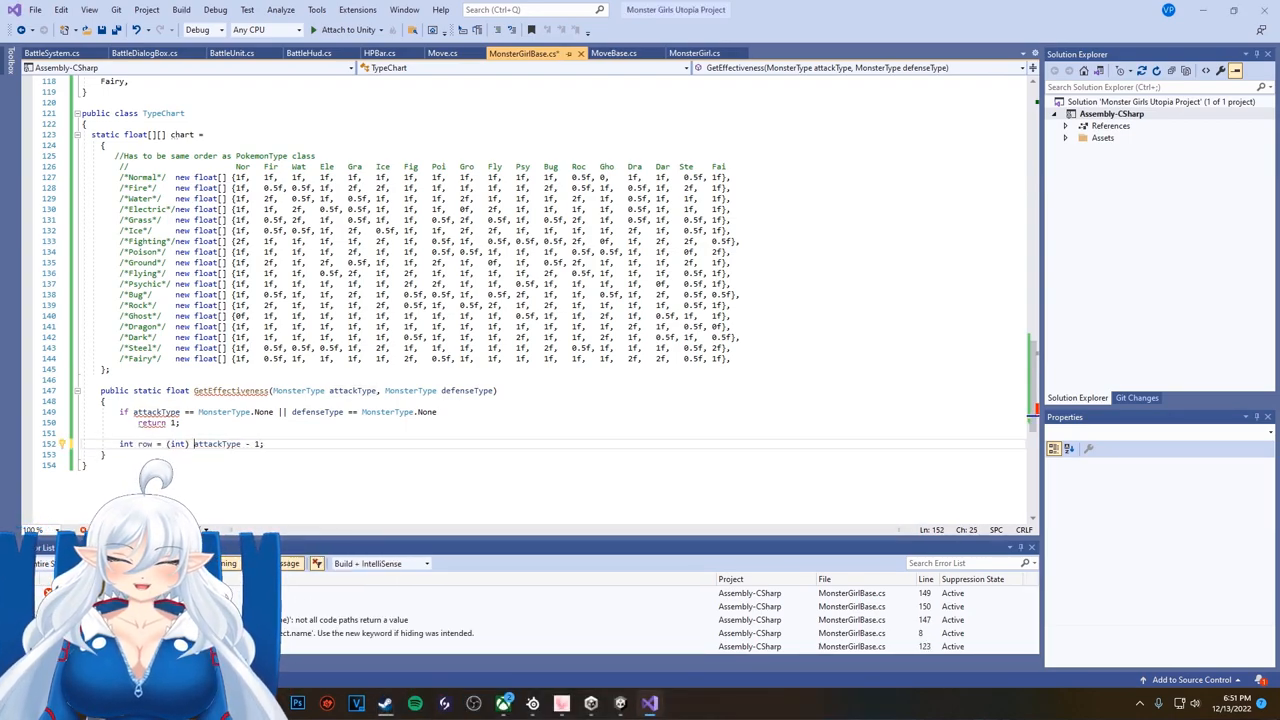
type("int col =")
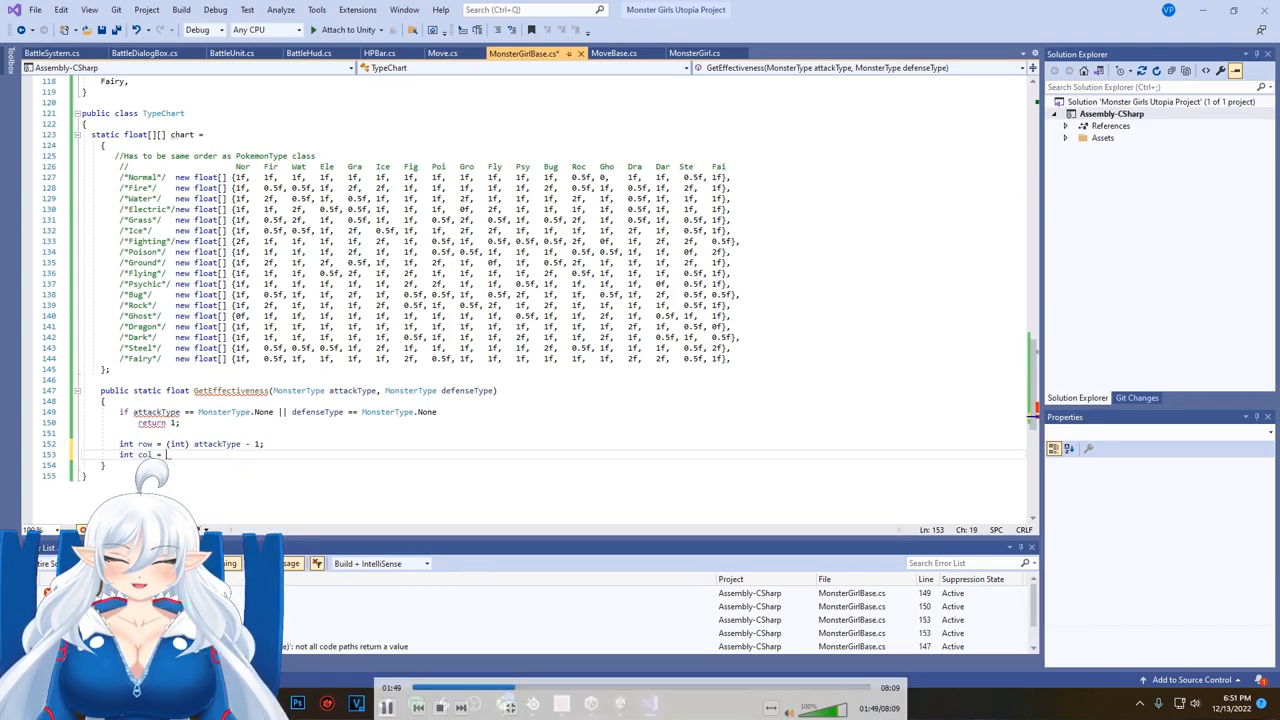
type("(int)defenseType - 1;")
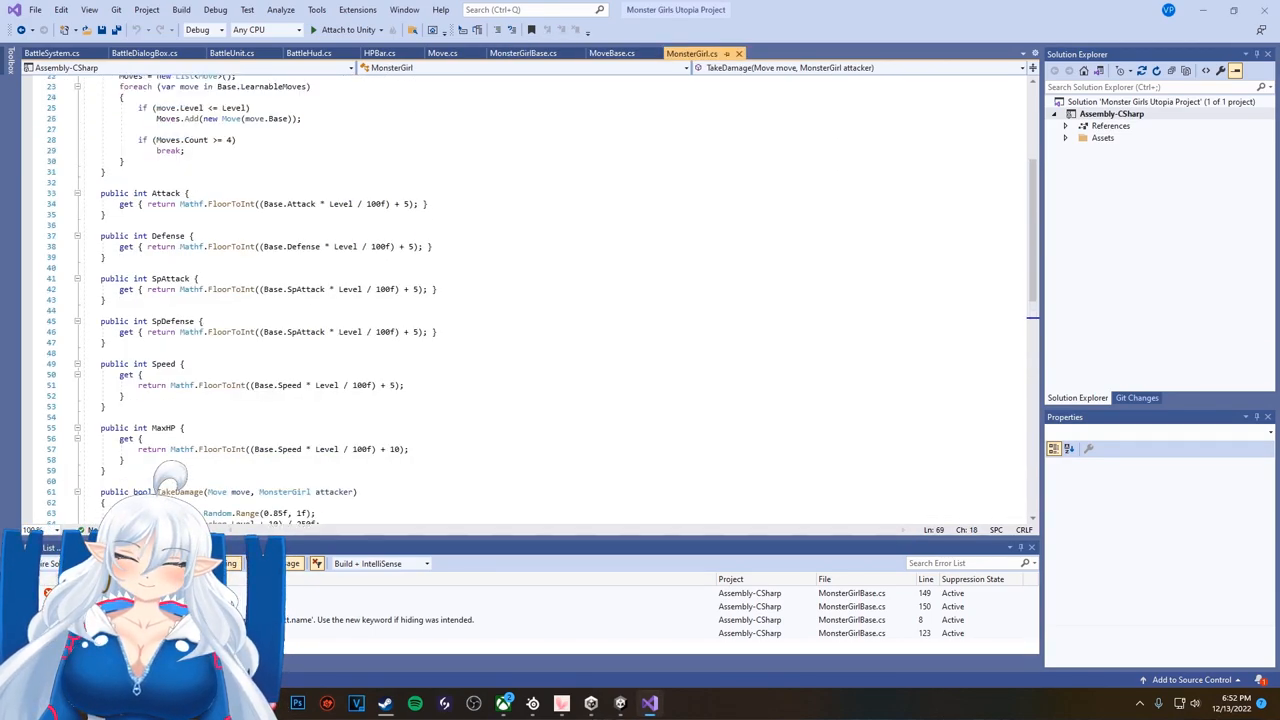
Step: Compute a type float from GetEffectiveness of move.Base.Type and multiply modifiers by it
scroll("down", 3)
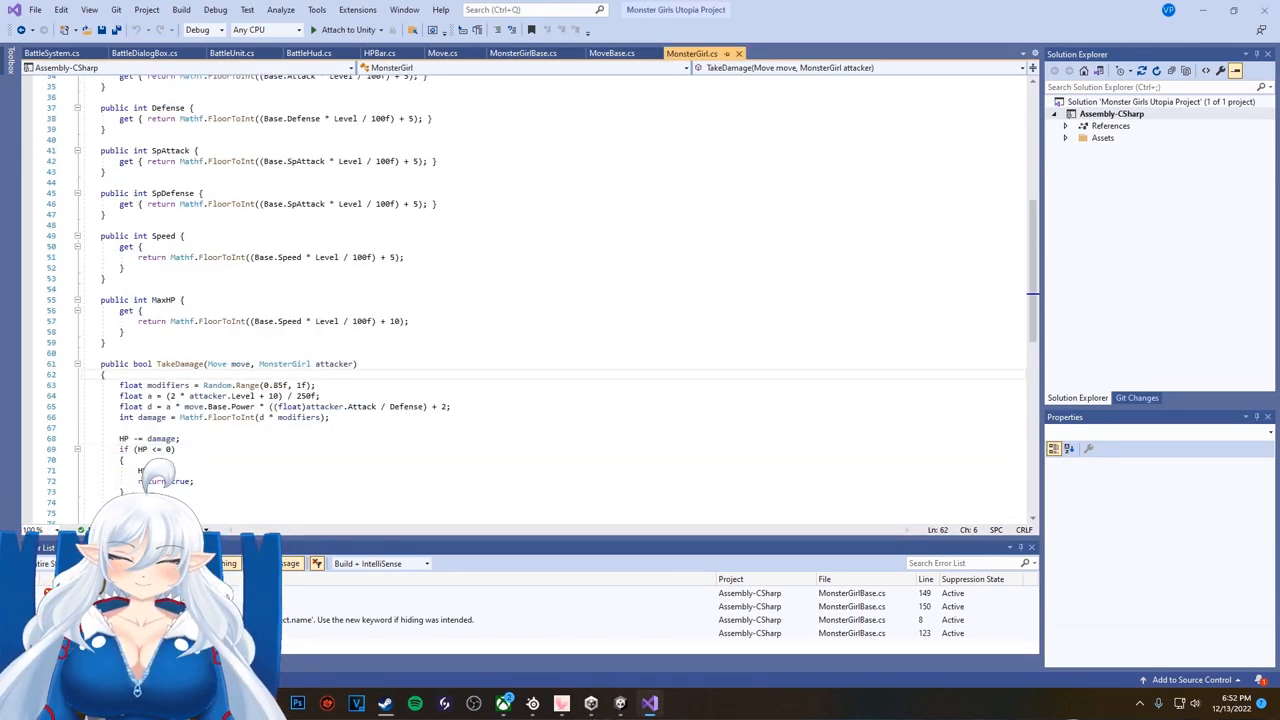
type("float type = TypeChart.")
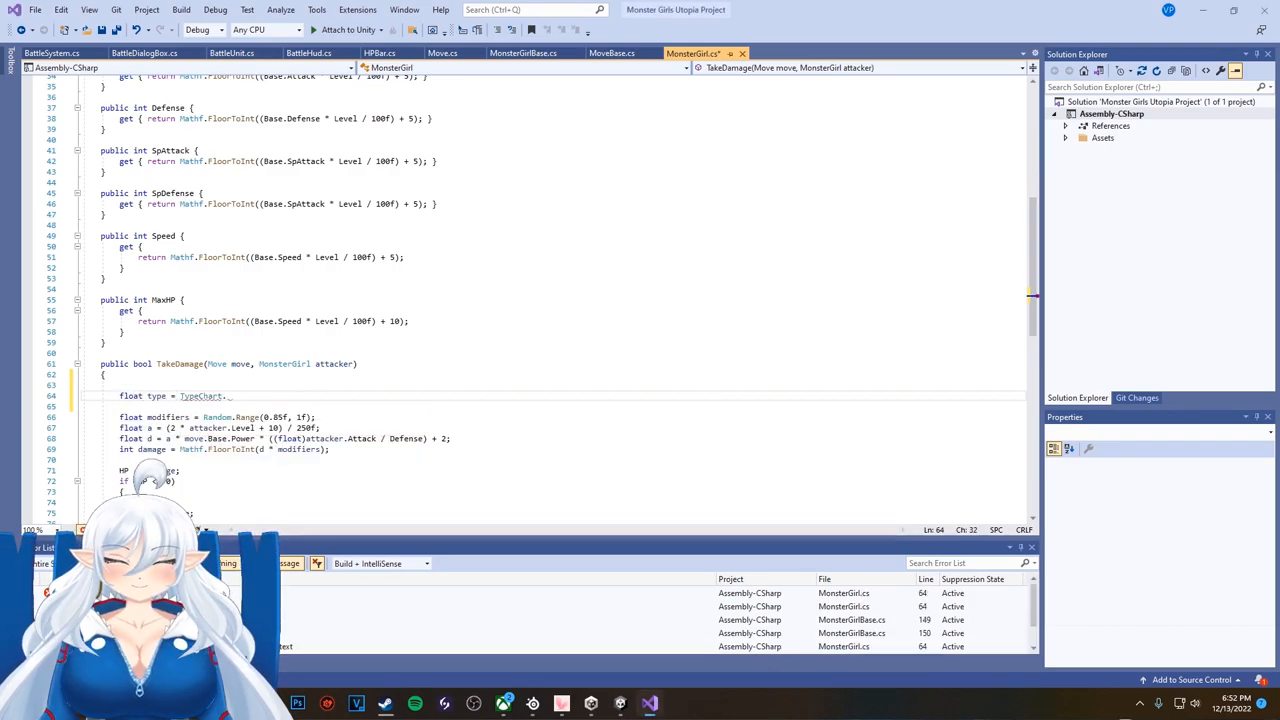
type("GetEffectiveness()")
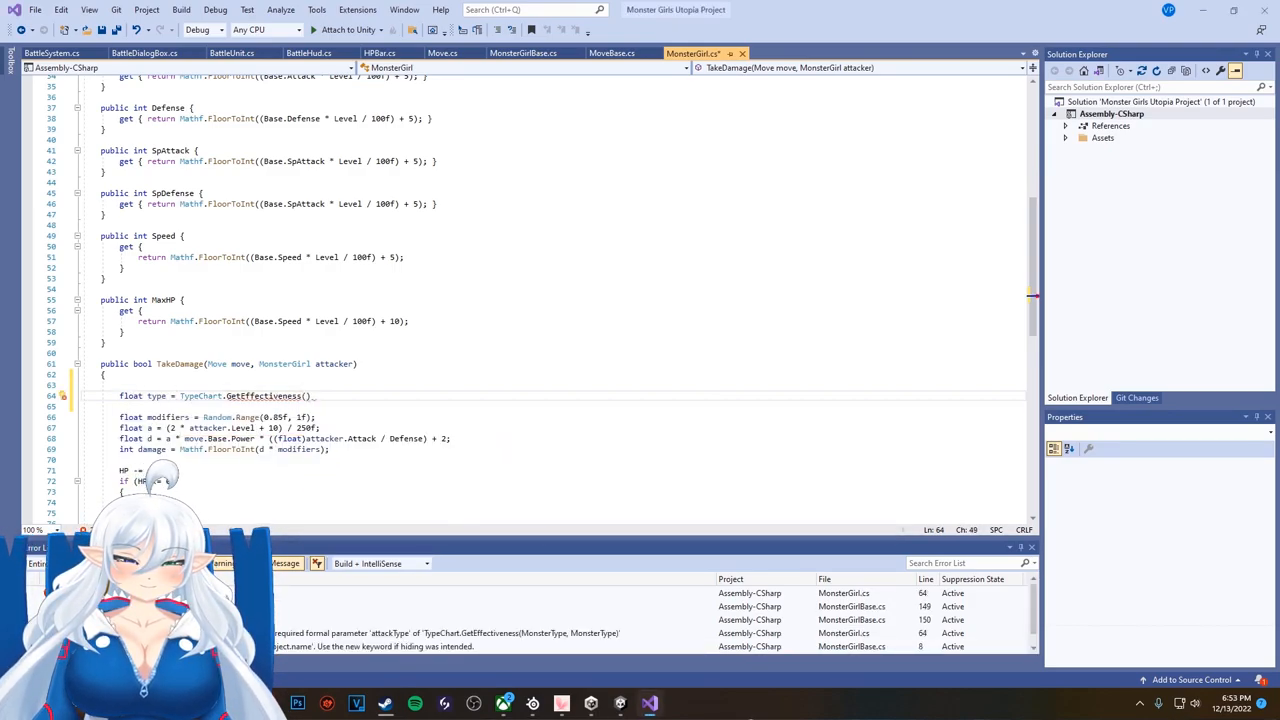
type("move.Base.Type, this.Base.Type1")
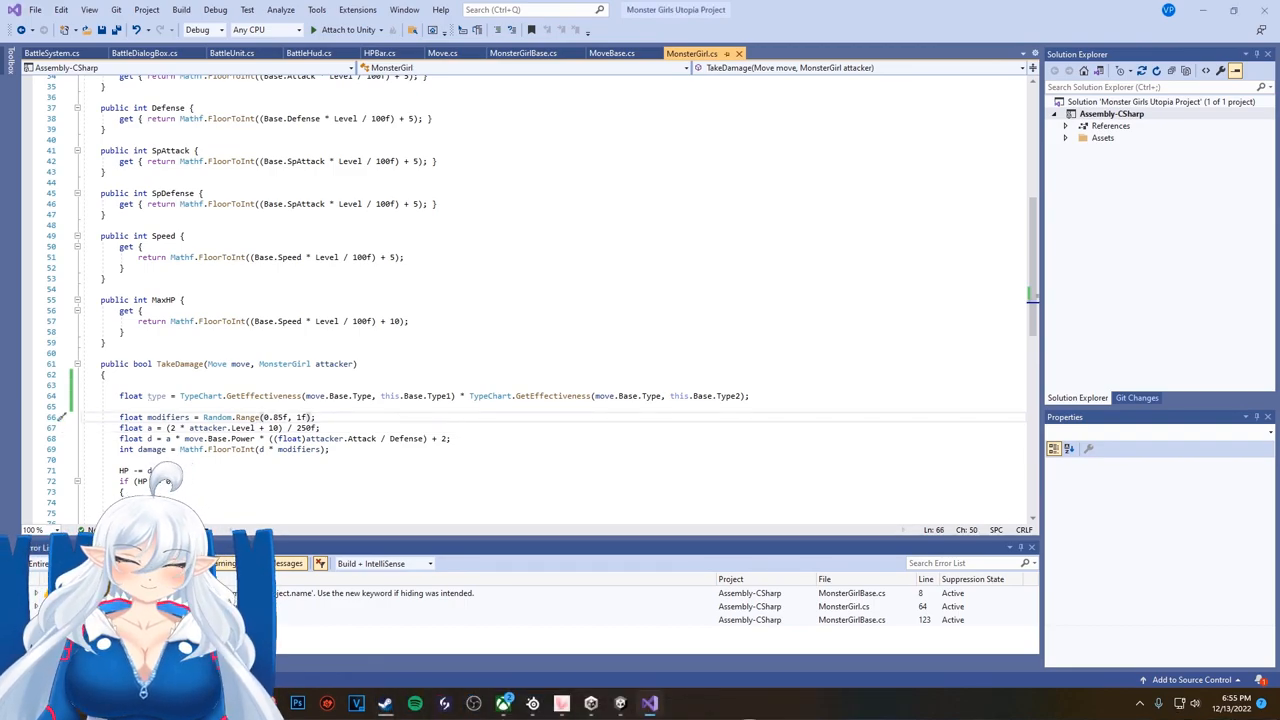
type("* Type")
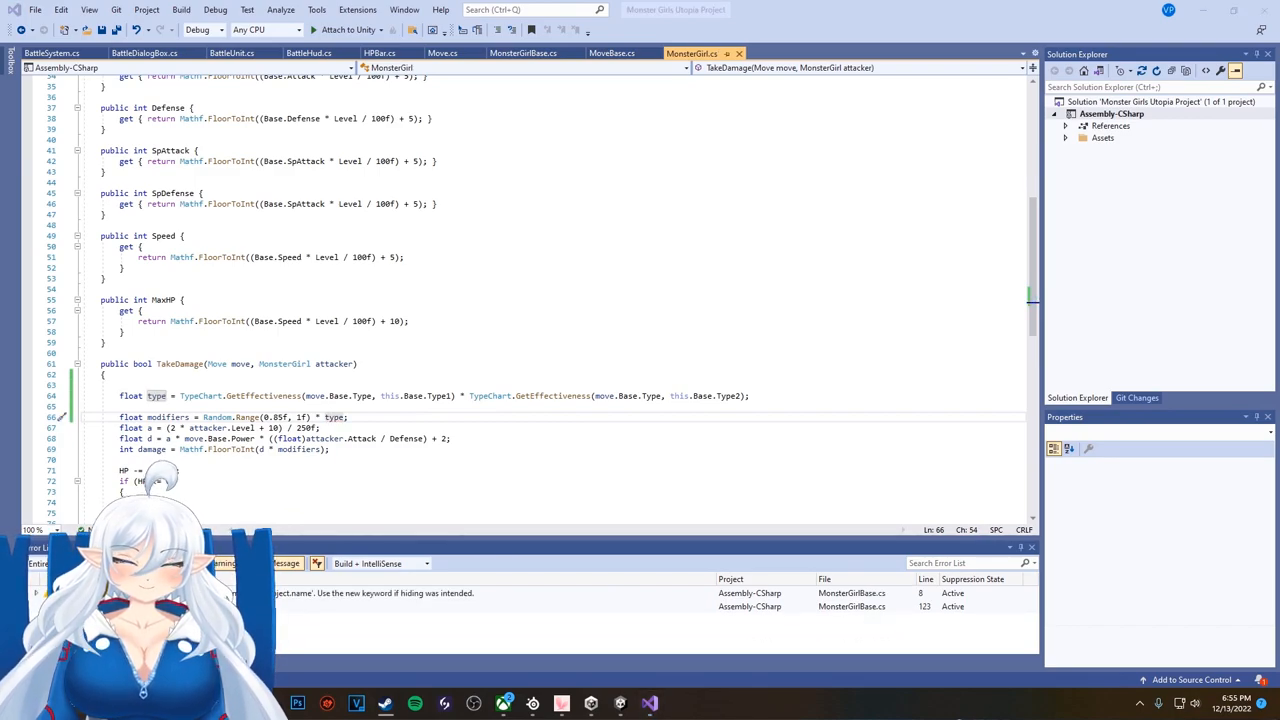
scroll("down", 3)
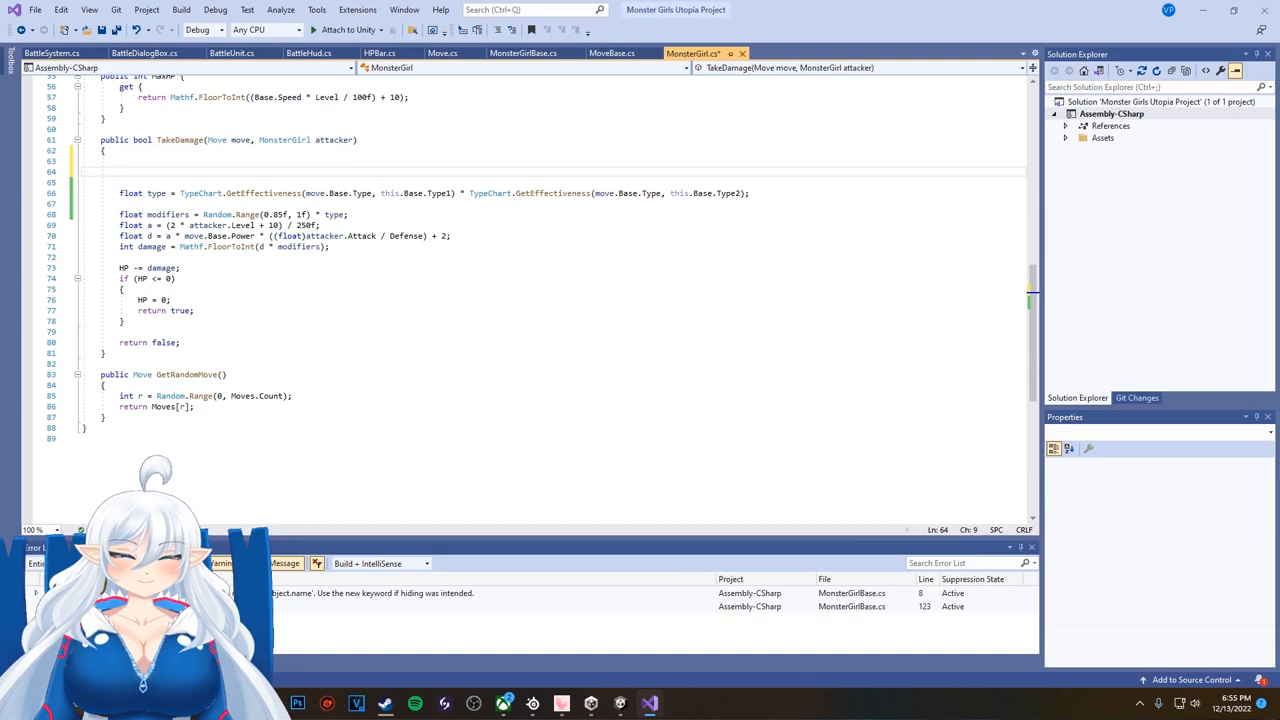
Step: Add a critial float set to 2f when Random.value*100f < 6.25f and multiply modifiers by it
type("if(Random.value * 100f")
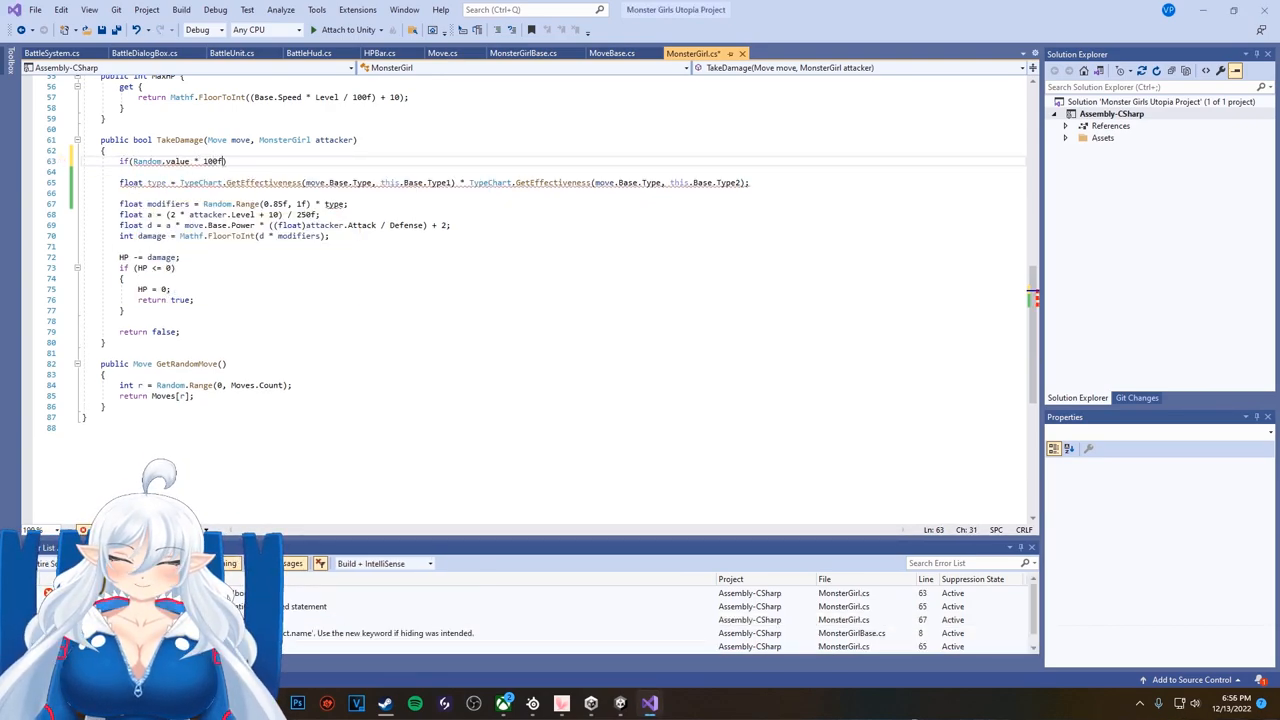
type("< 6.25f")
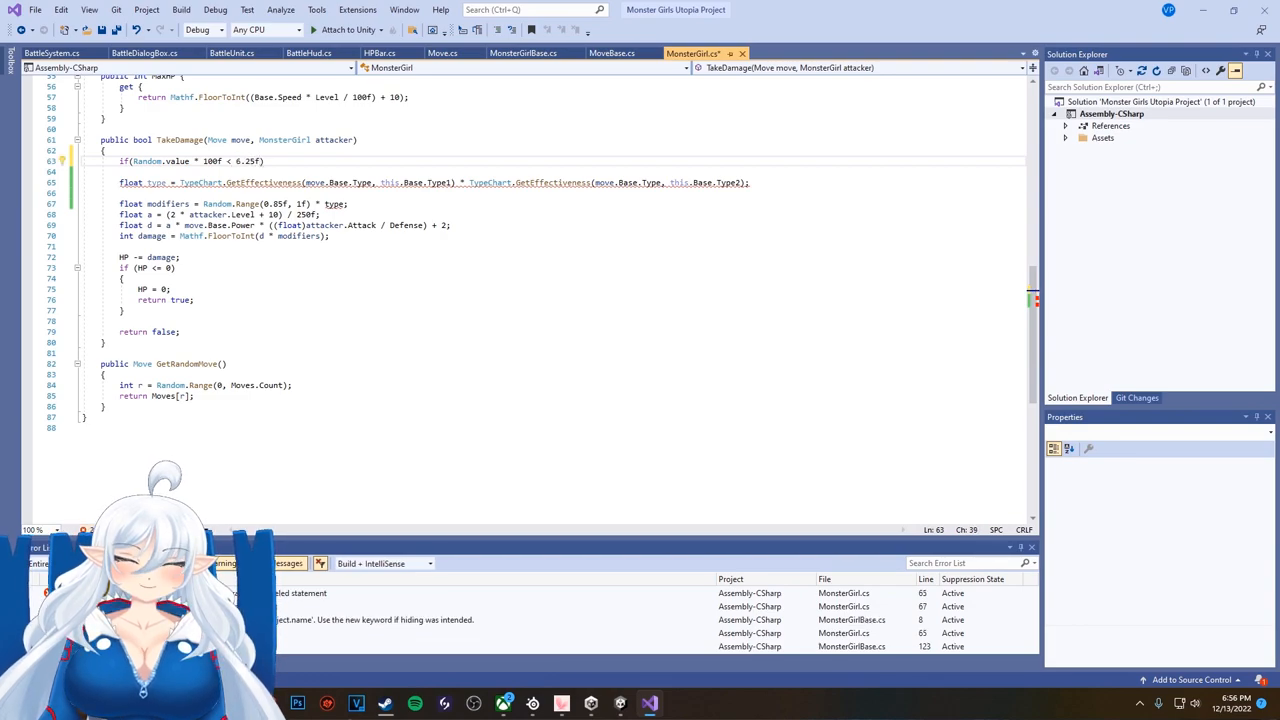
type("float critial = 1f;")
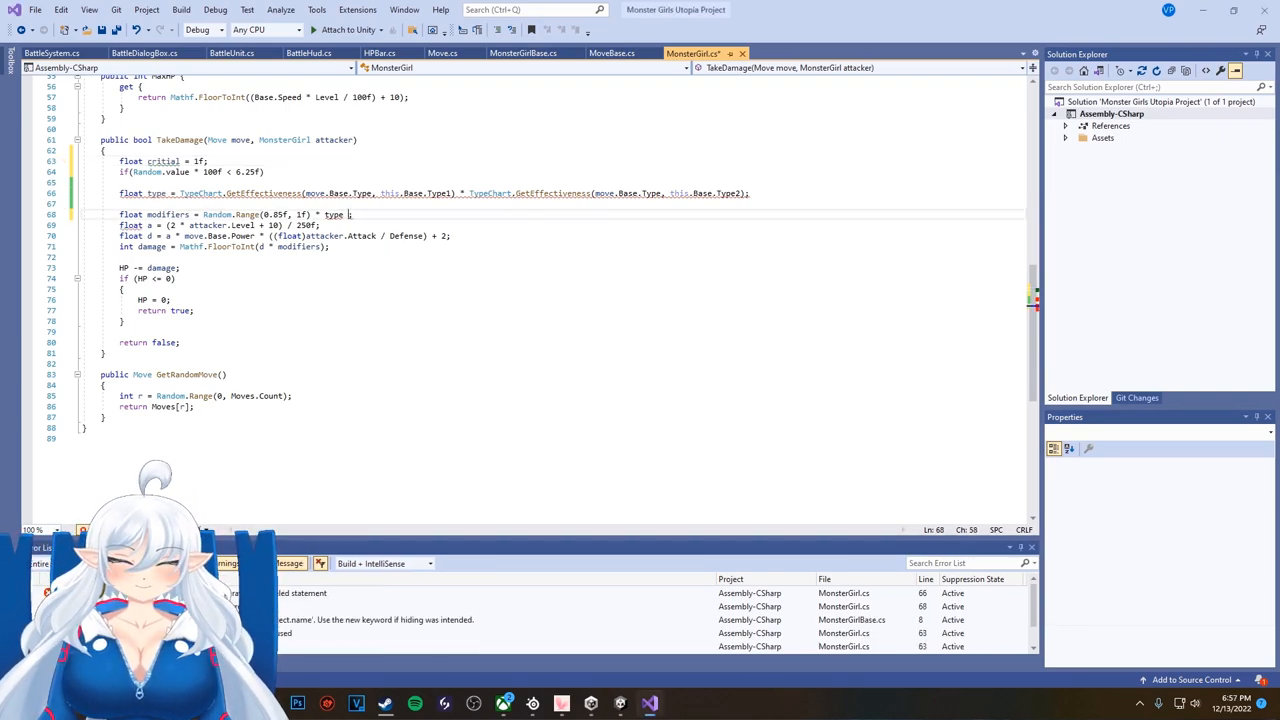
type("* critial;")
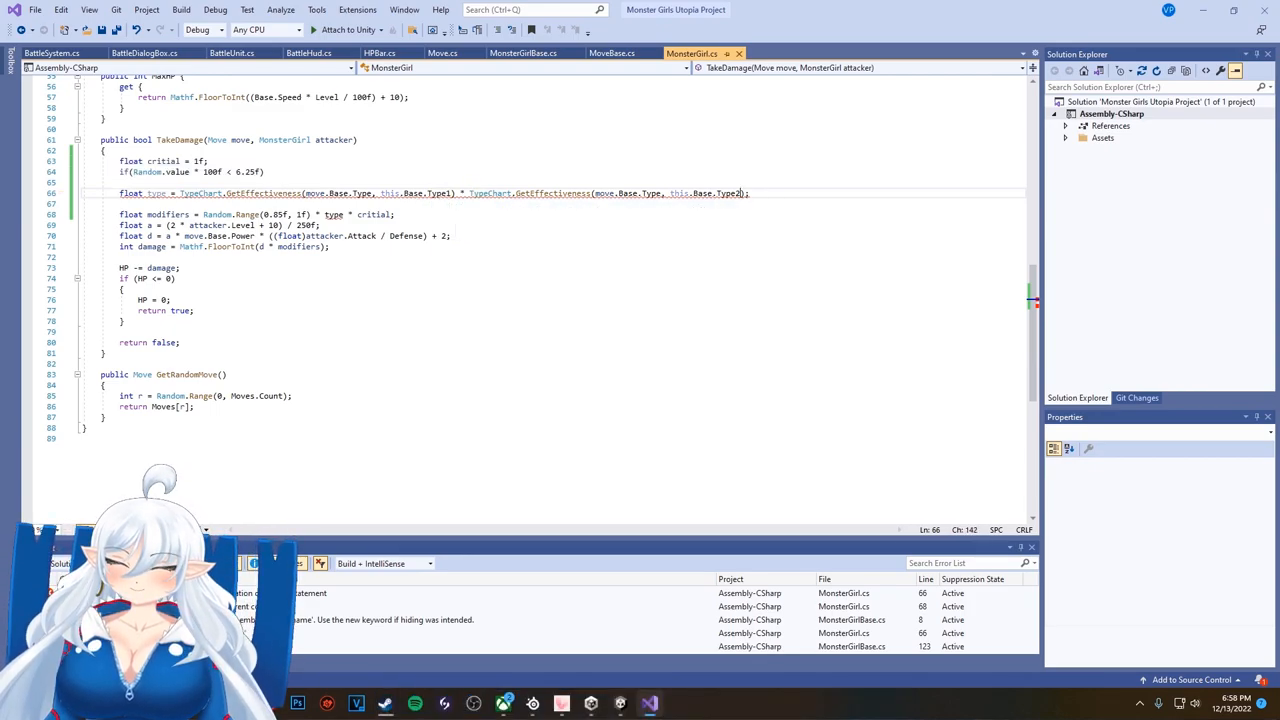
left_click(64, 192)
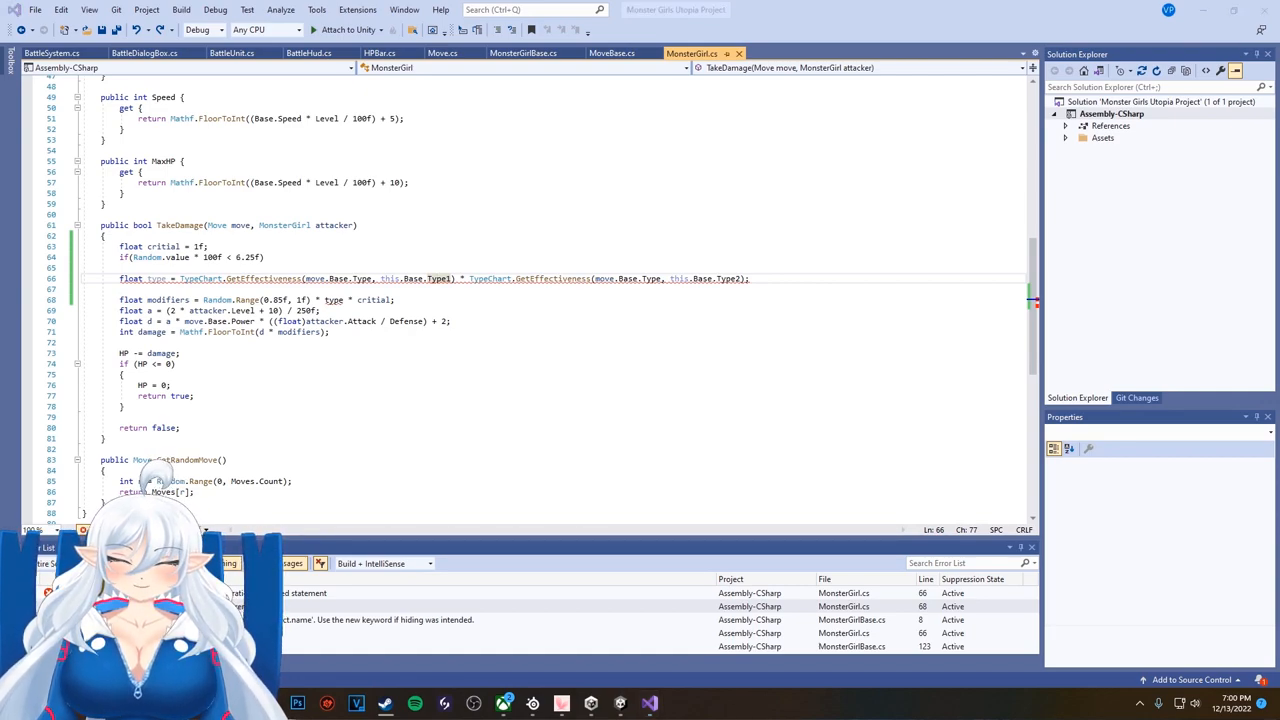
type("critial = 2f;")
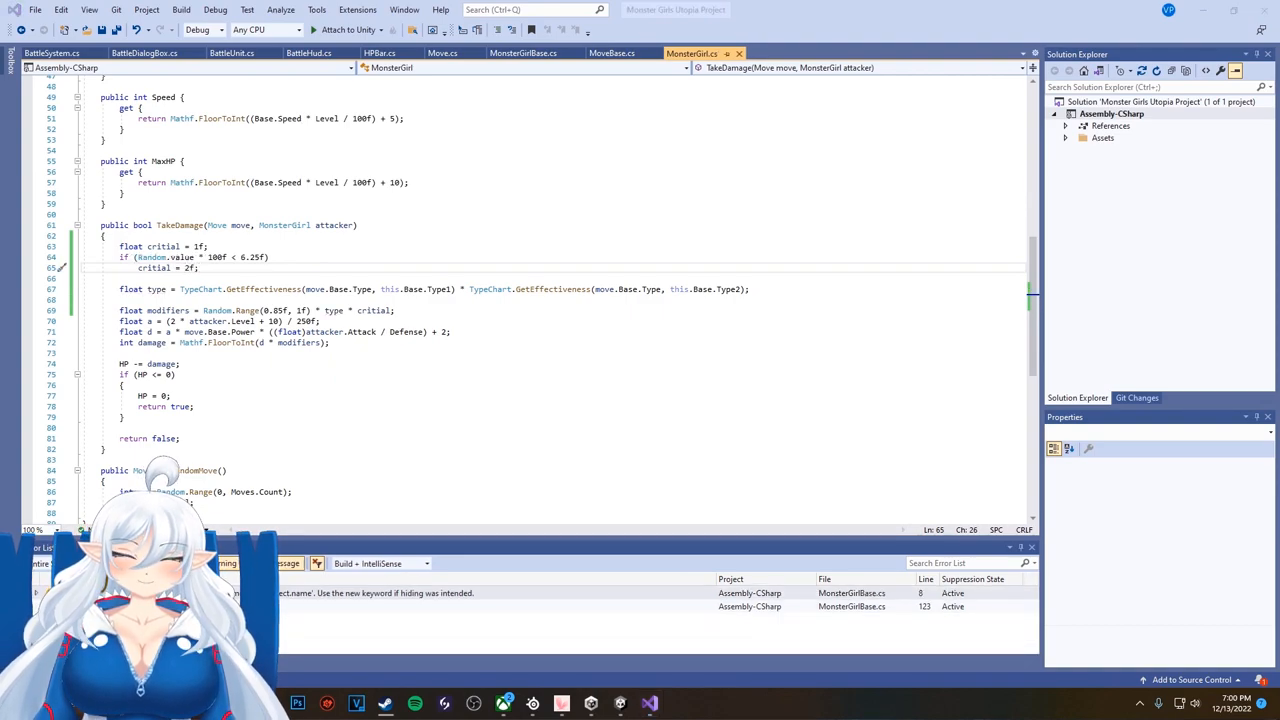
scroll("down", 3)
type("public D")
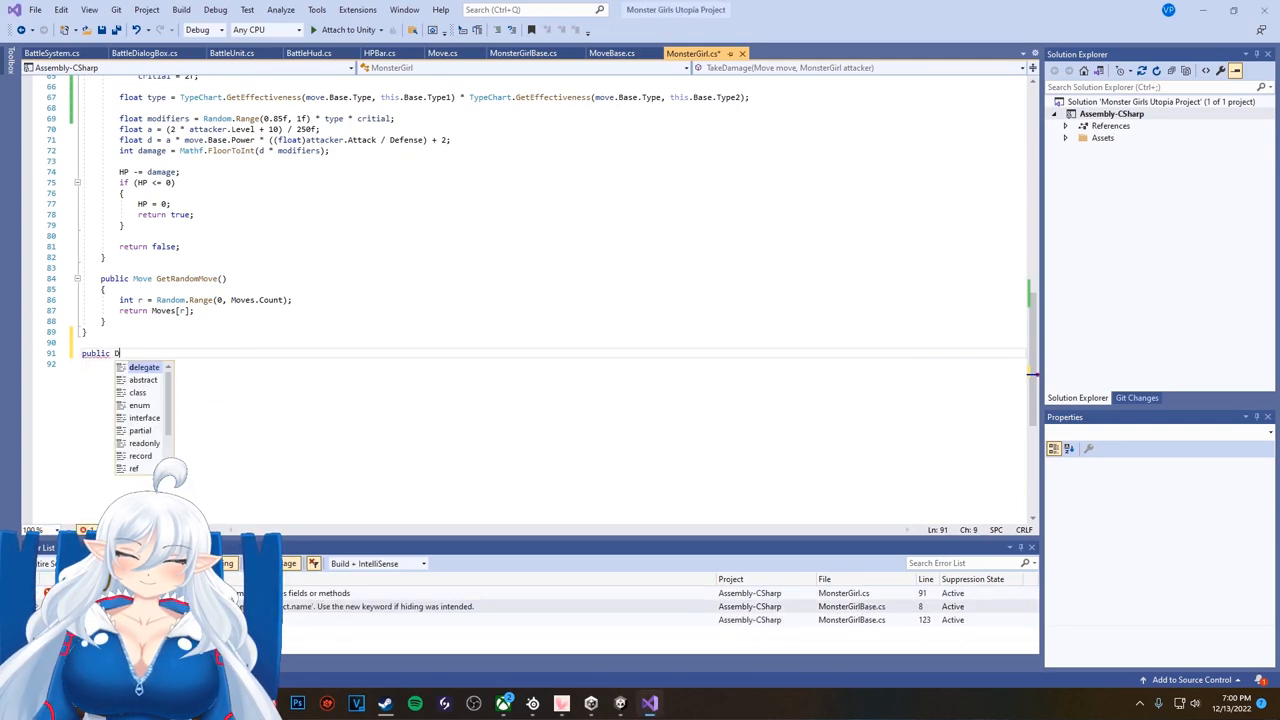
Step: Declare class DamageDetails with Fainted, Critial and Type properties
type("class DamageDetails")
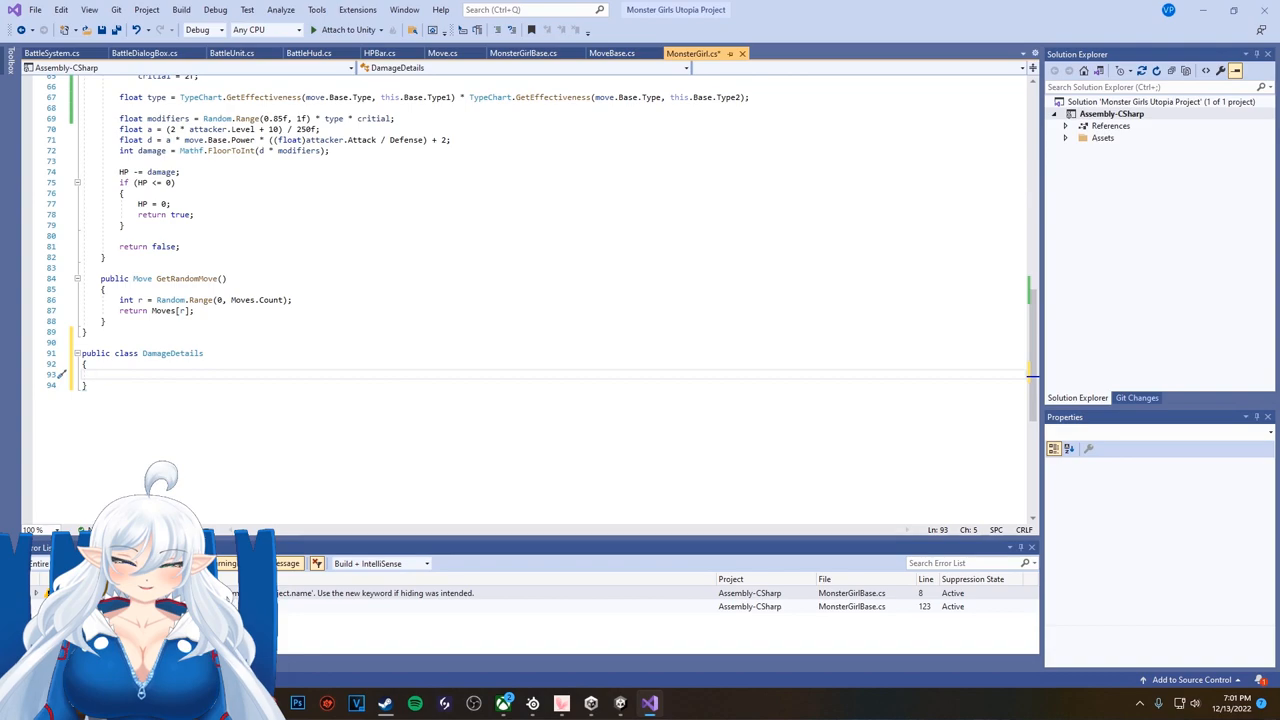
type("public bool Fainted { }")
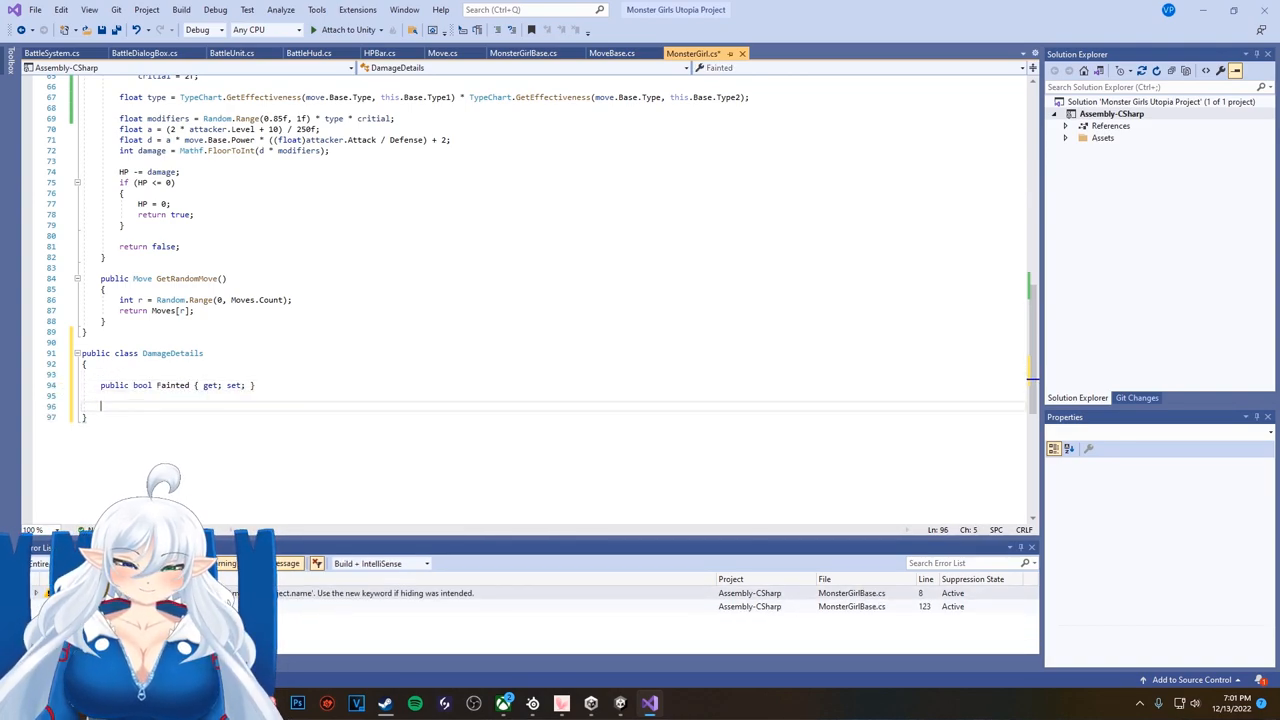
type("public float Cri")
type("var damageDetails =")
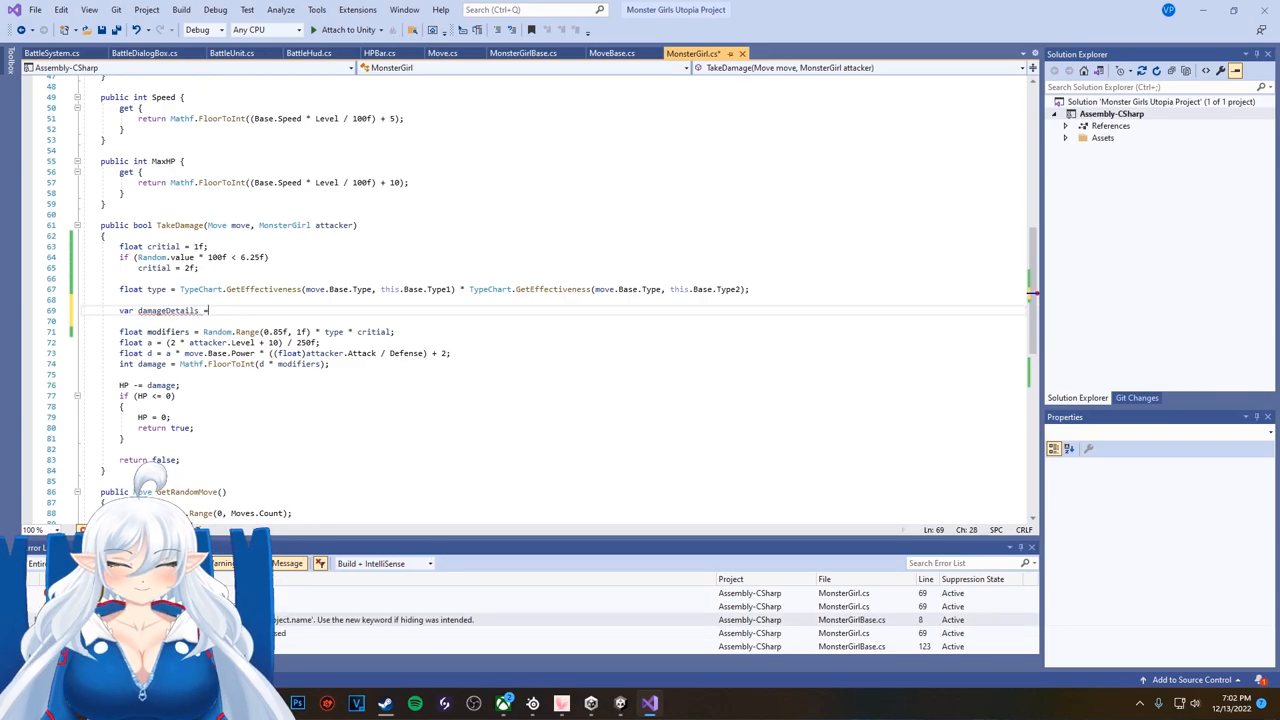
Step: Build a DamageDetails in TakeDamage with type, critial and Fainted = false, and return it
type("new DamageDetails")
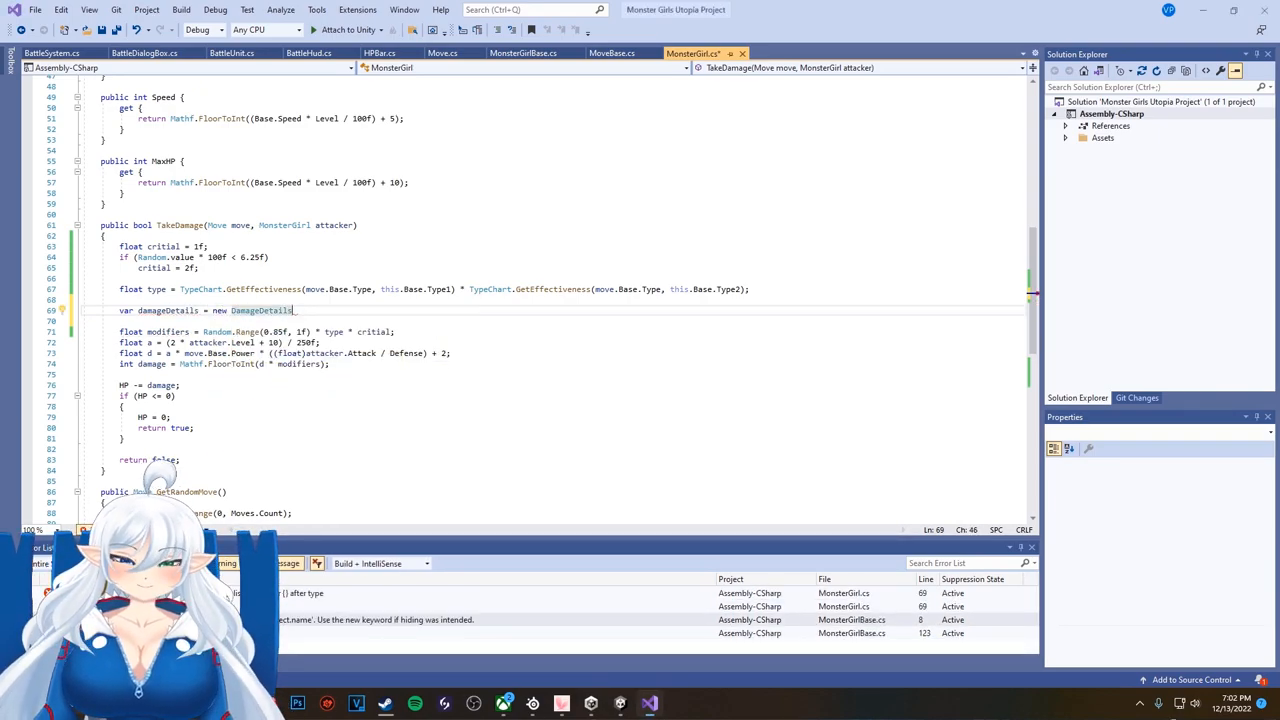
type("Type =type")
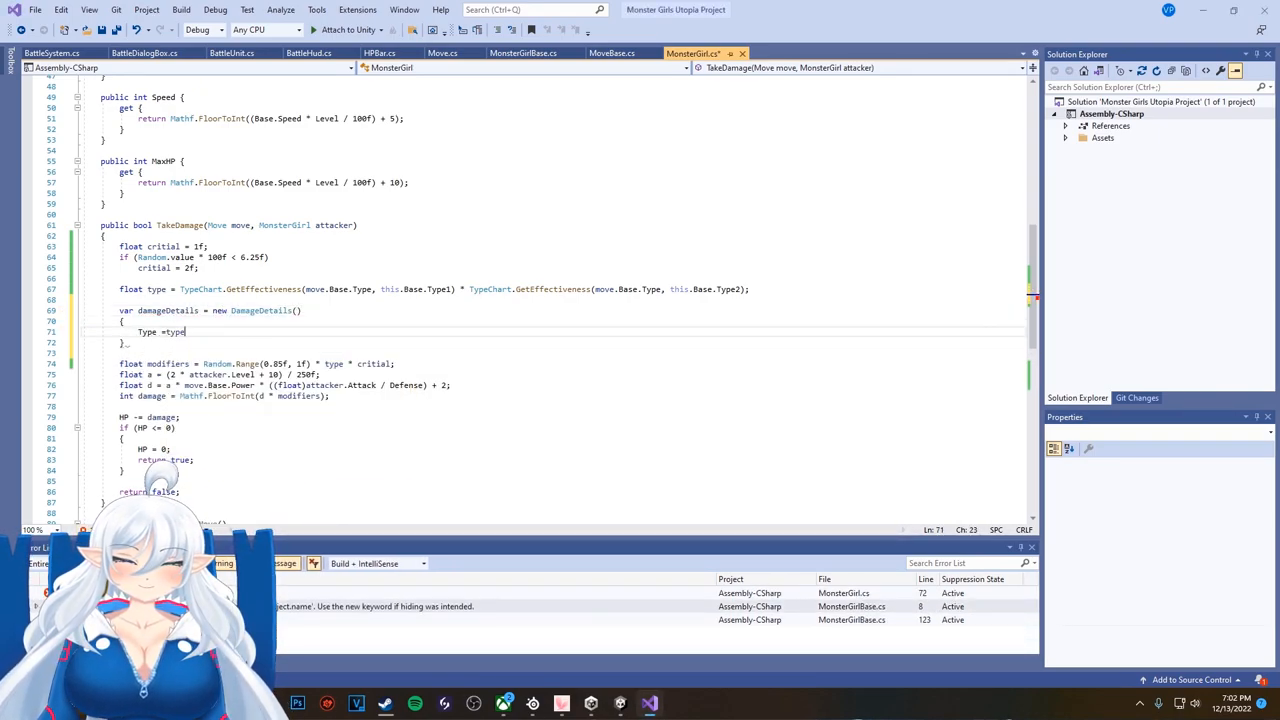
type("Critial = critial,")
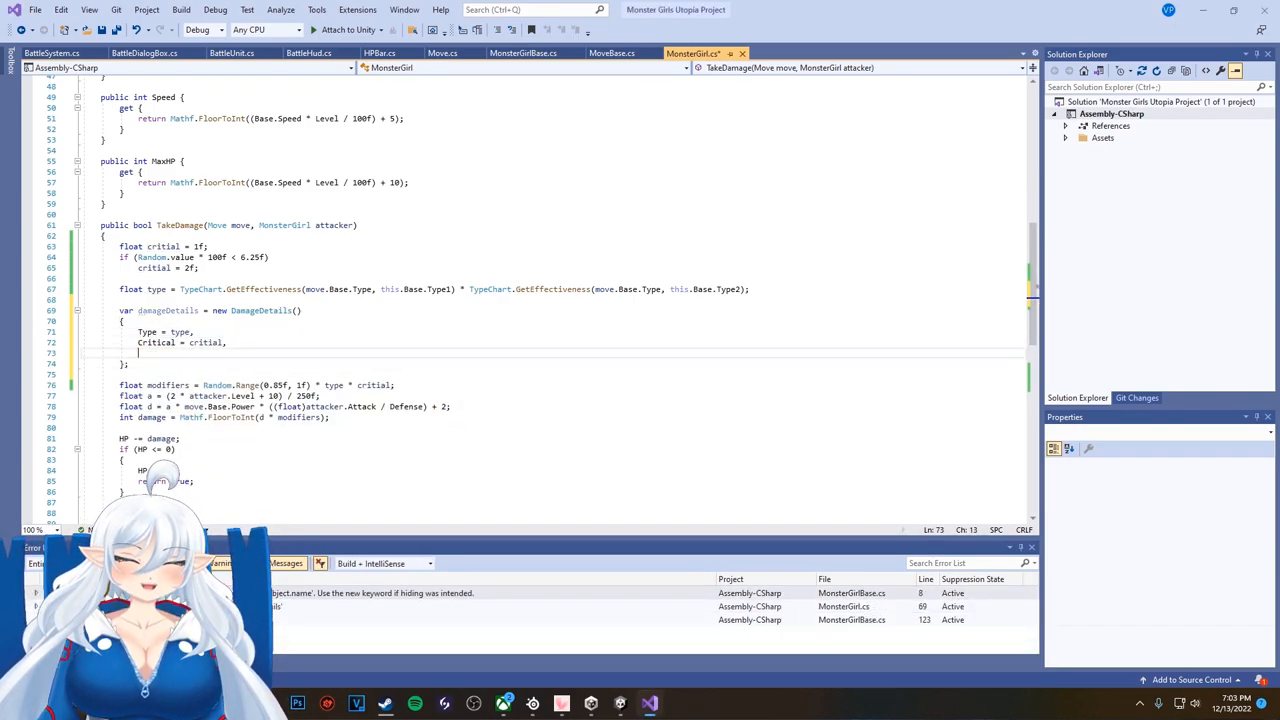
type("Fainted = false")
left_click(228, 226)
type("DamageDetails")
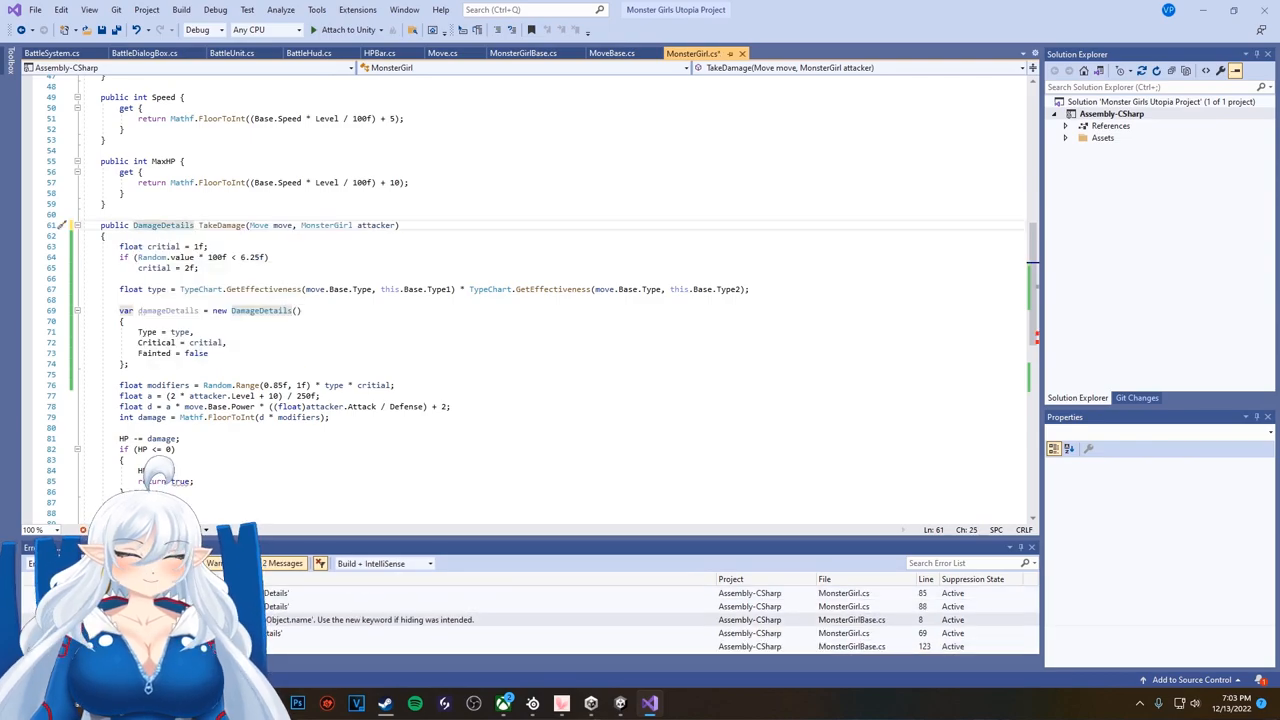
scroll("down", 3)
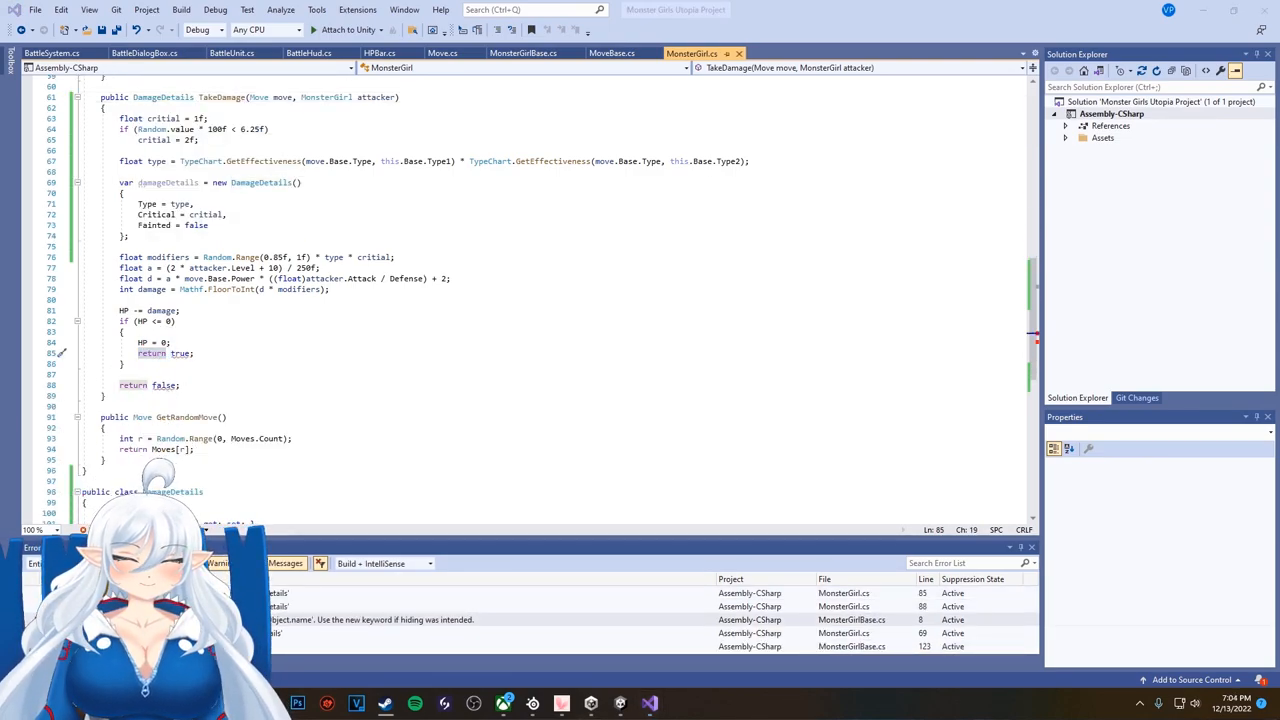
type(".UpdateHP();")
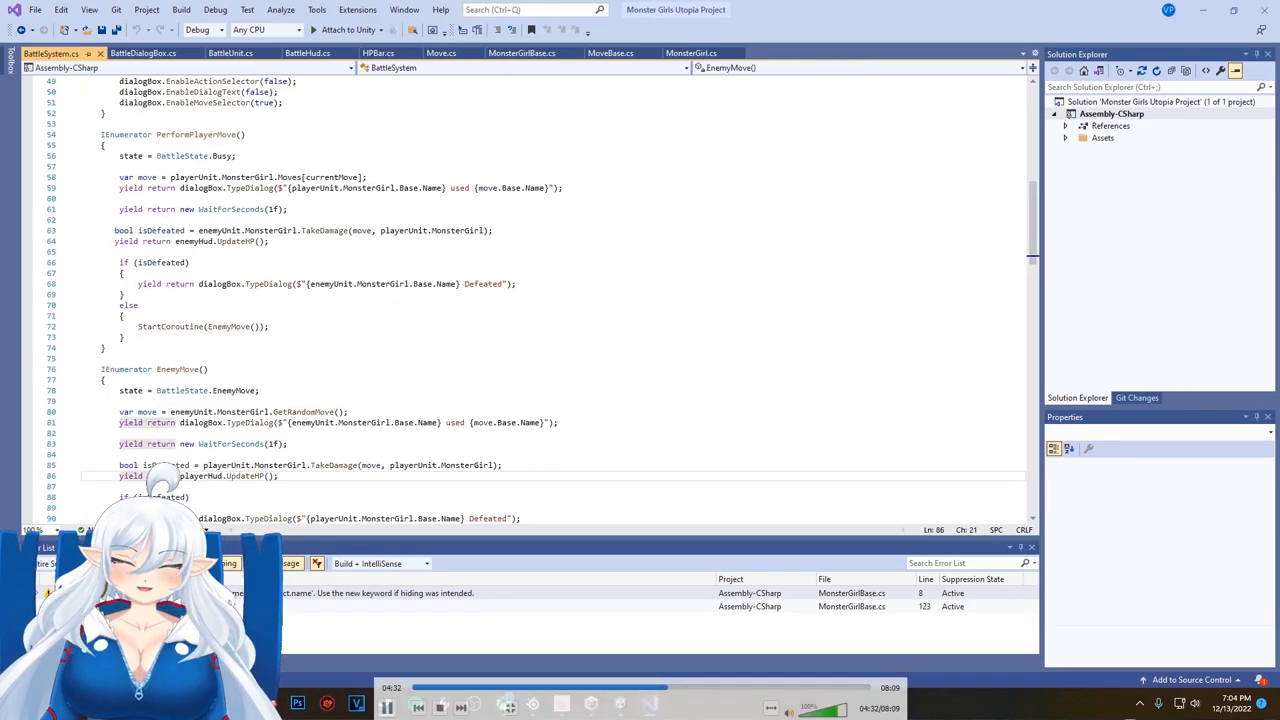
Step: Store TakeDamage's result as var damageDetails in PerformPlayerMove
left_click(612, 52)
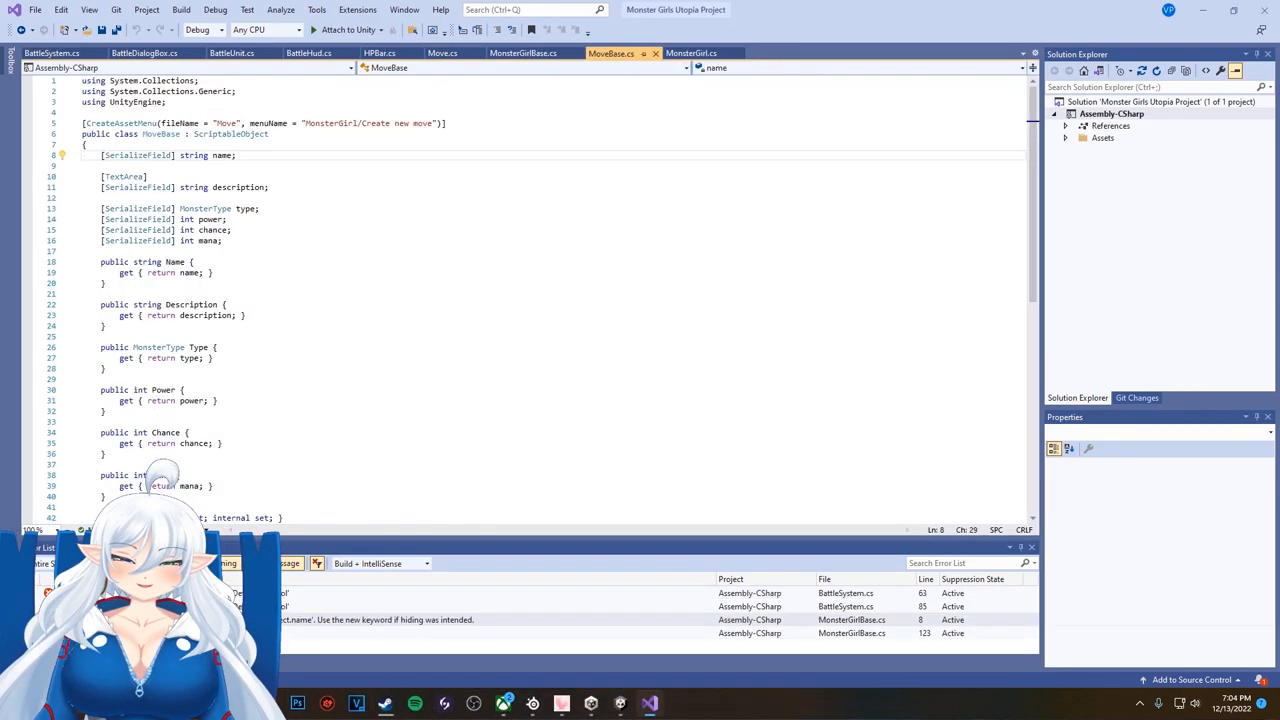
left_click(692, 52)
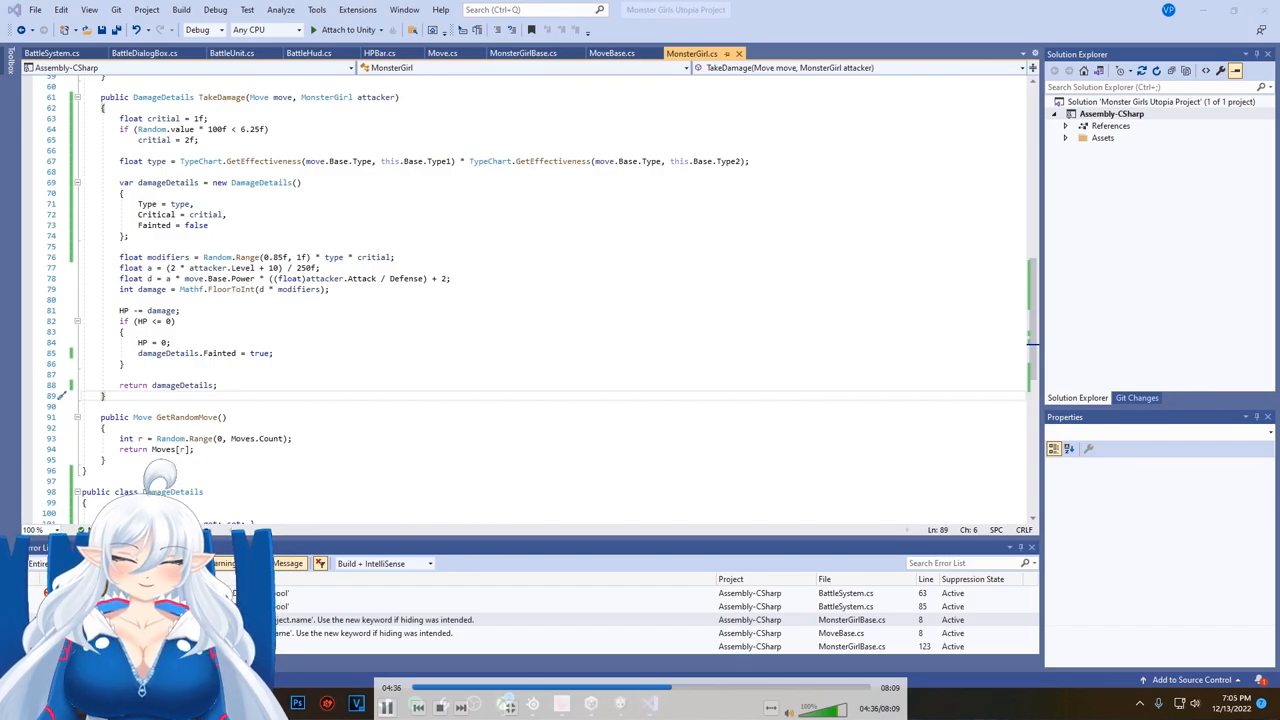
left_click(50, 52)
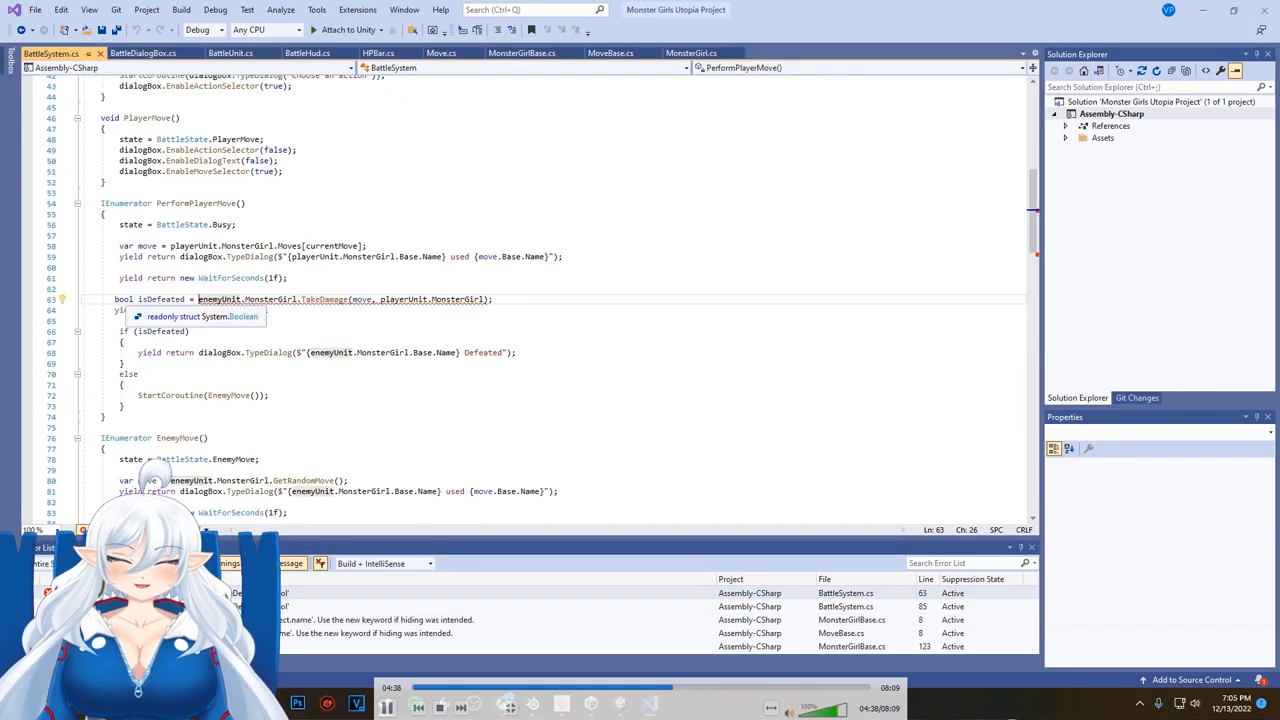
scroll("down", 3)
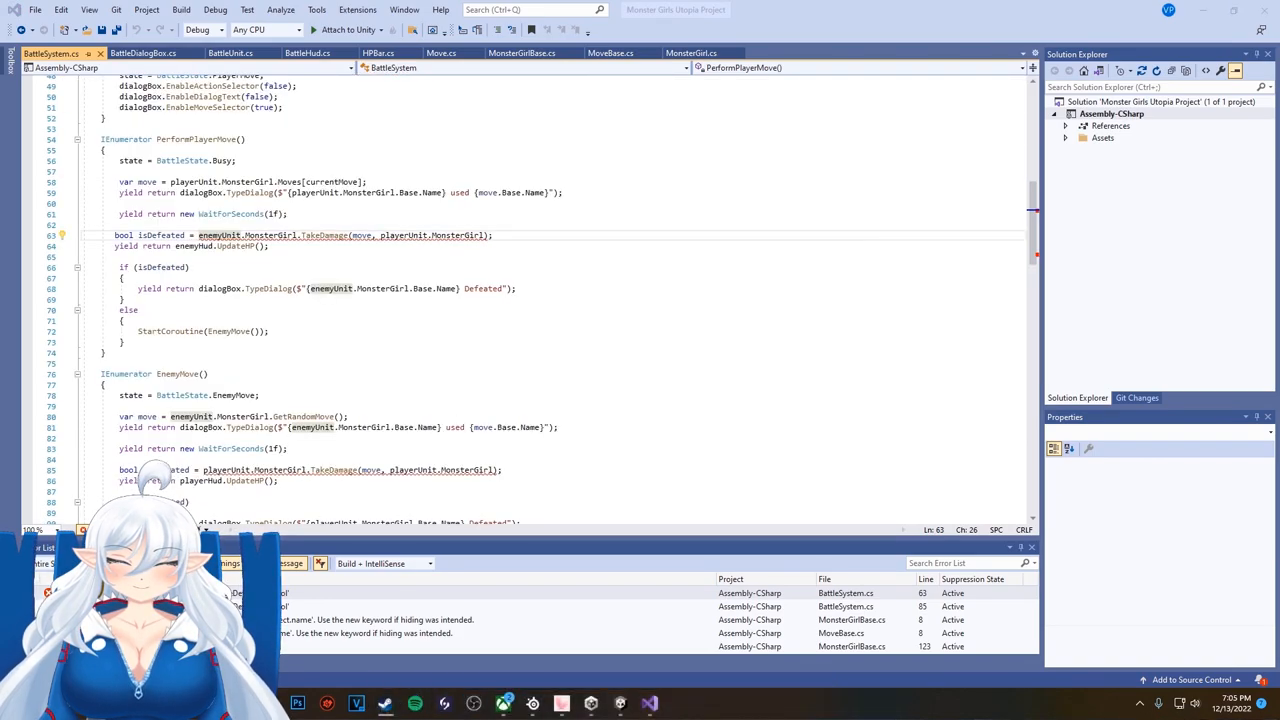
type("damageDetails")
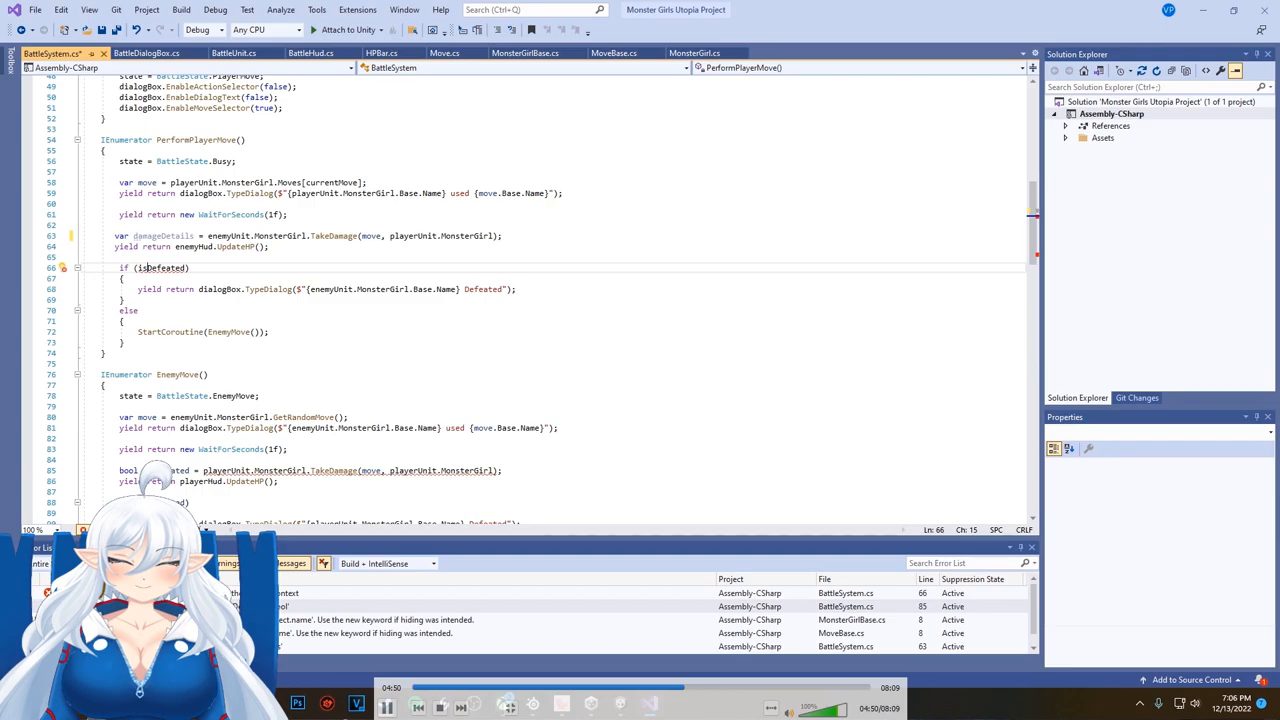
Step: Replace the isDefeated check in the player move with damageDetails.Fainted
left_click(694, 52)
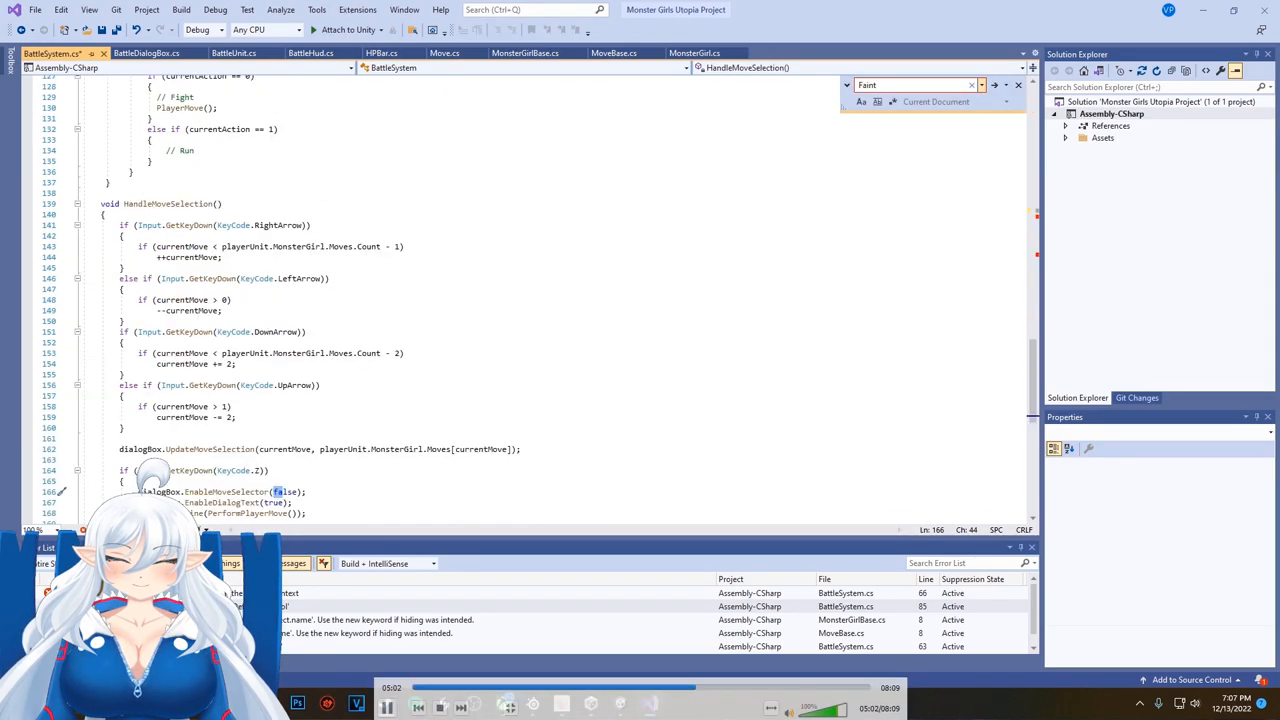
scroll("up", 3)
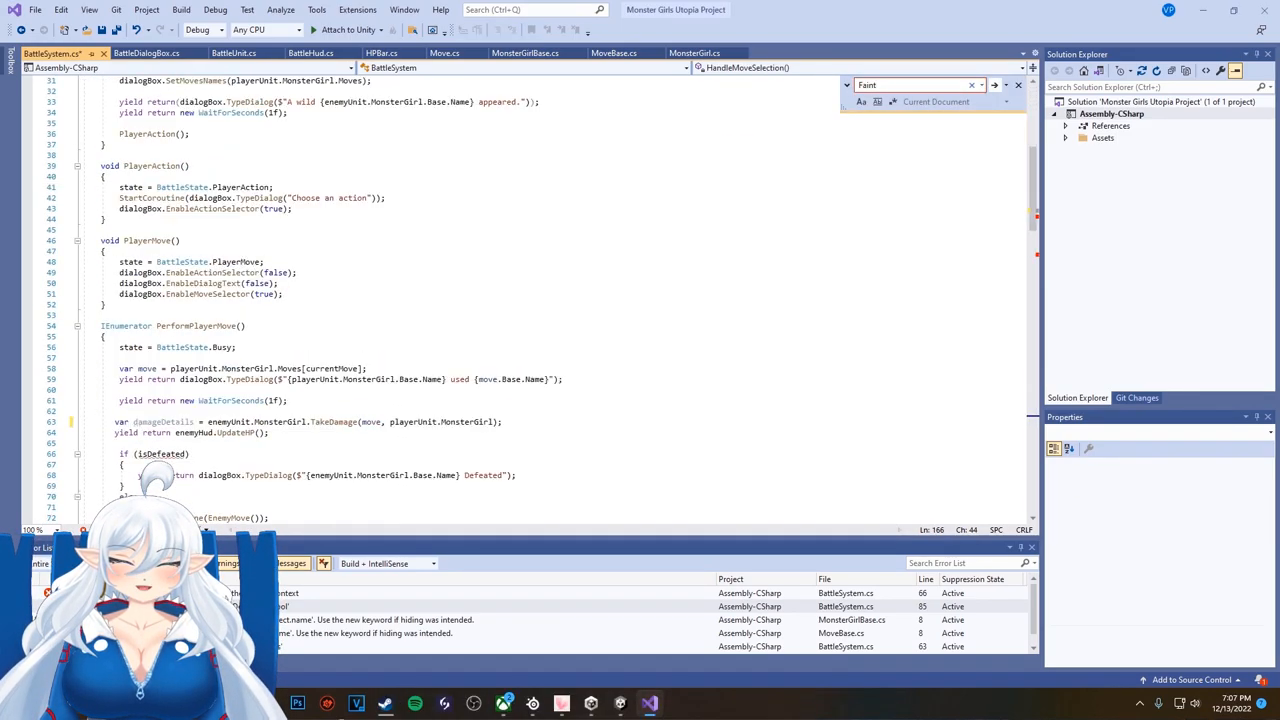
scroll("down", 3)
type("damageDetails.")
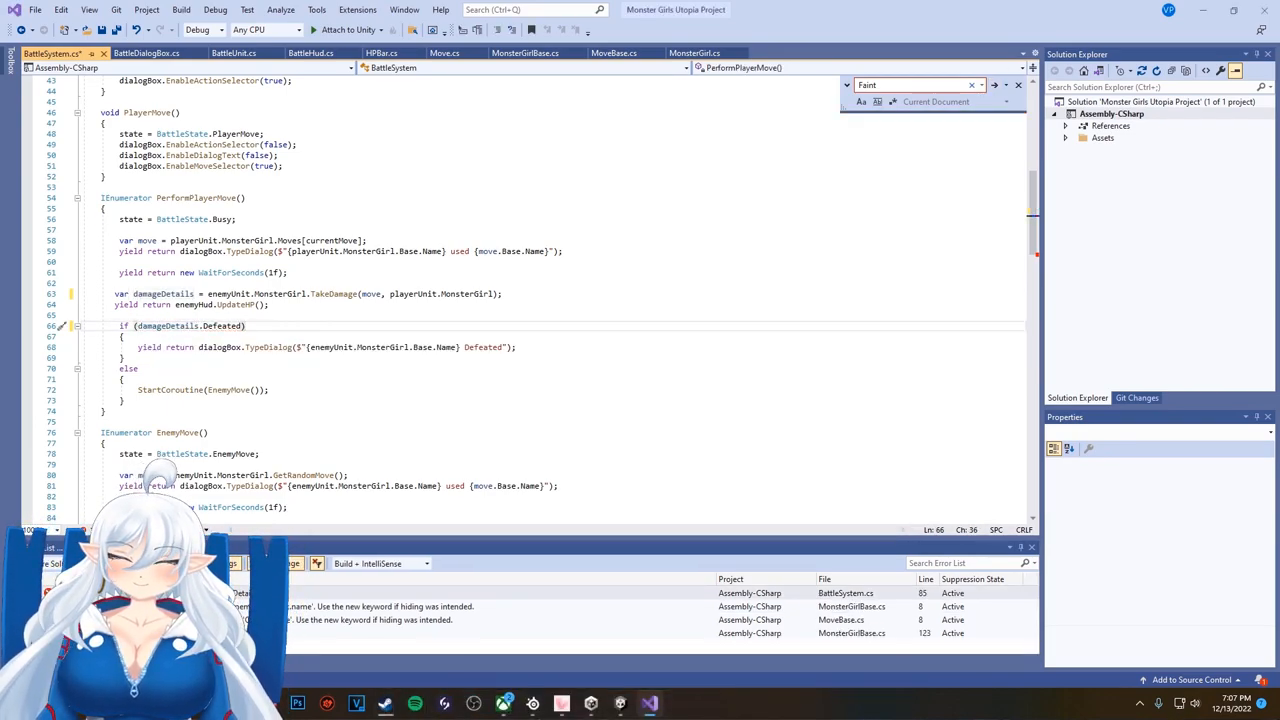
scroll("down", 3)
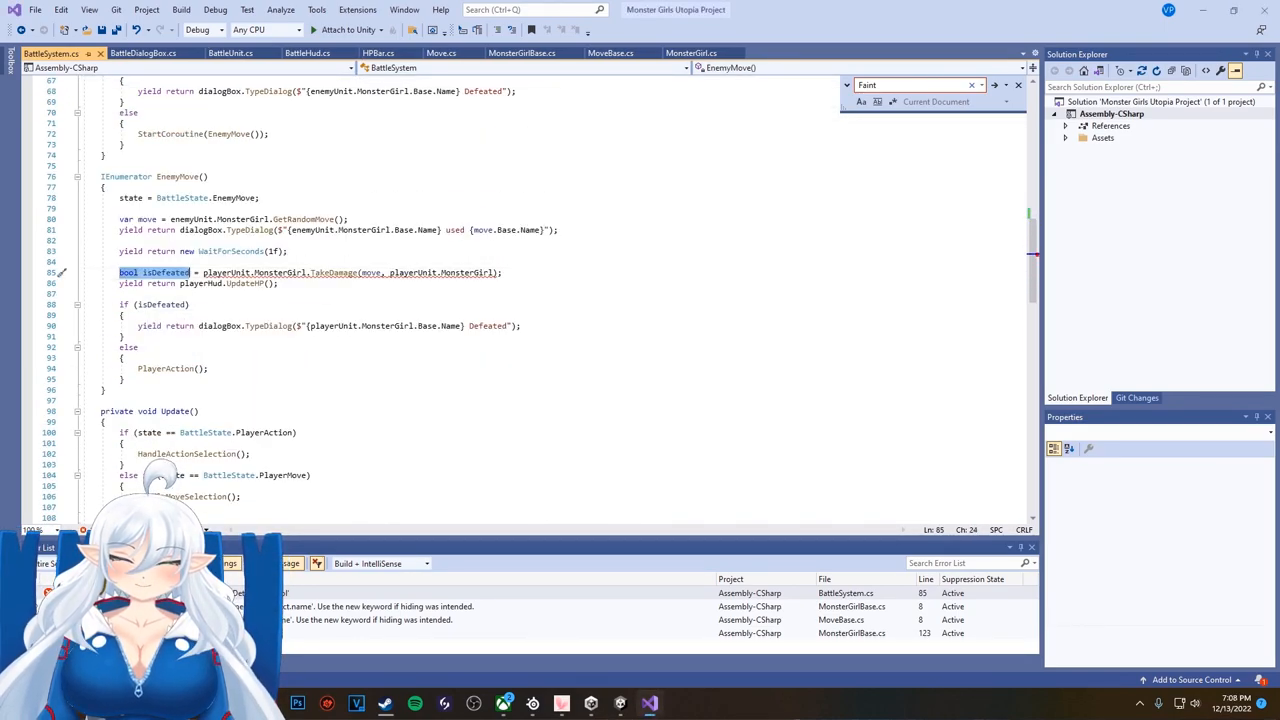
Step: Switch EnemyMove to damageDetails and start ShowDamageDetails announcing 'a devastating blow!' on Critical > 1
type("damageDetails")
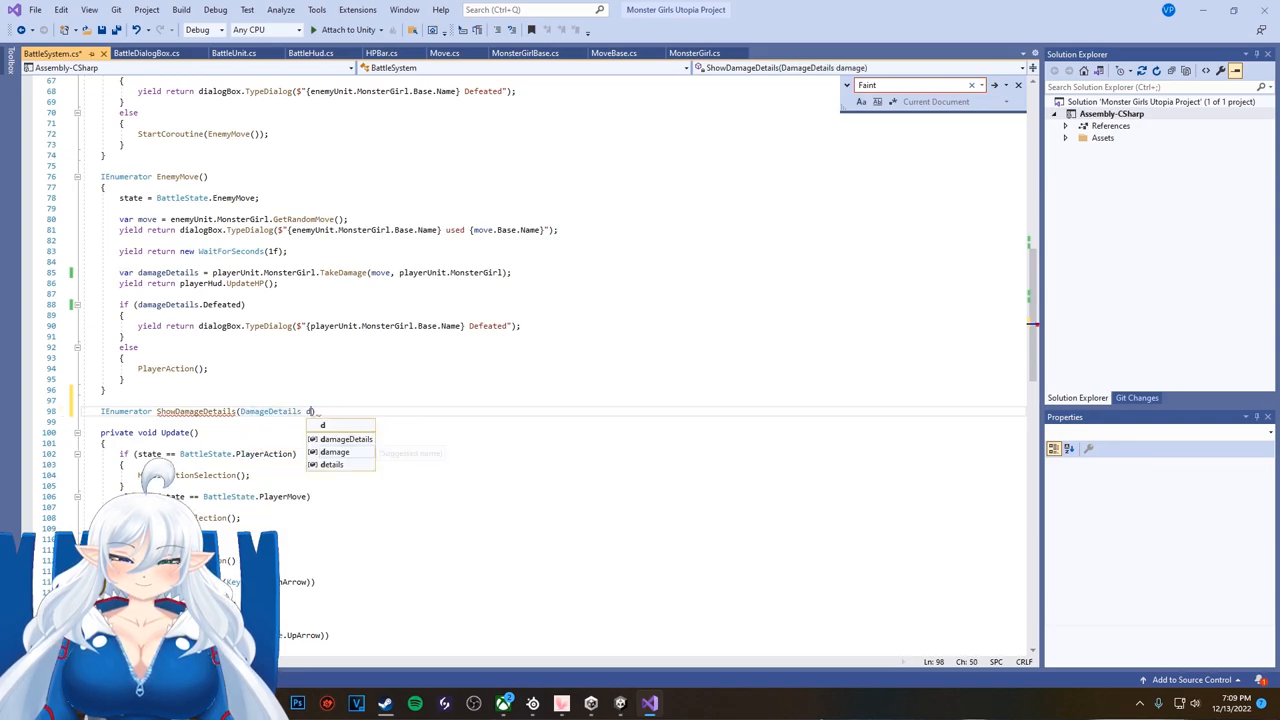
type("damageDetails)")
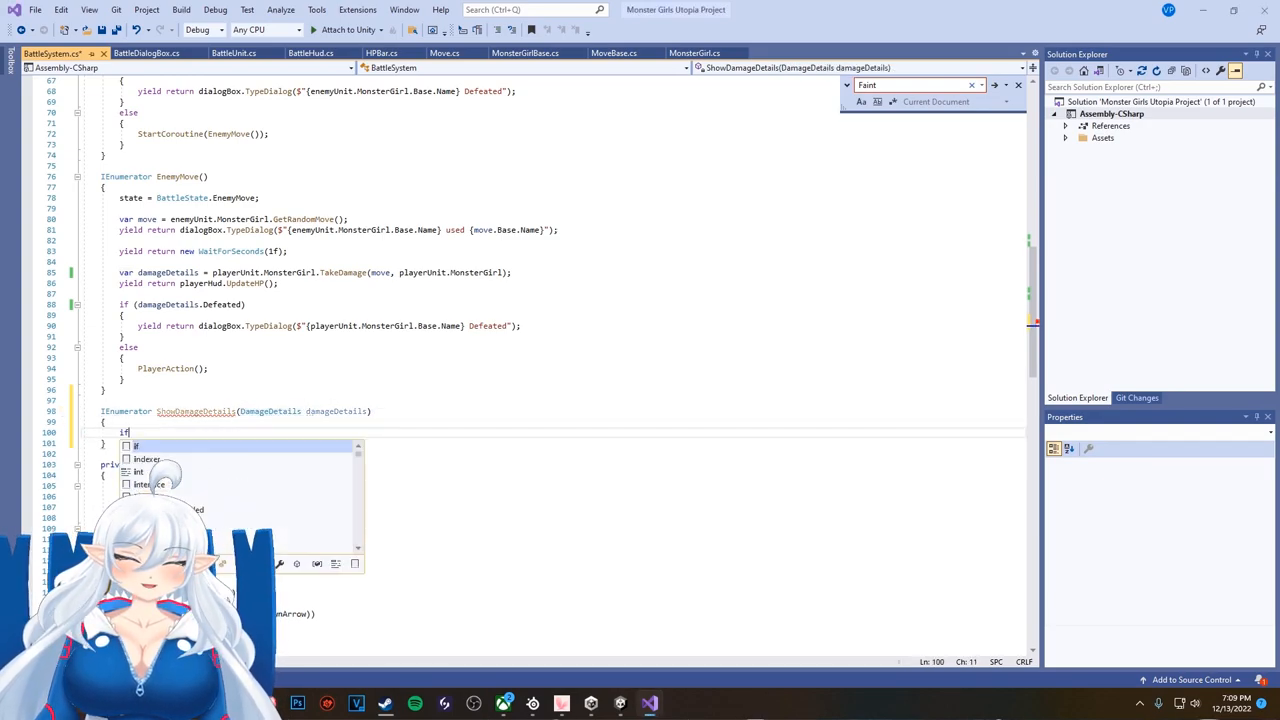
type("(damageDetails.)")
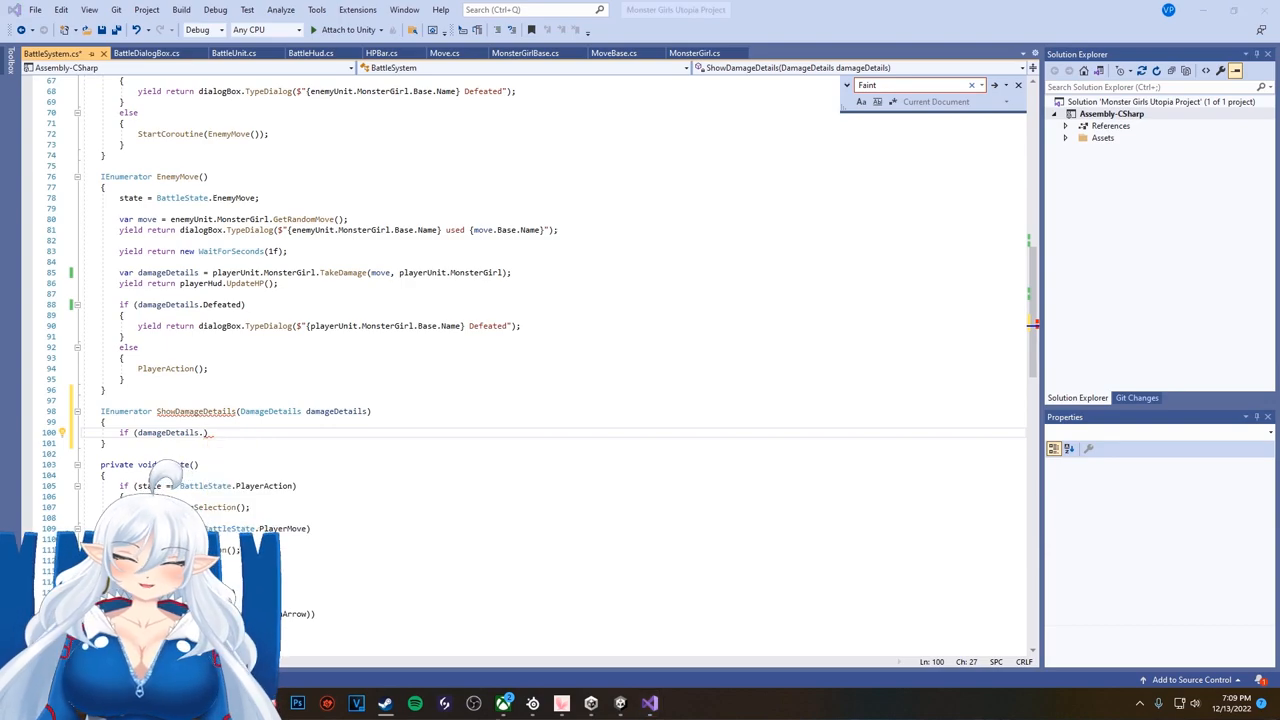
type("Critical > 1f")
type("yield ")
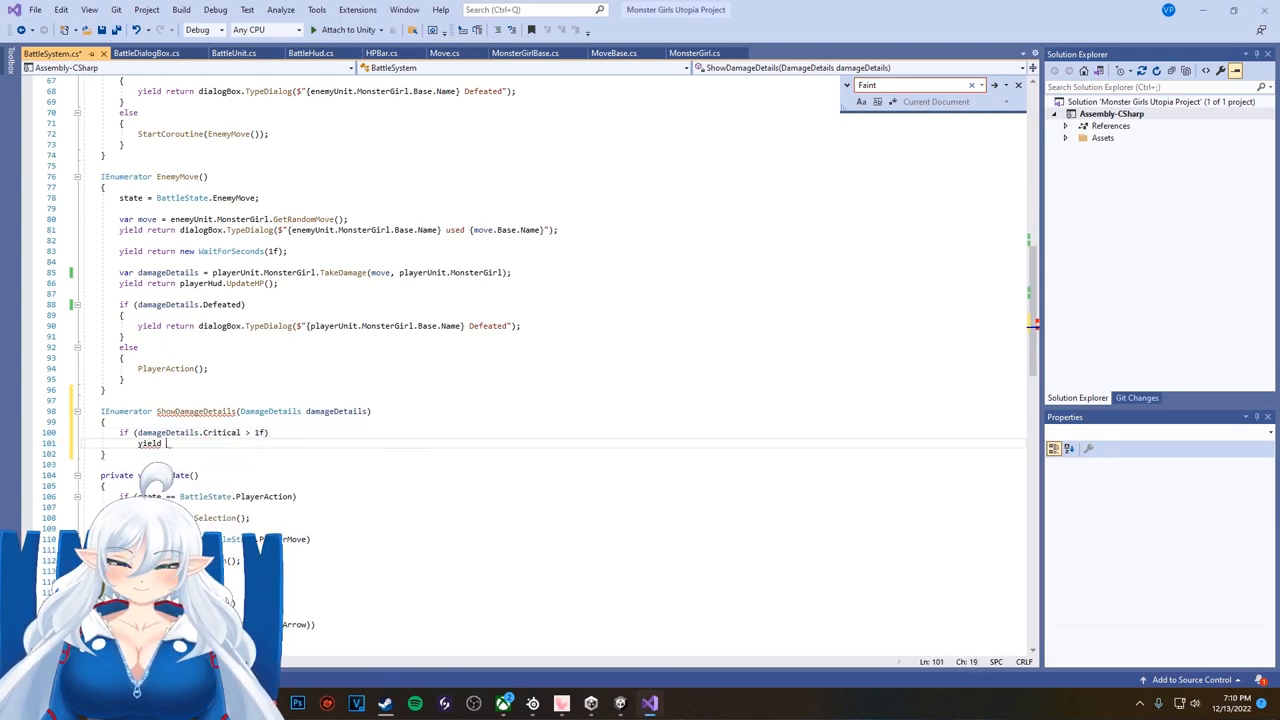
type("dialogBox.TypeDialog()")
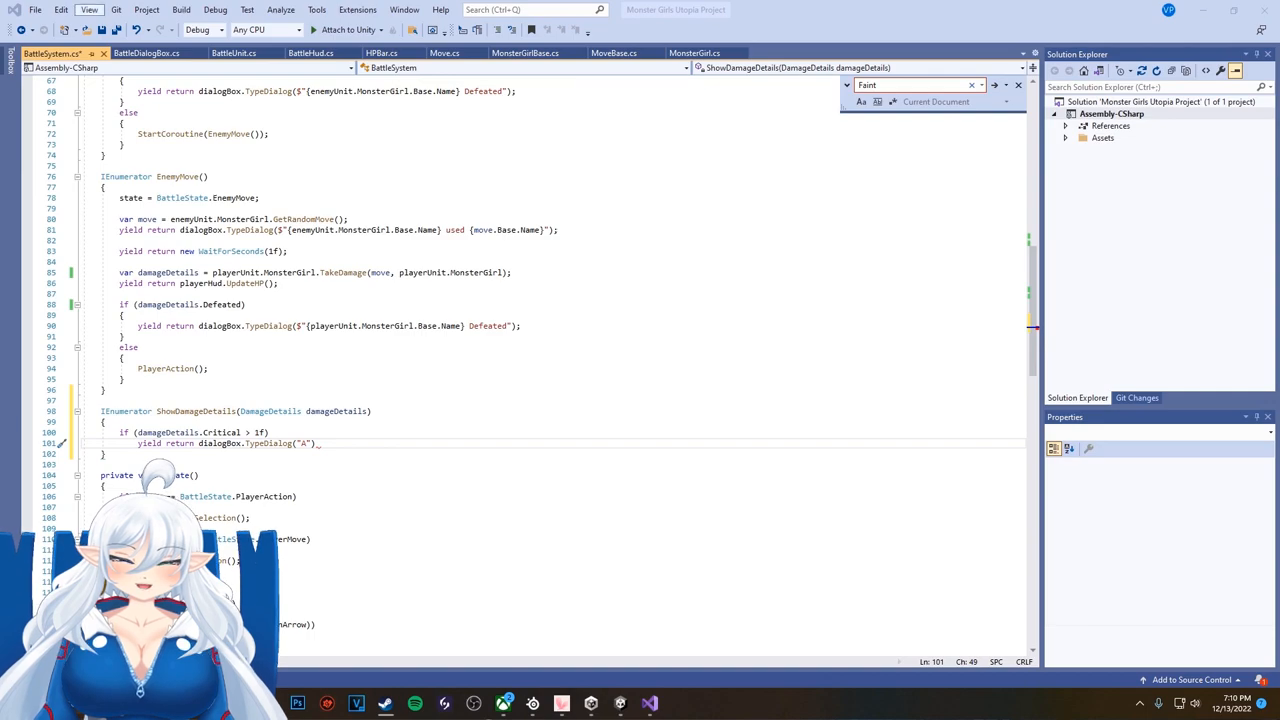
type("a devastating blow!")
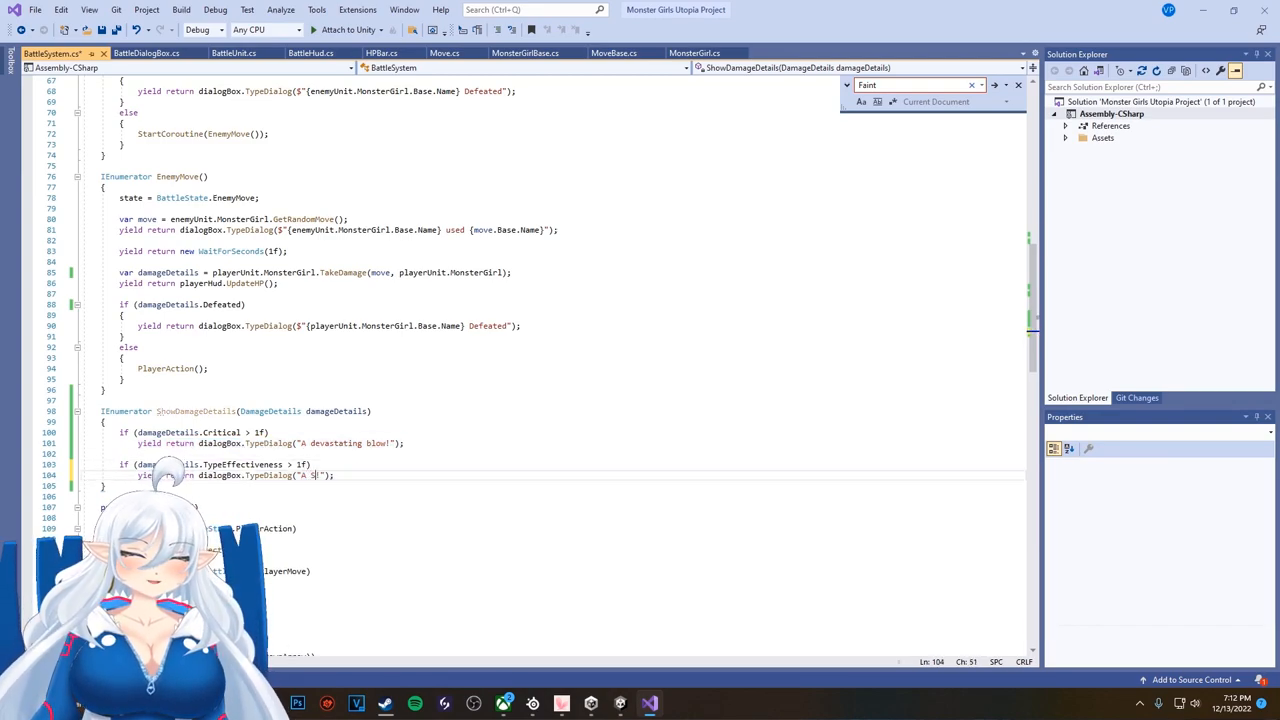
Step: Add strong-blow and weak-hit messages for TypeEffectiveness above and below 1f
type("trong blow was landed!")
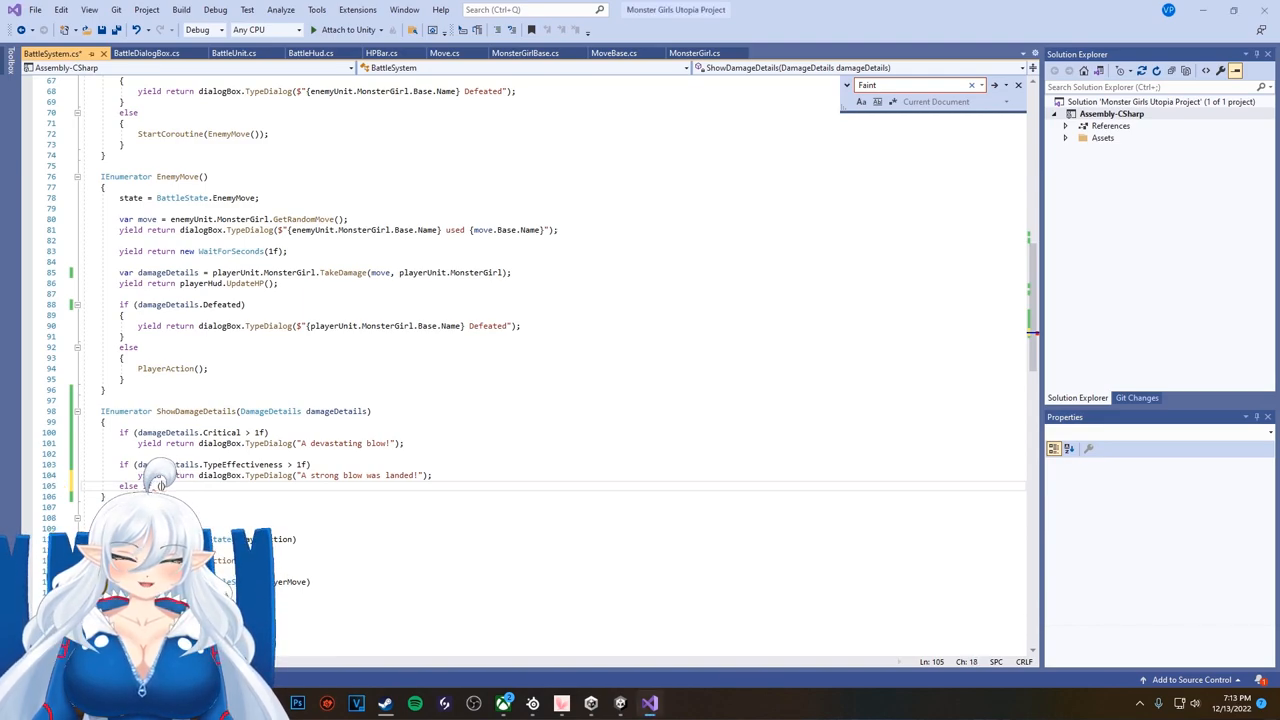
type("else if (damageDetails.TypeEffectiveness < 1f)")
type("yield t")
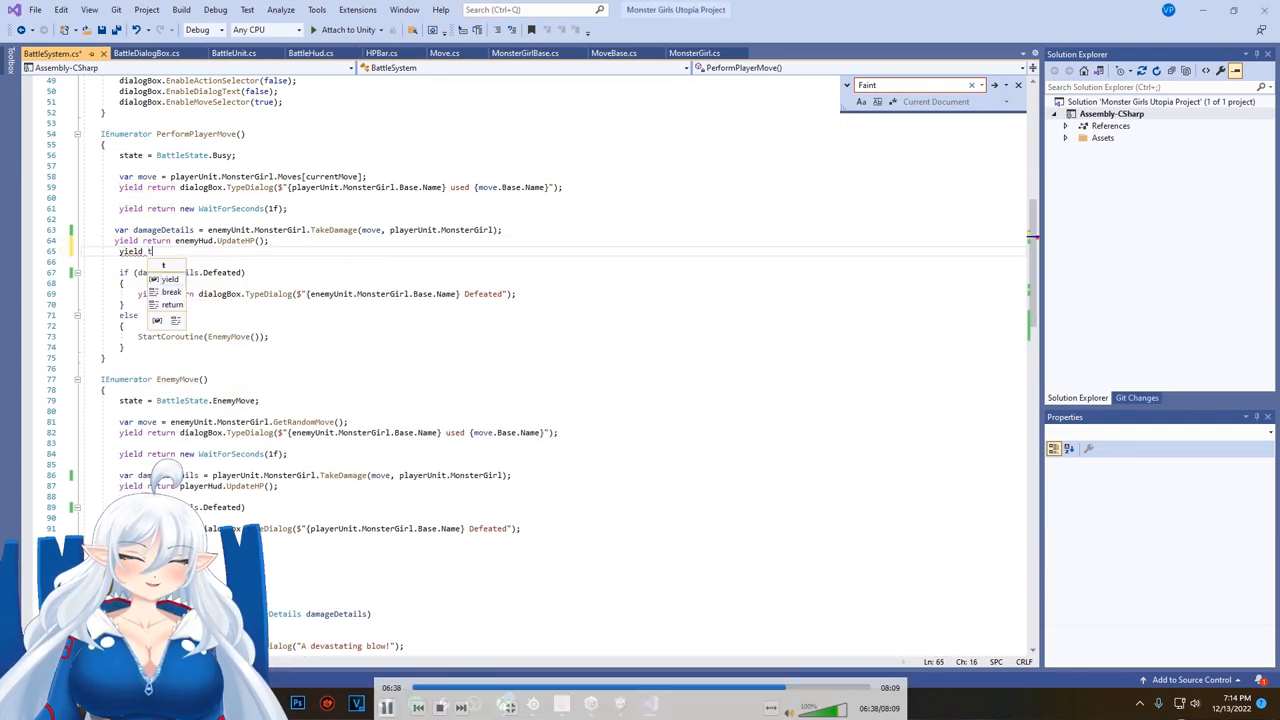
Step: Yield to ShowDamageDetails(damageDetails) after UpdateHP in both the player and enemy moves
type("Shad")
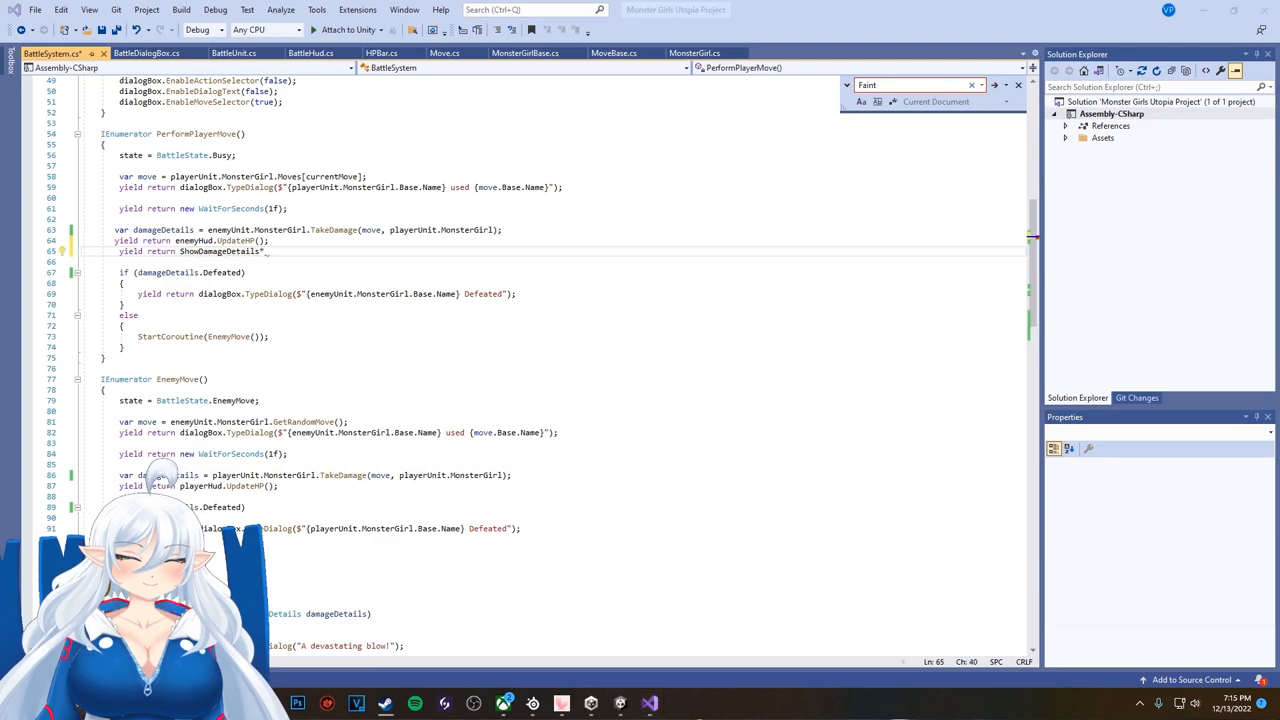
type("(damageDetails)")
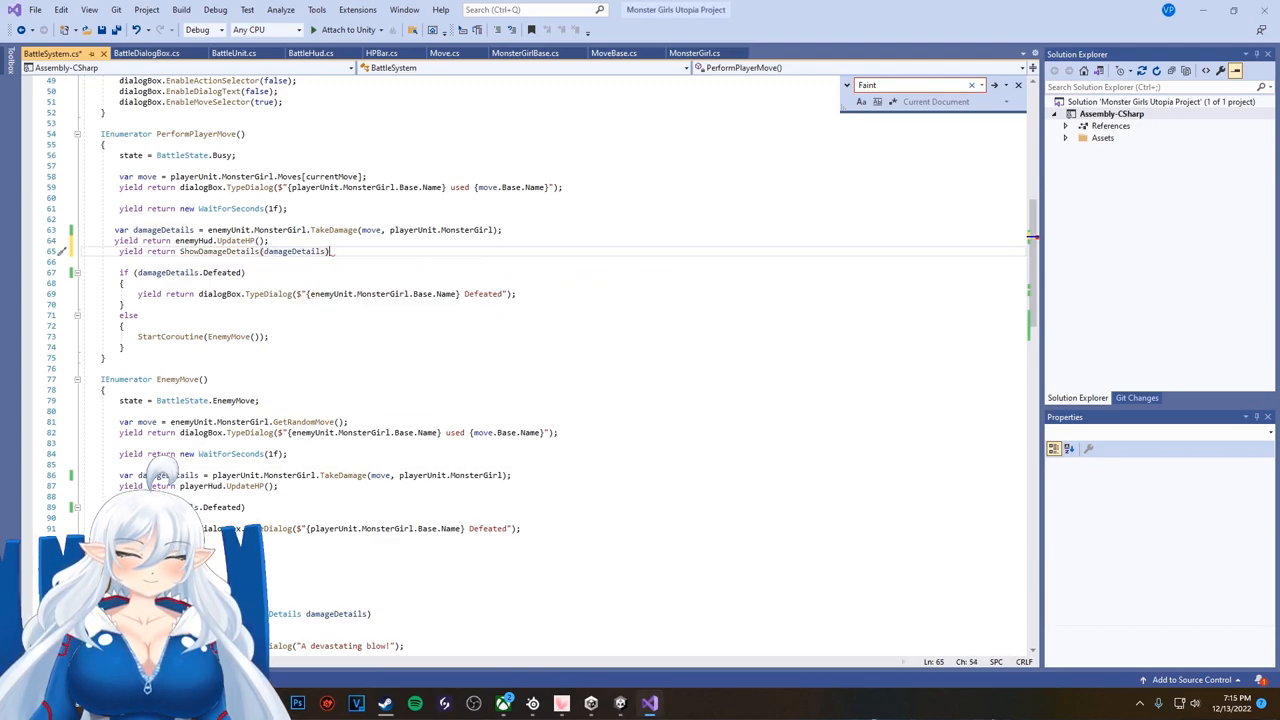
scroll("down", 3)
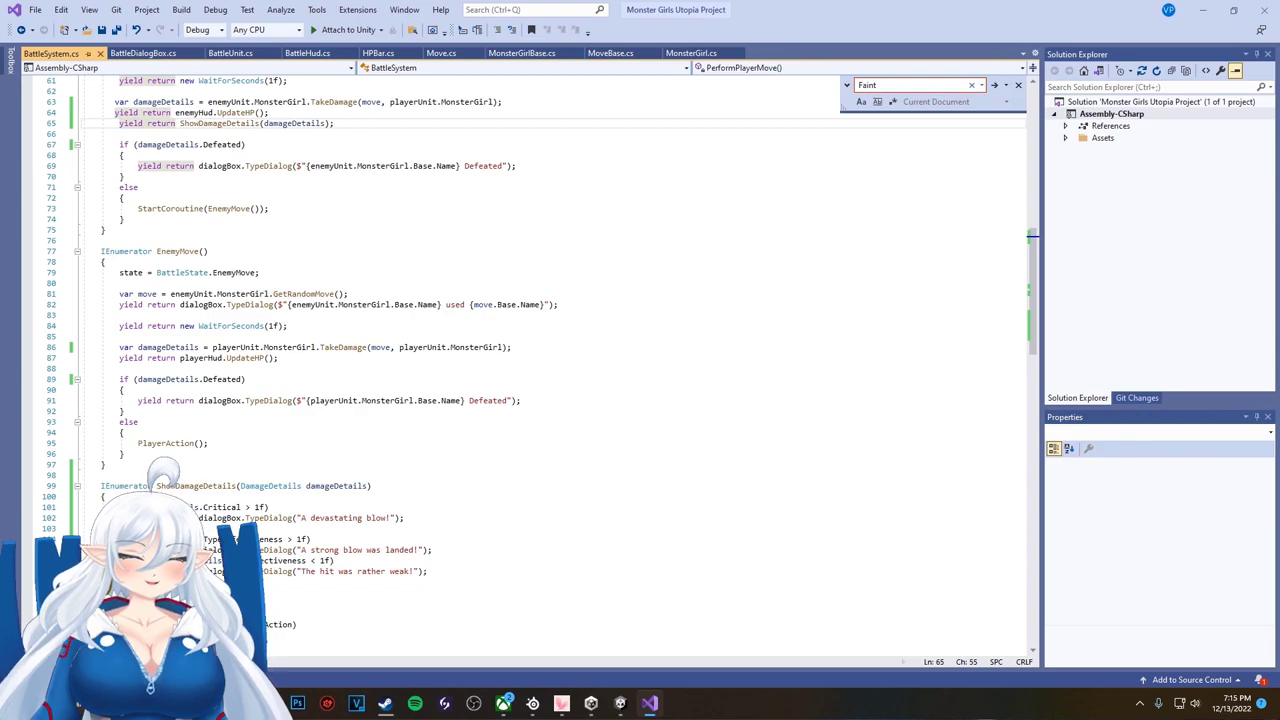
scroll("up", 3)
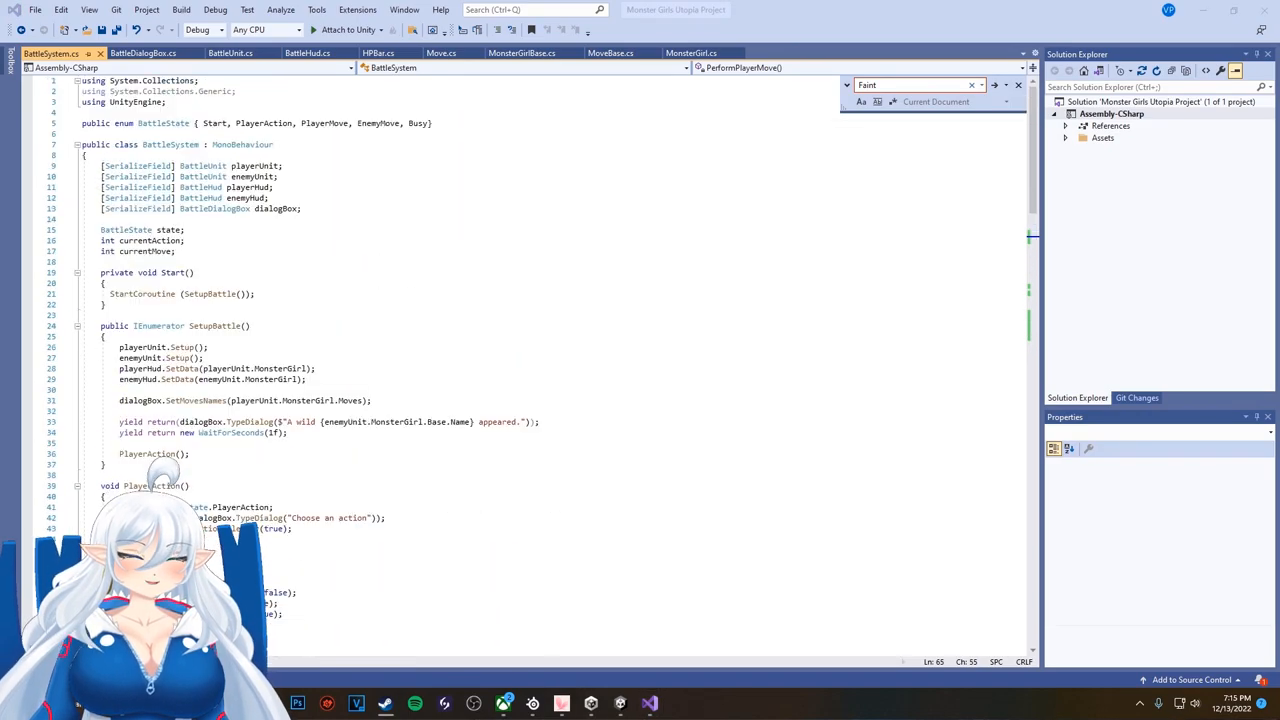
scroll("down", 3)
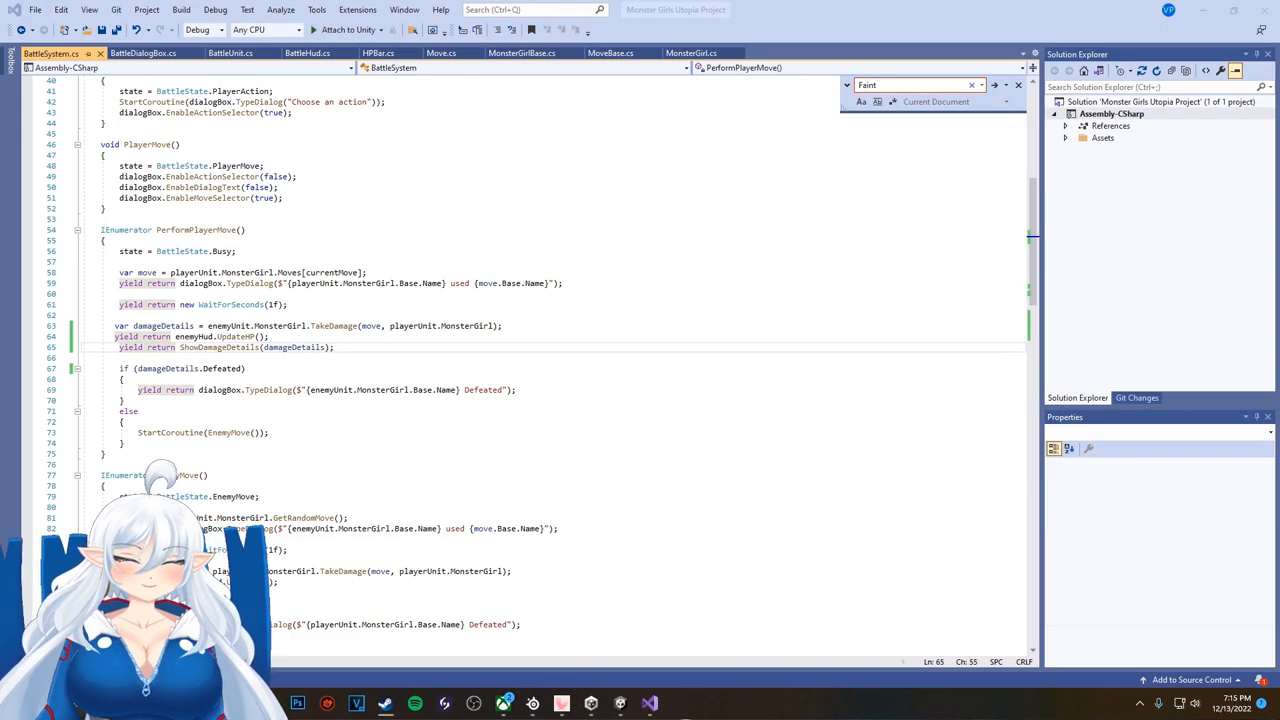
scroll("down", 3)
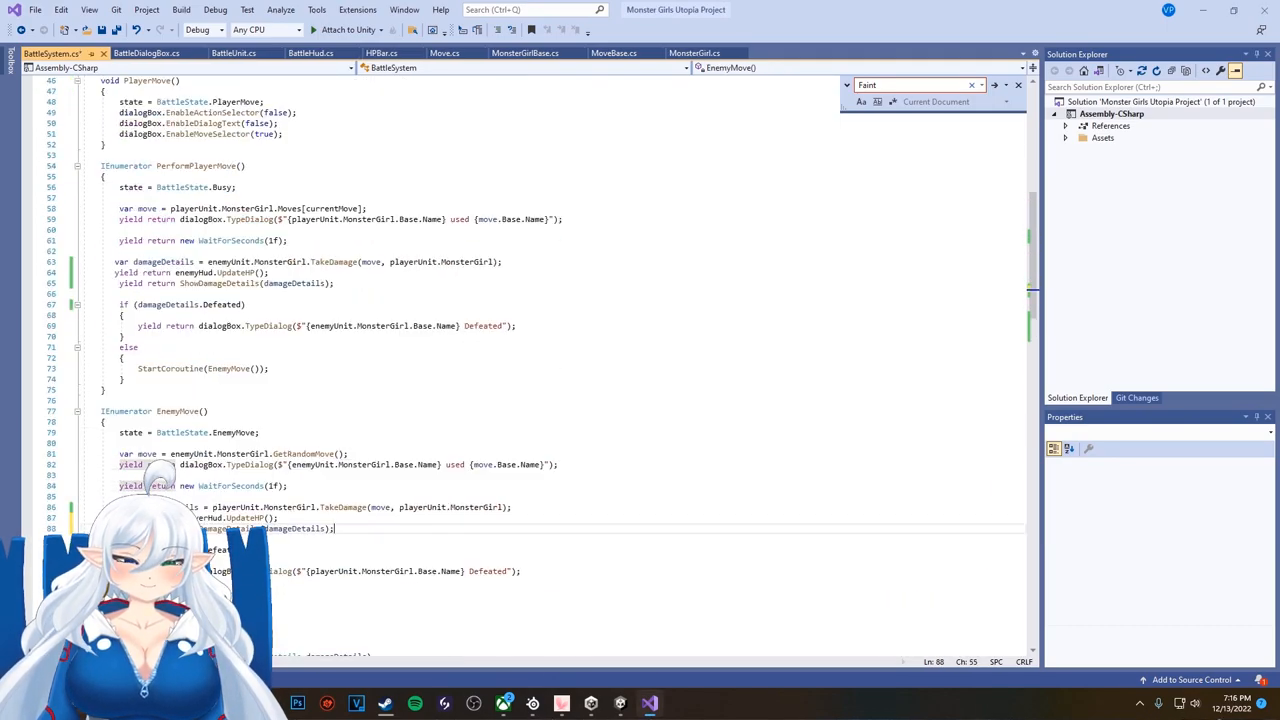
left_click(256, 284)
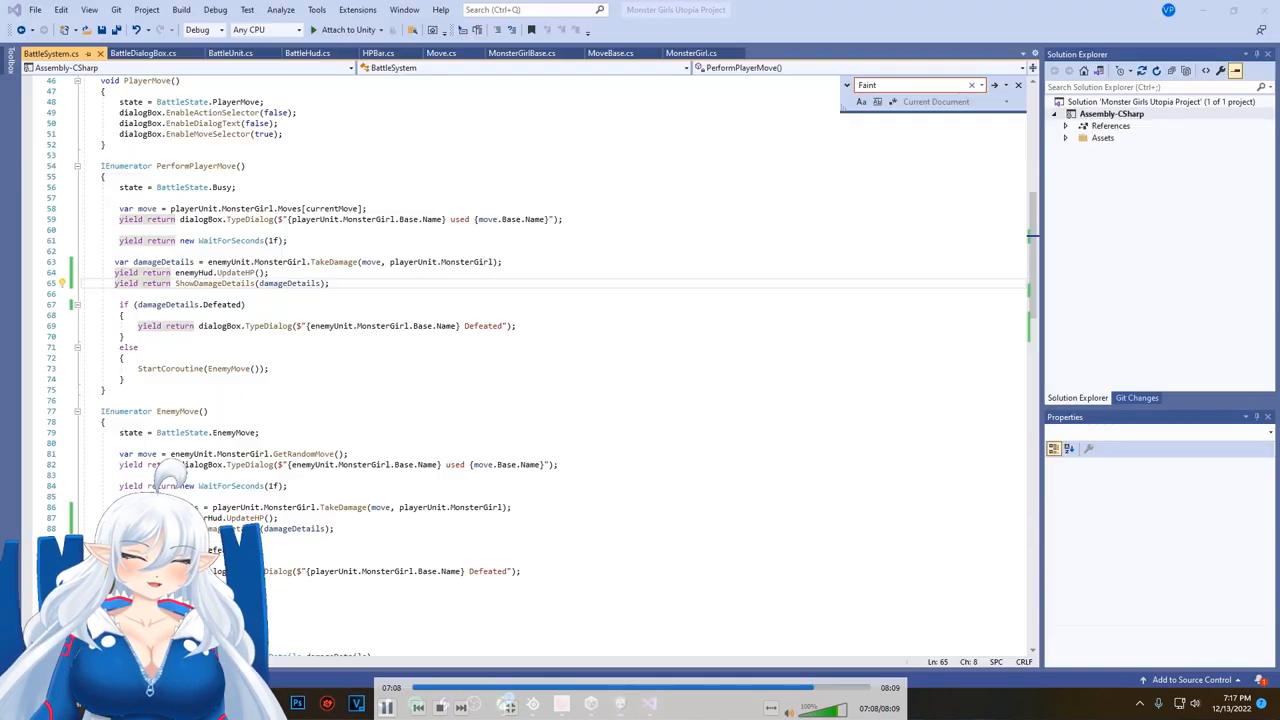
Step: End TypeDialog in BattleDialogBox.cs with yield return new WaitForSeconds(1f)
scroll("down", 3)
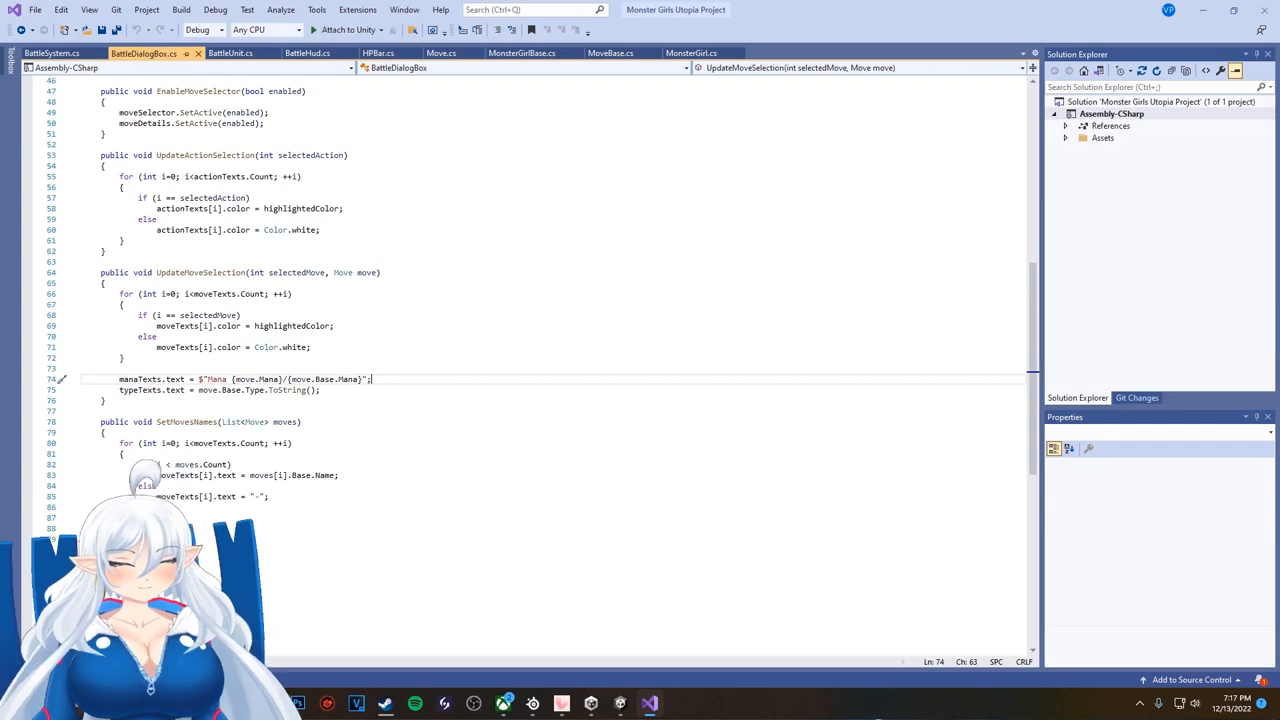
scroll("up", 3)
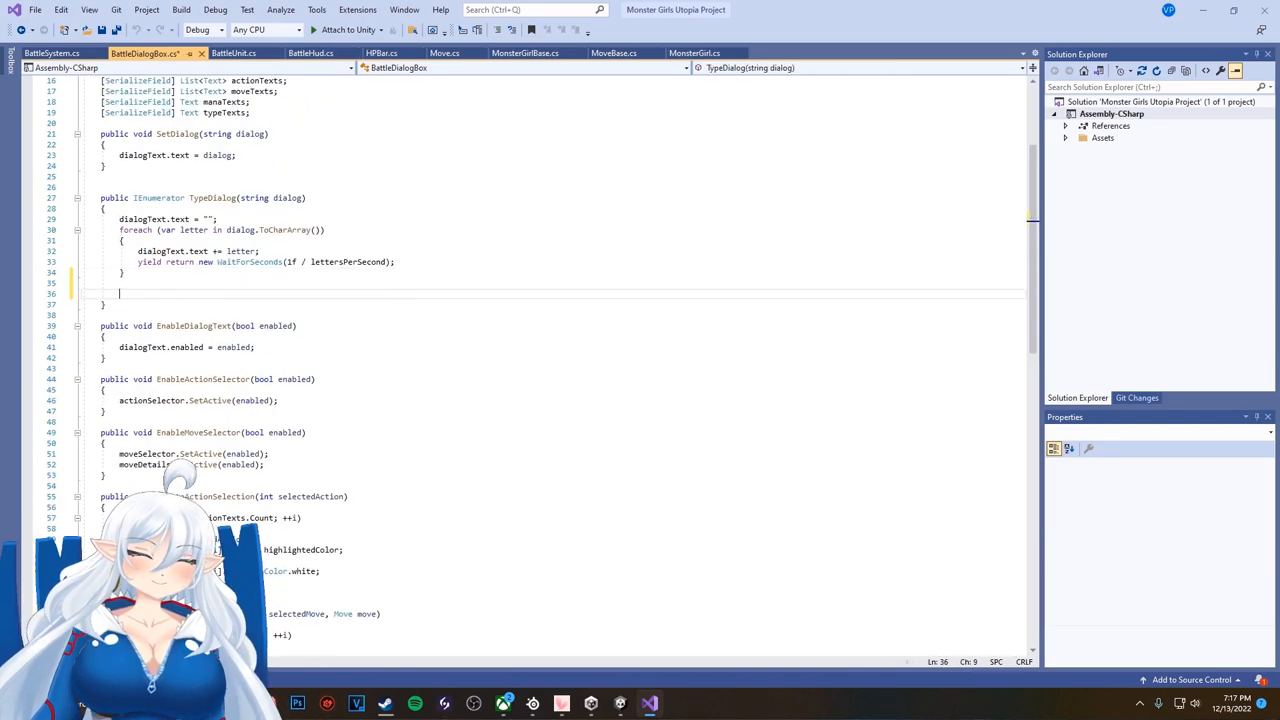
type("yield return new WaitForSeconds")
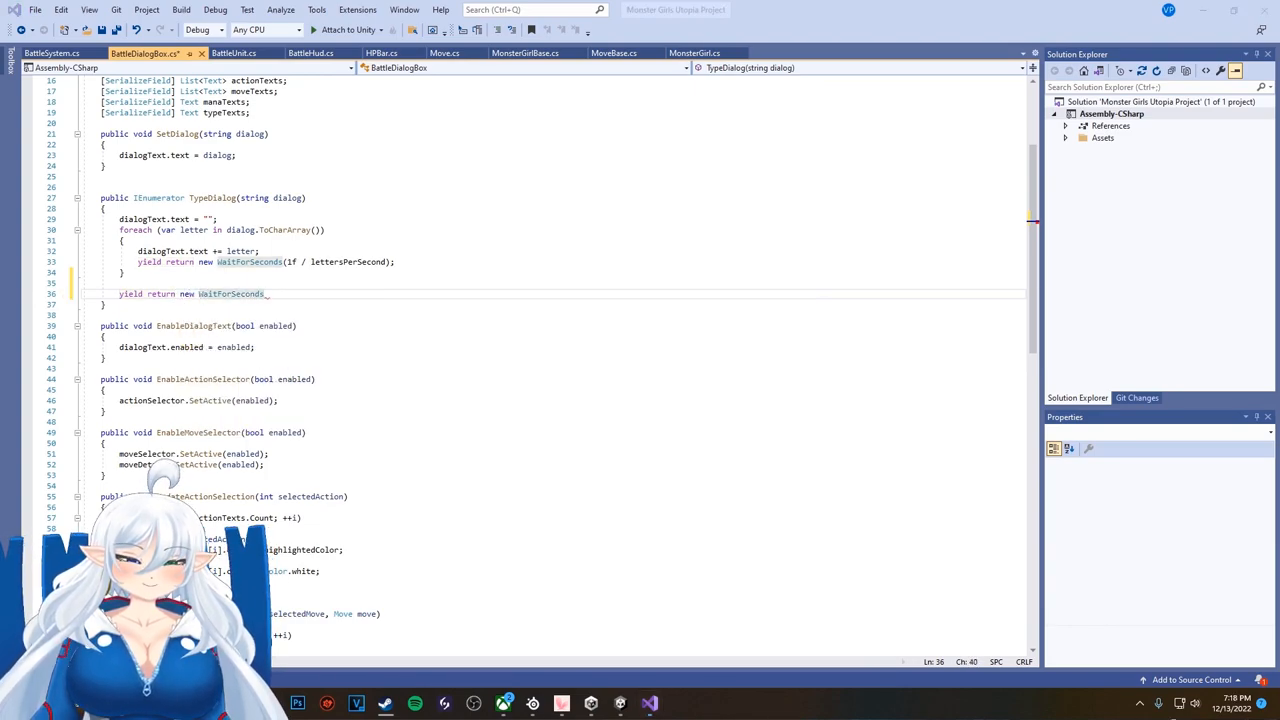
type("(1f);")
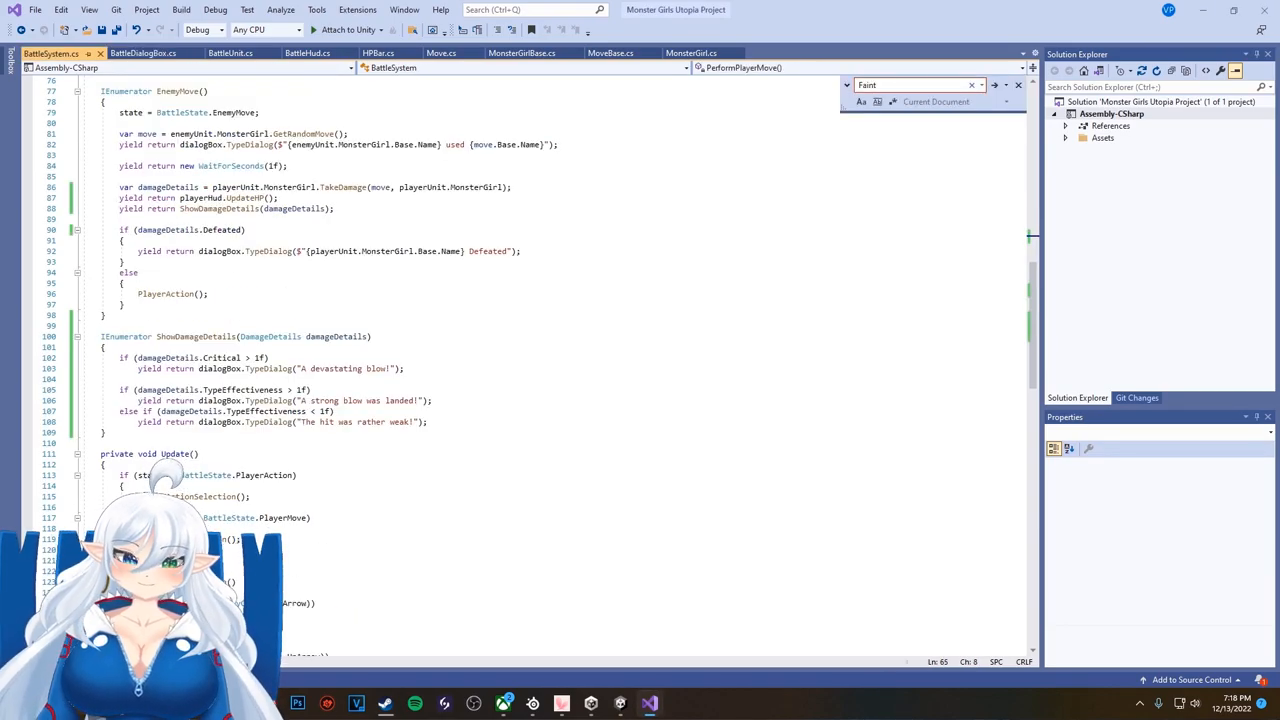
scroll("up", 3)
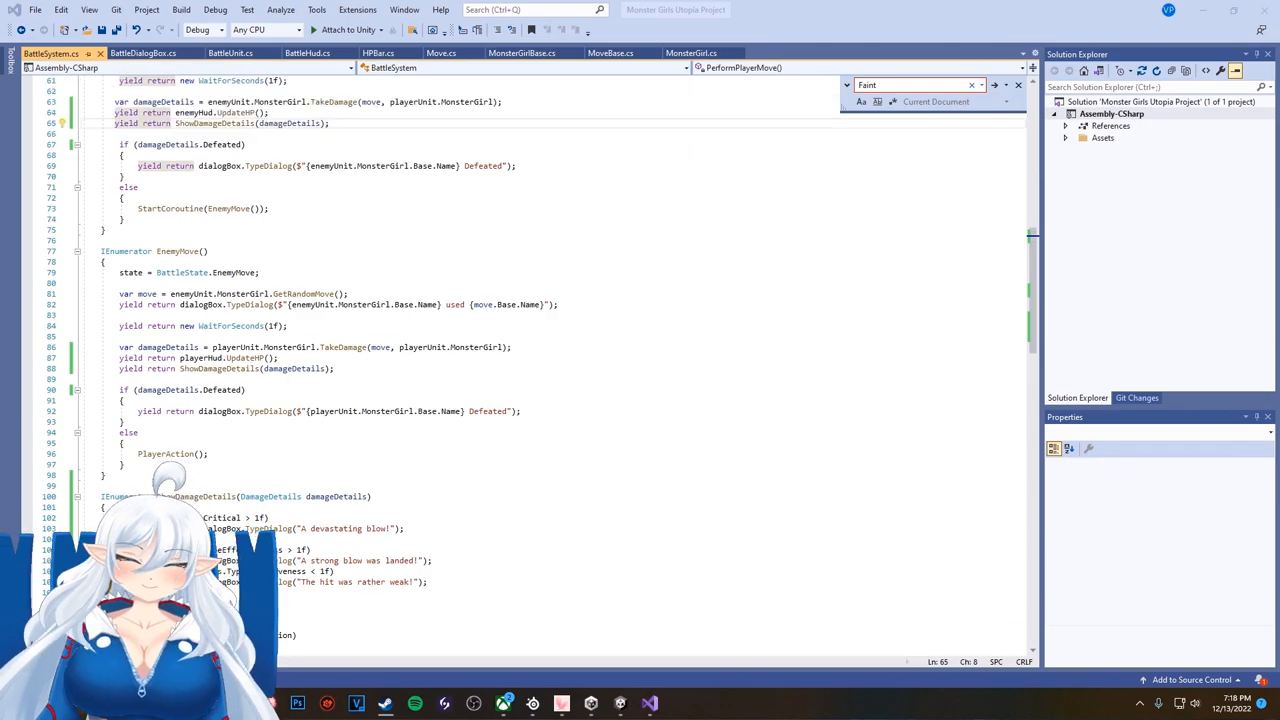
scroll("up", 3)
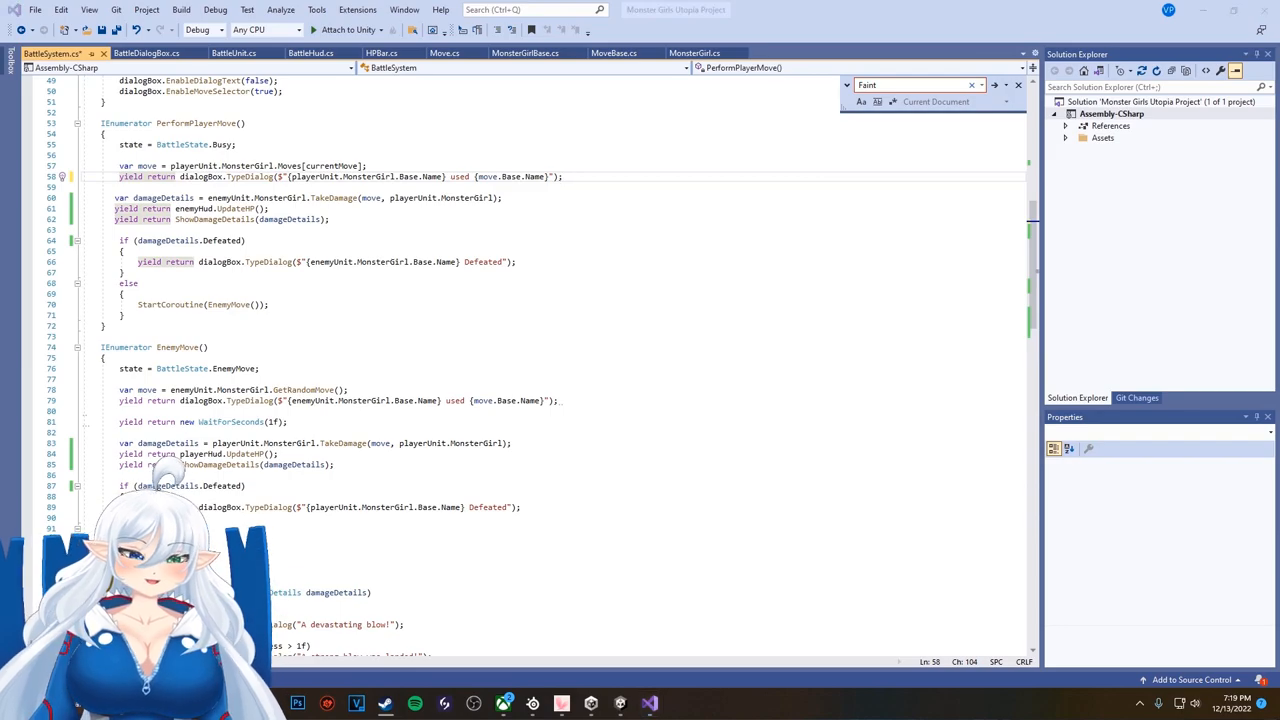
scroll("down", 3)
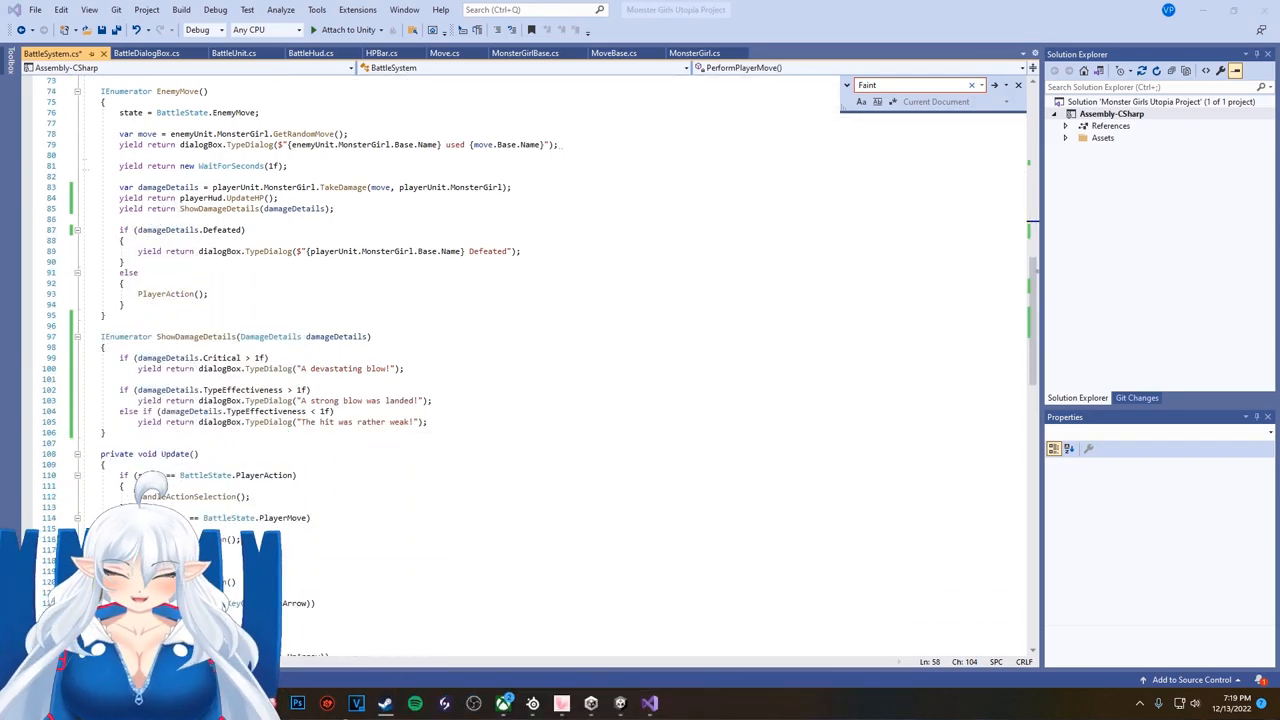
scroll("up", 3)
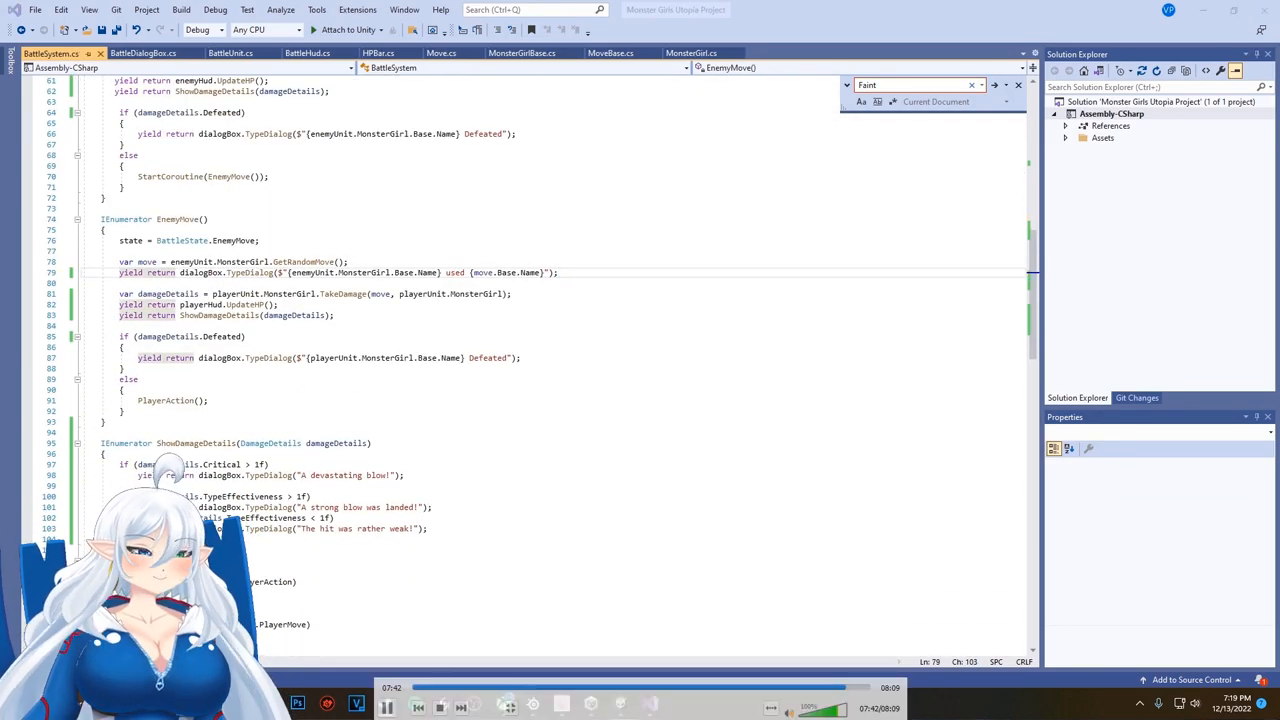